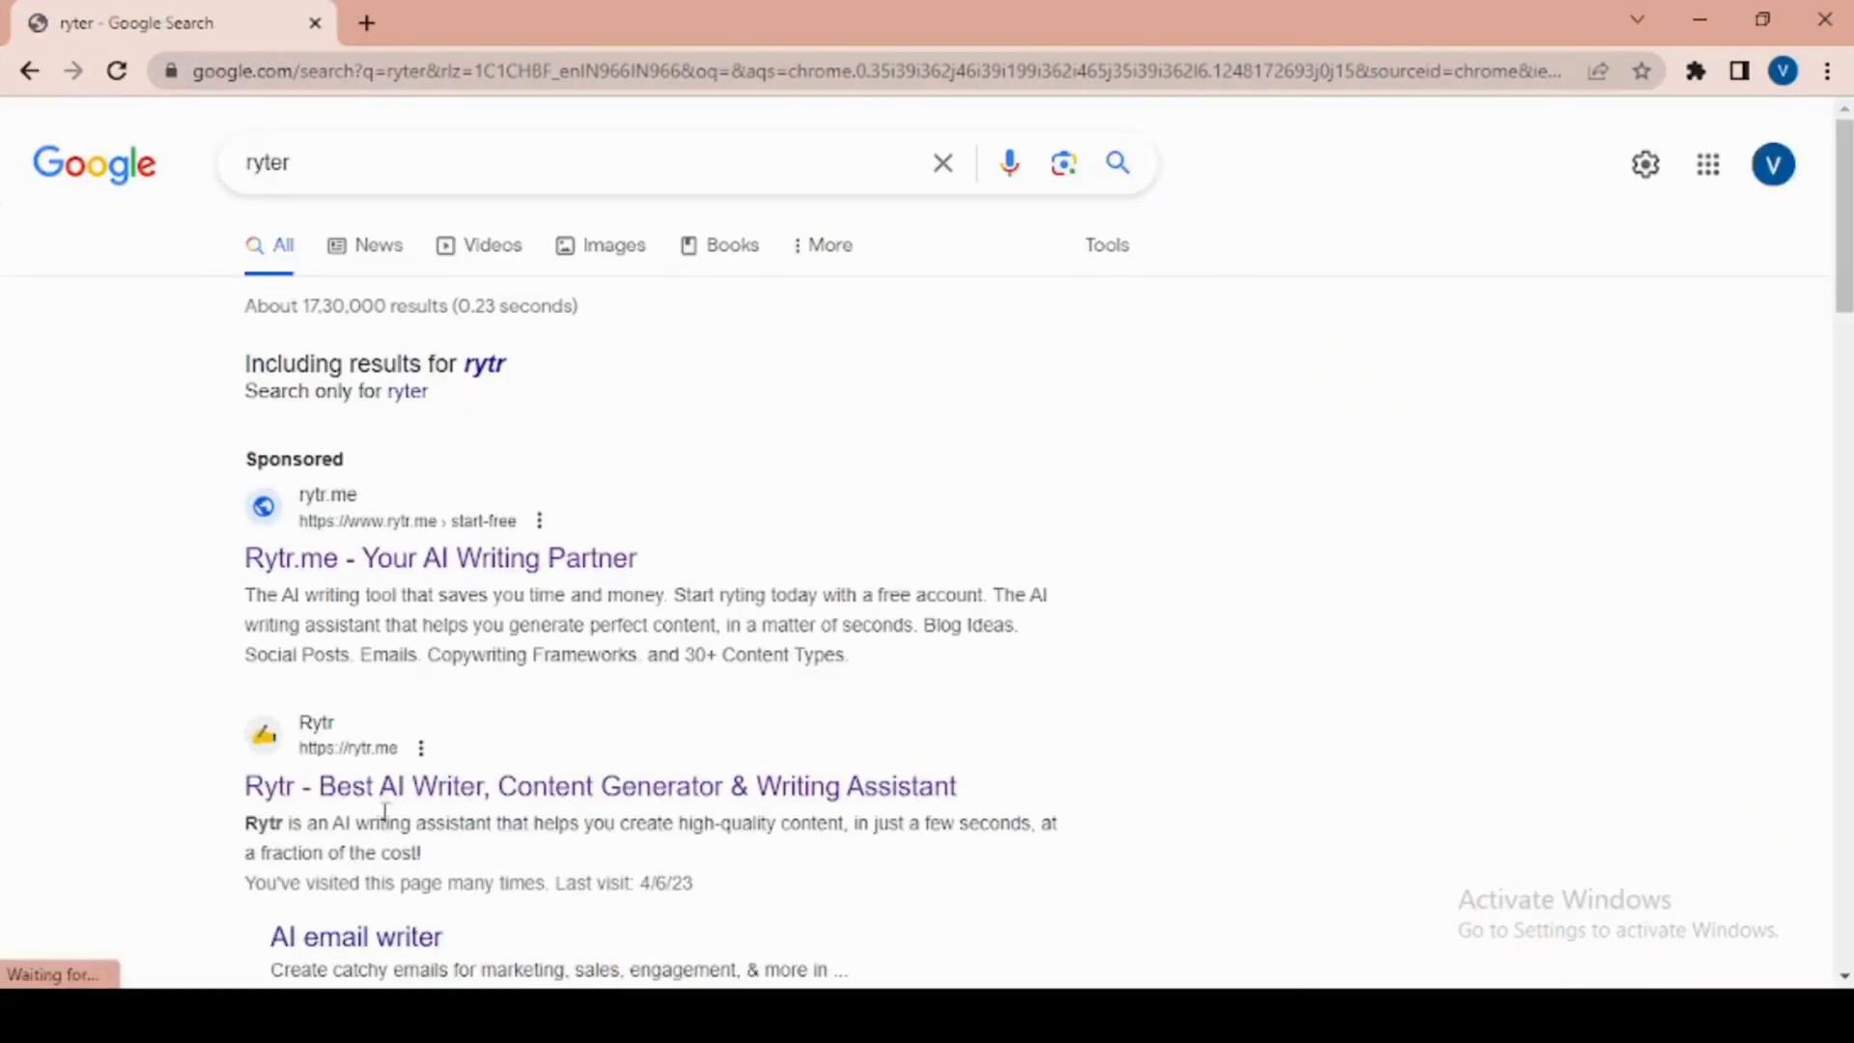
Open the Rytr search result in a new Chrome tab
right_click(390, 786)
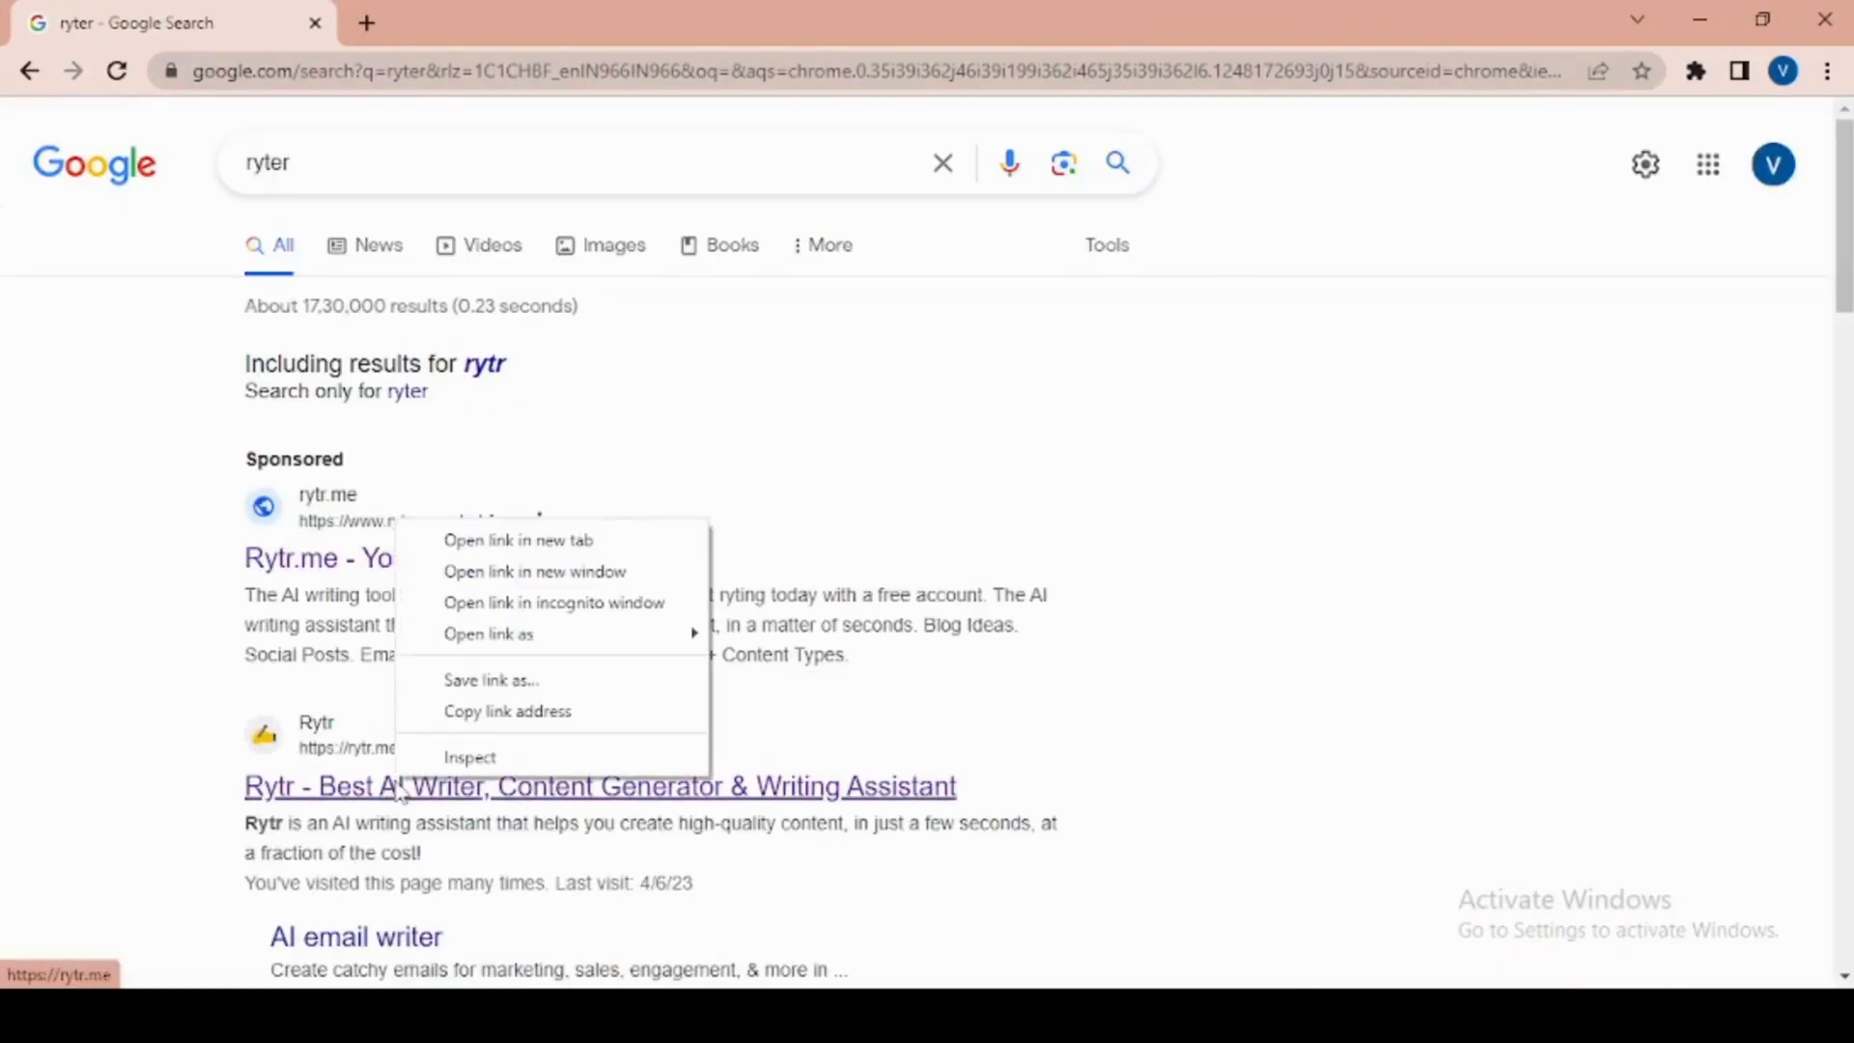
left_click(517, 540)
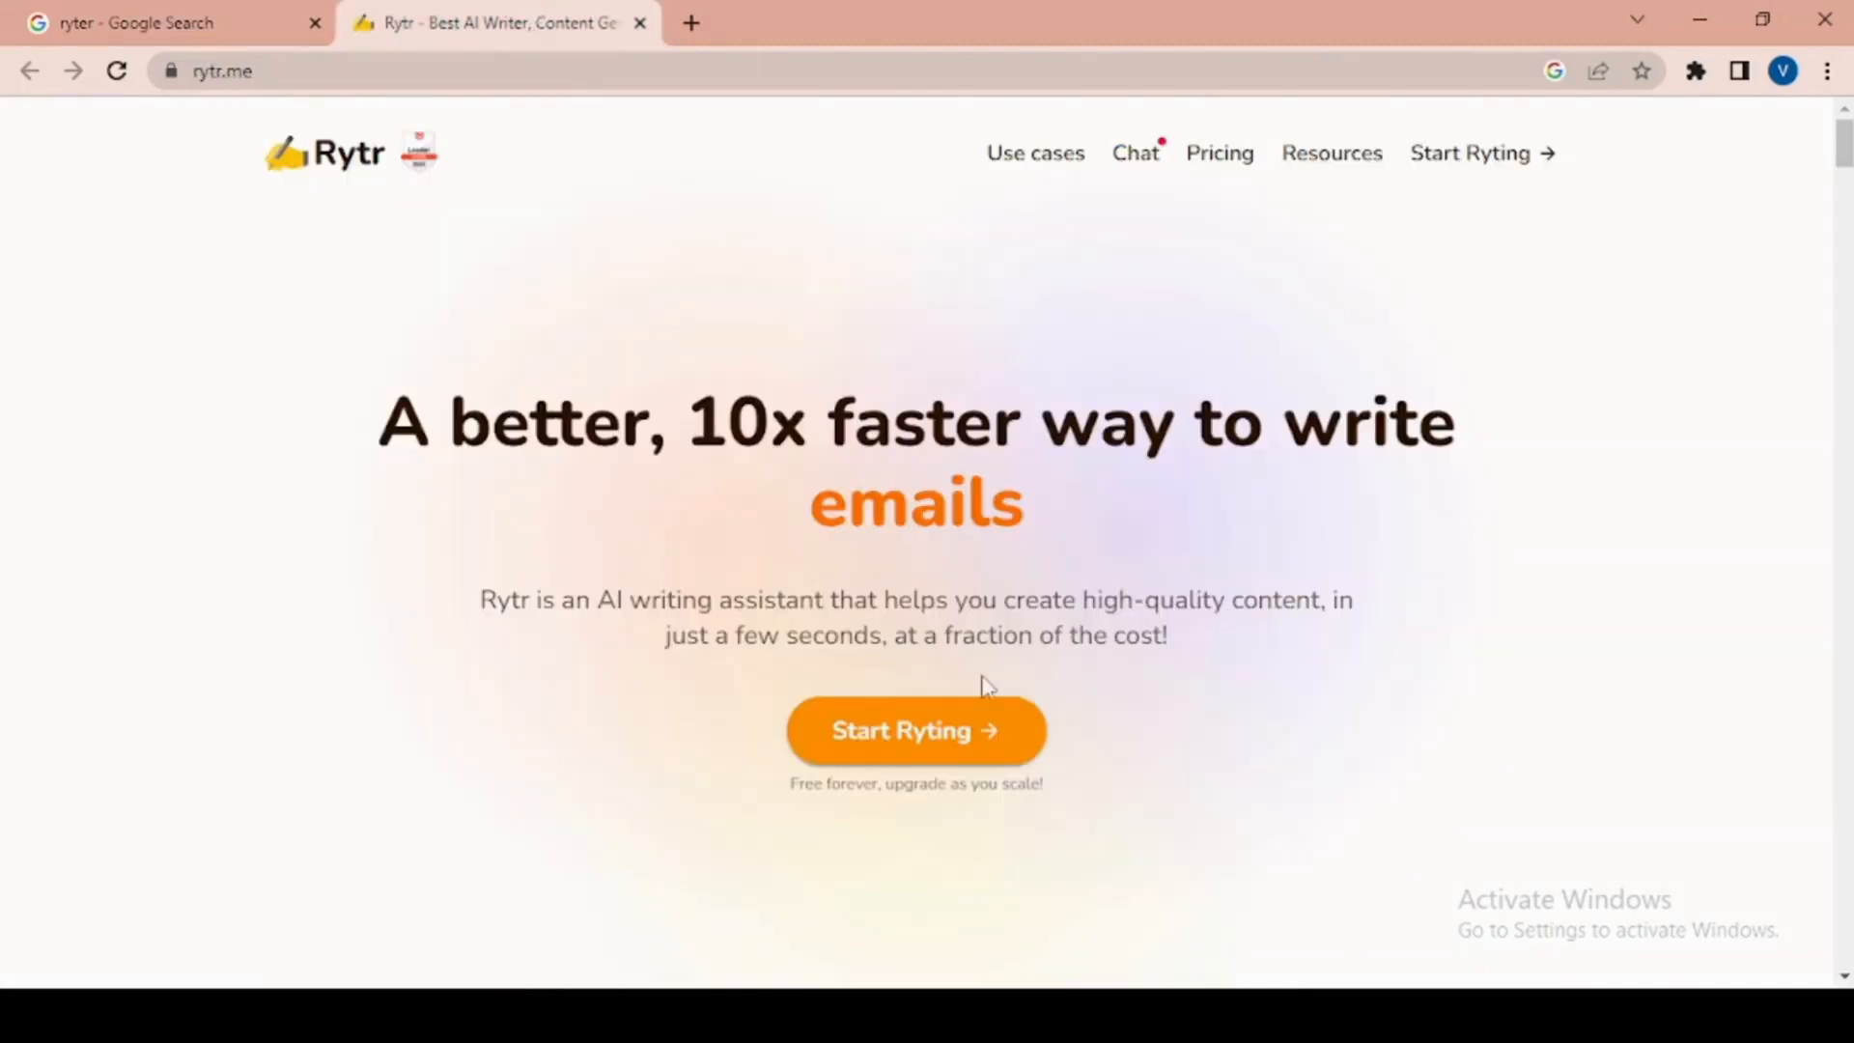
Launch the Rytr writing app and keep Formal as the writing tone
left_click(913, 730)
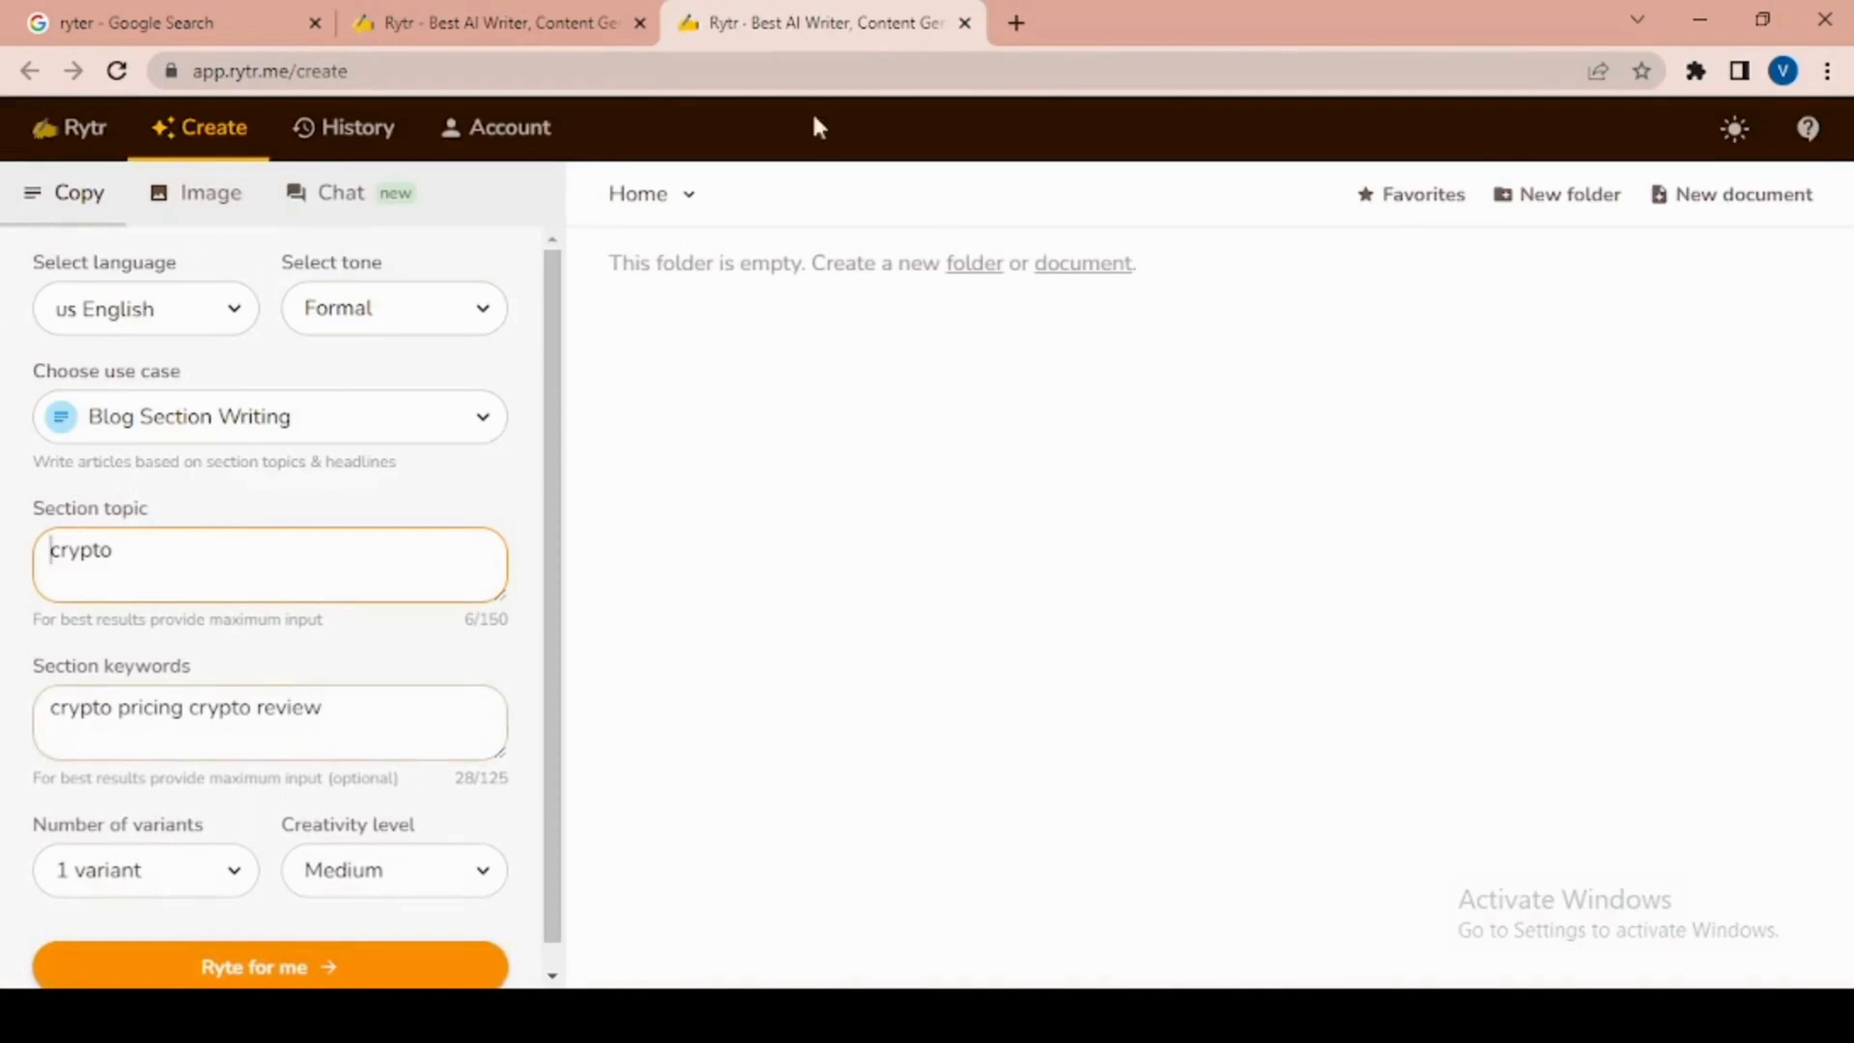
left_click(141, 309)
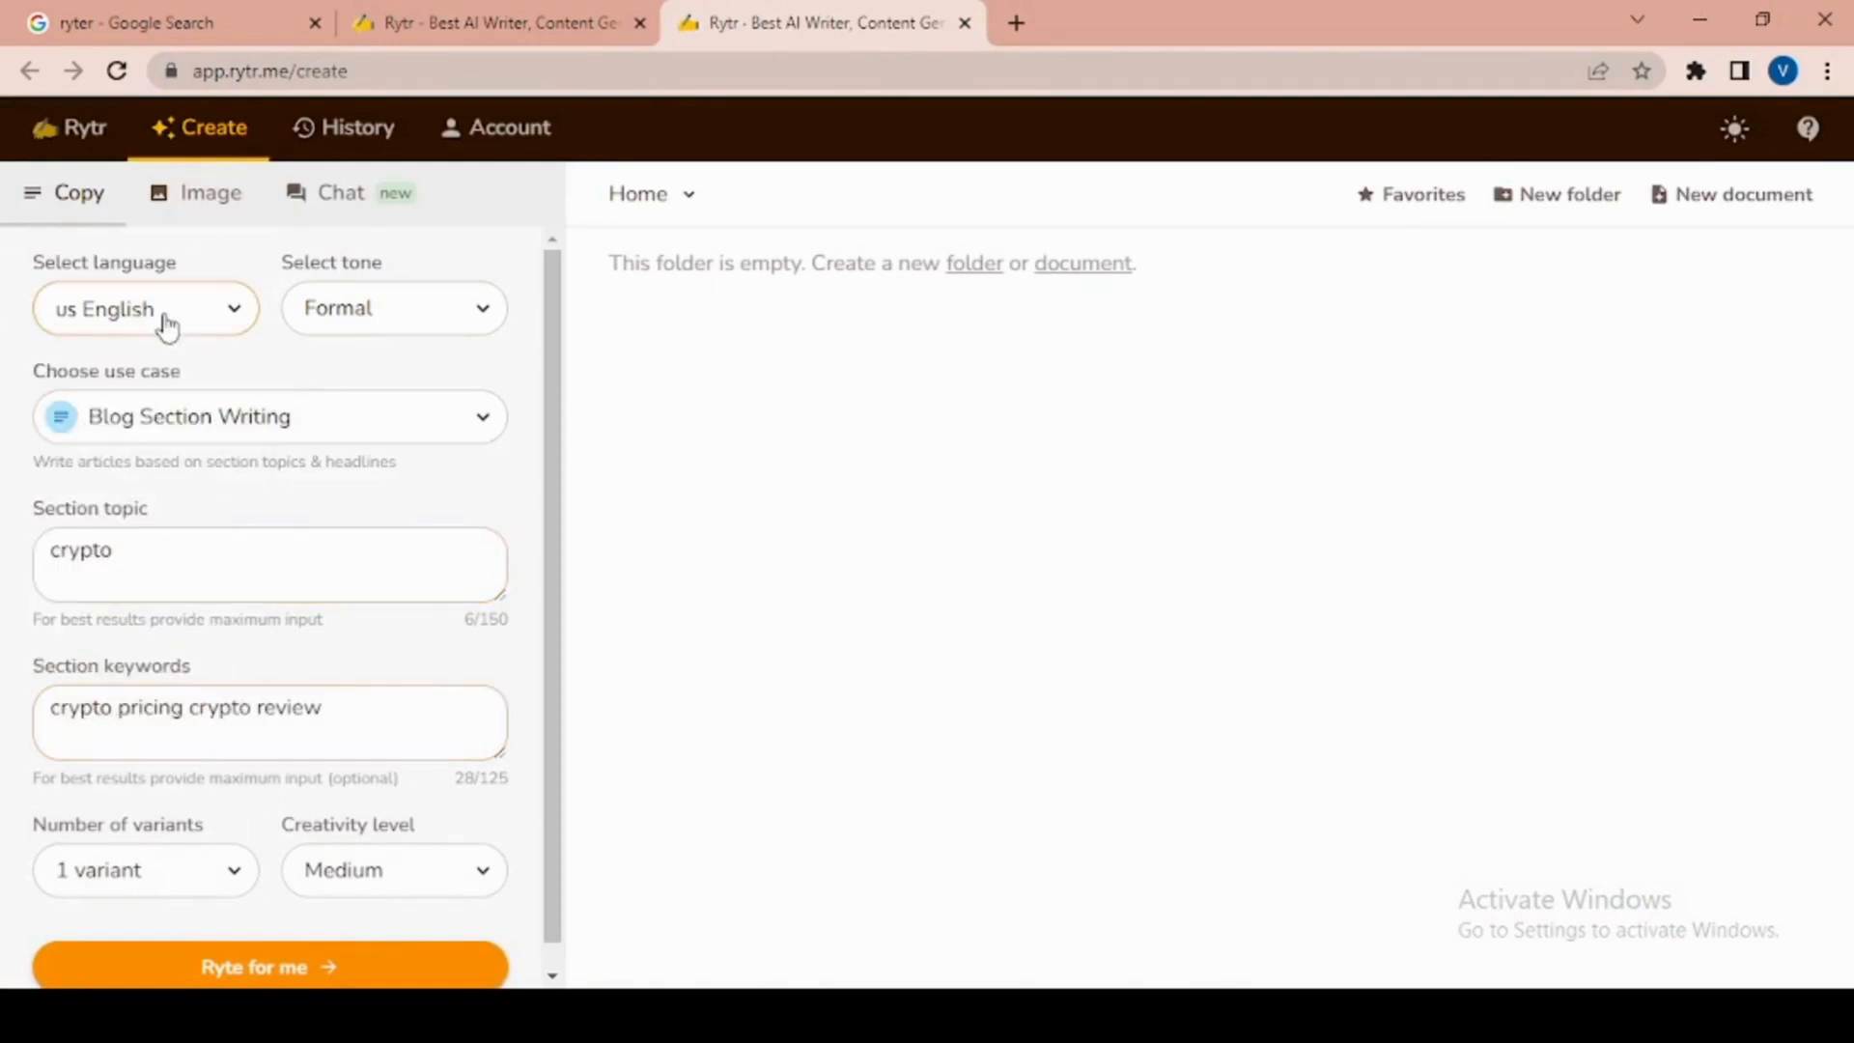
left_click(394, 308)
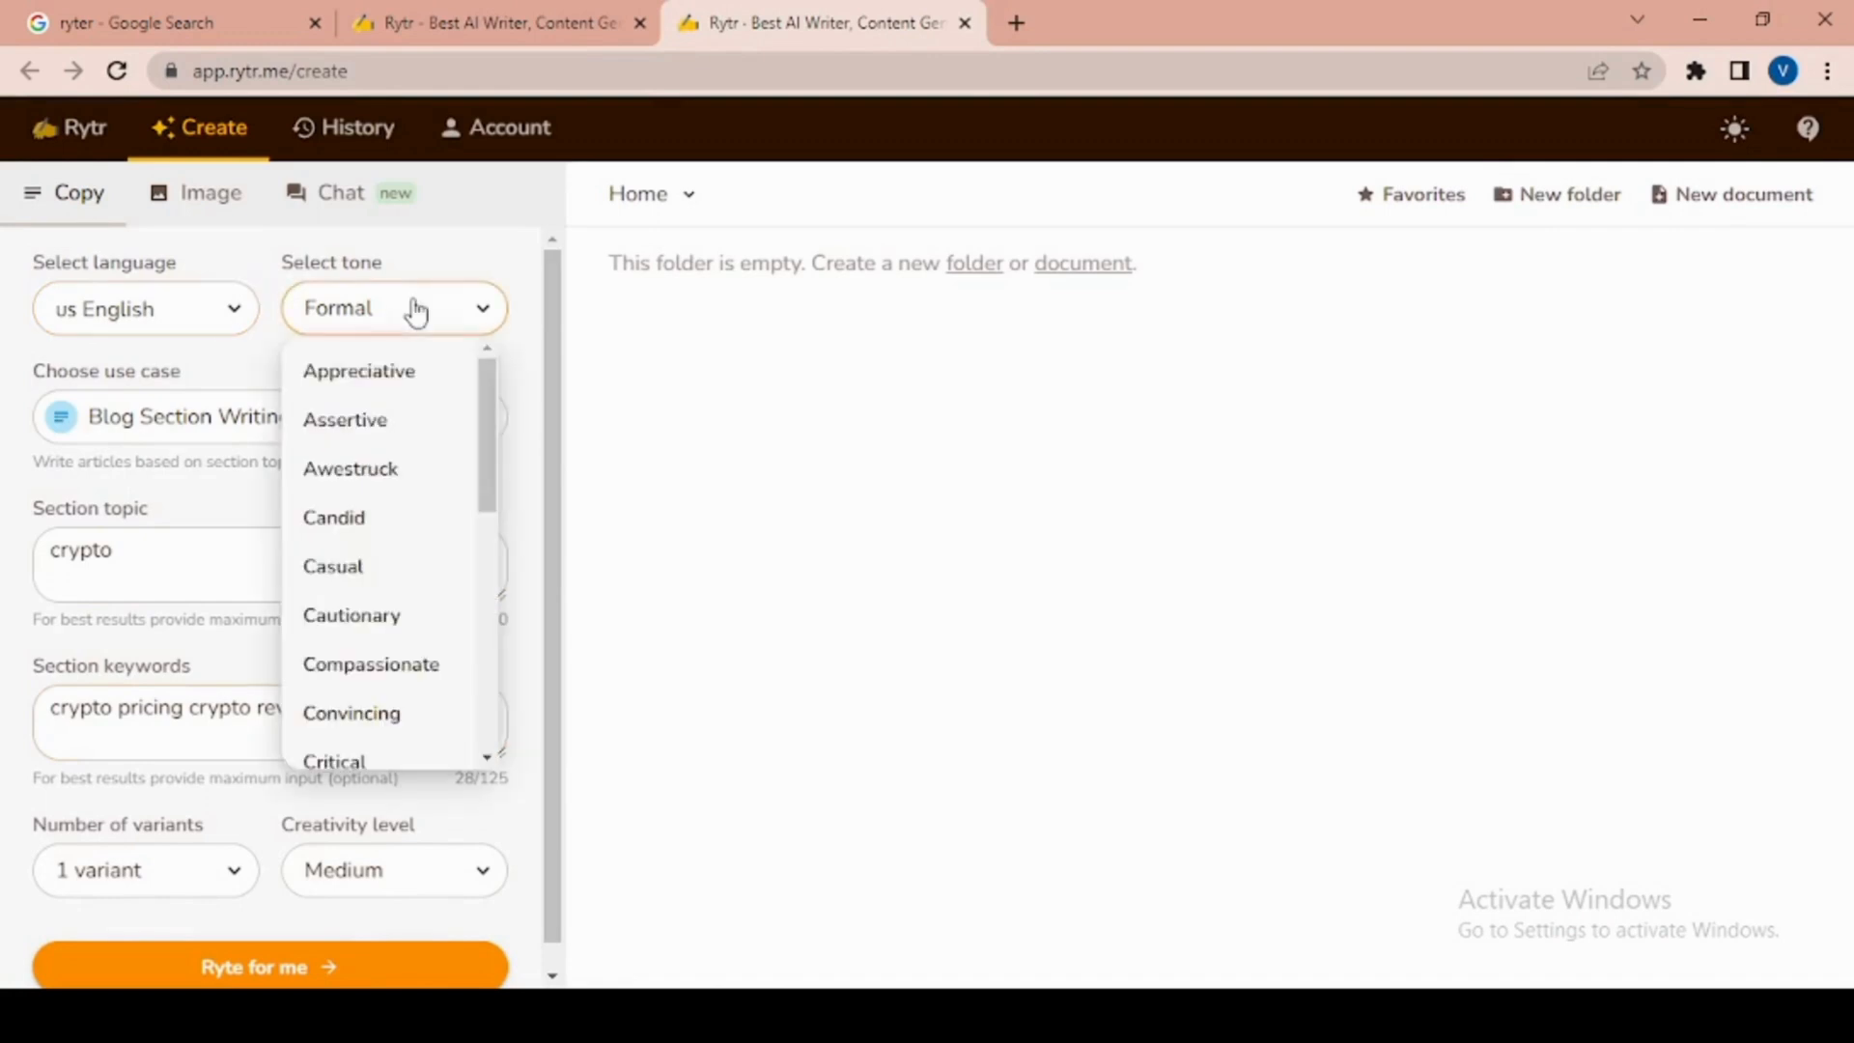
scroll("down", 3)
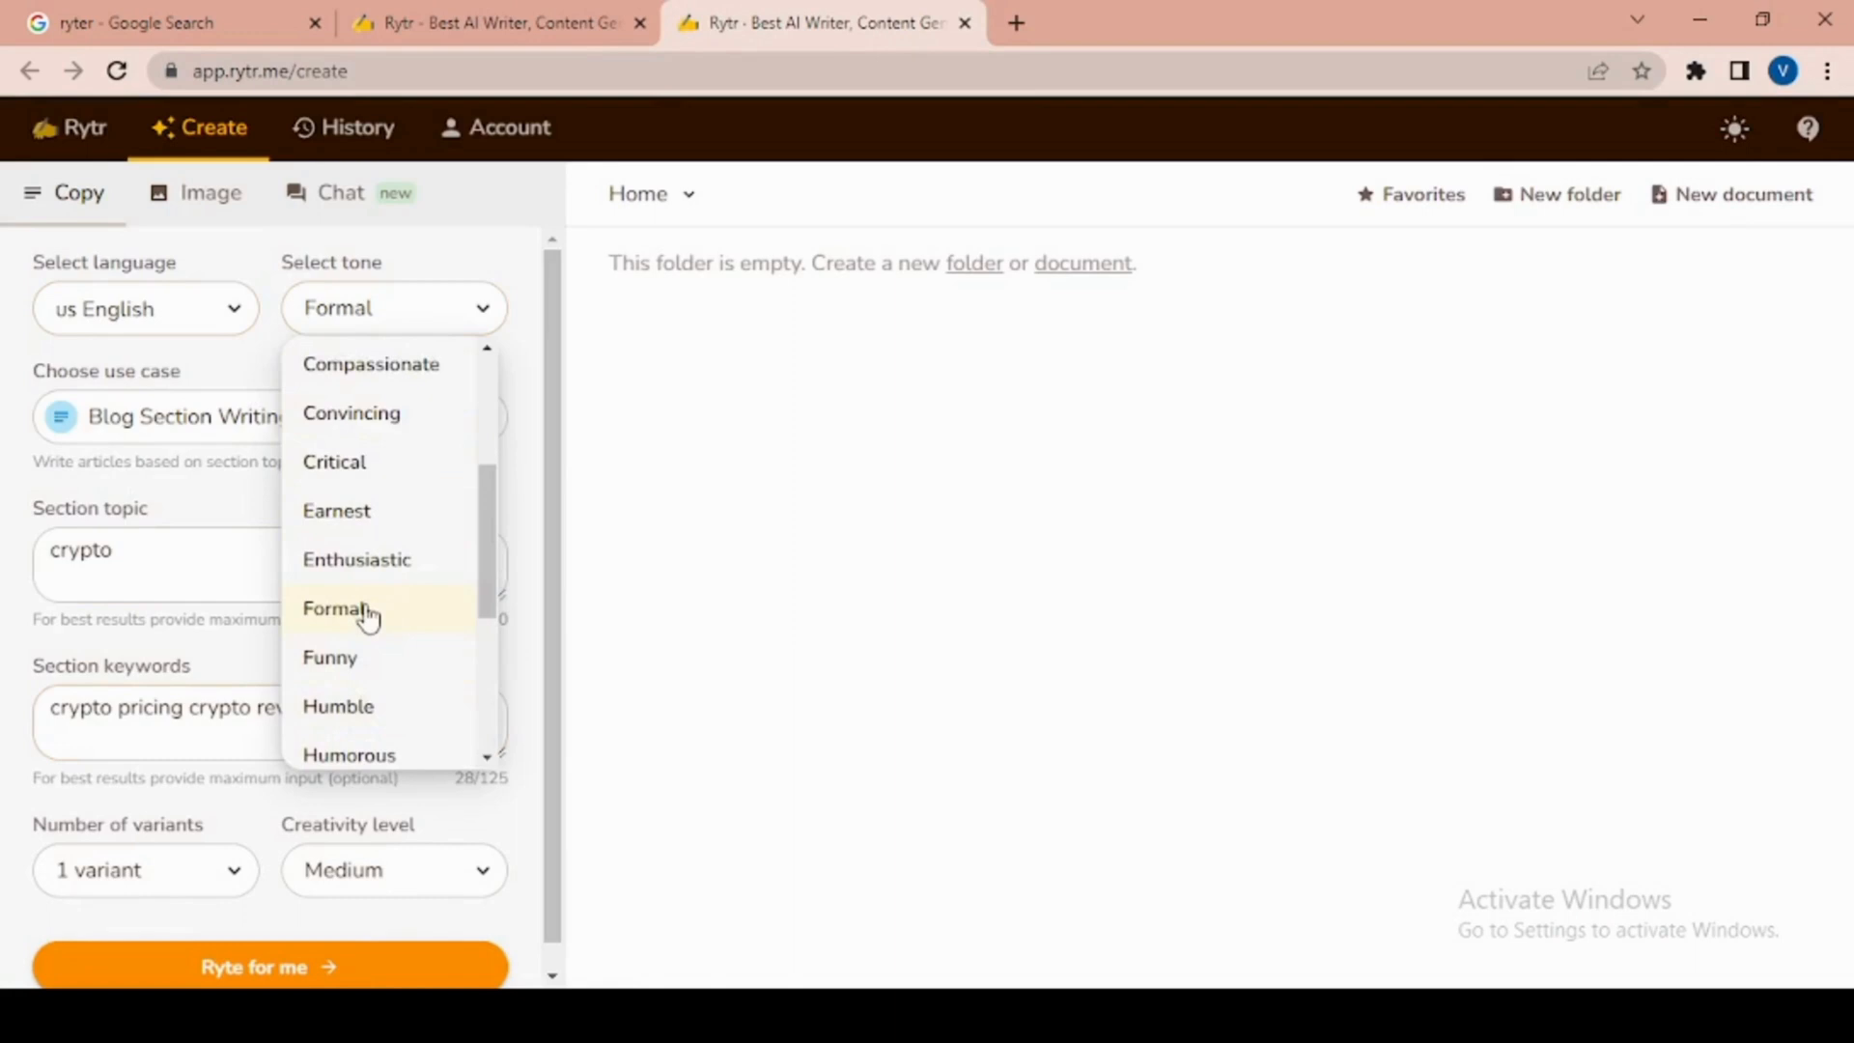
left_click(339, 608)
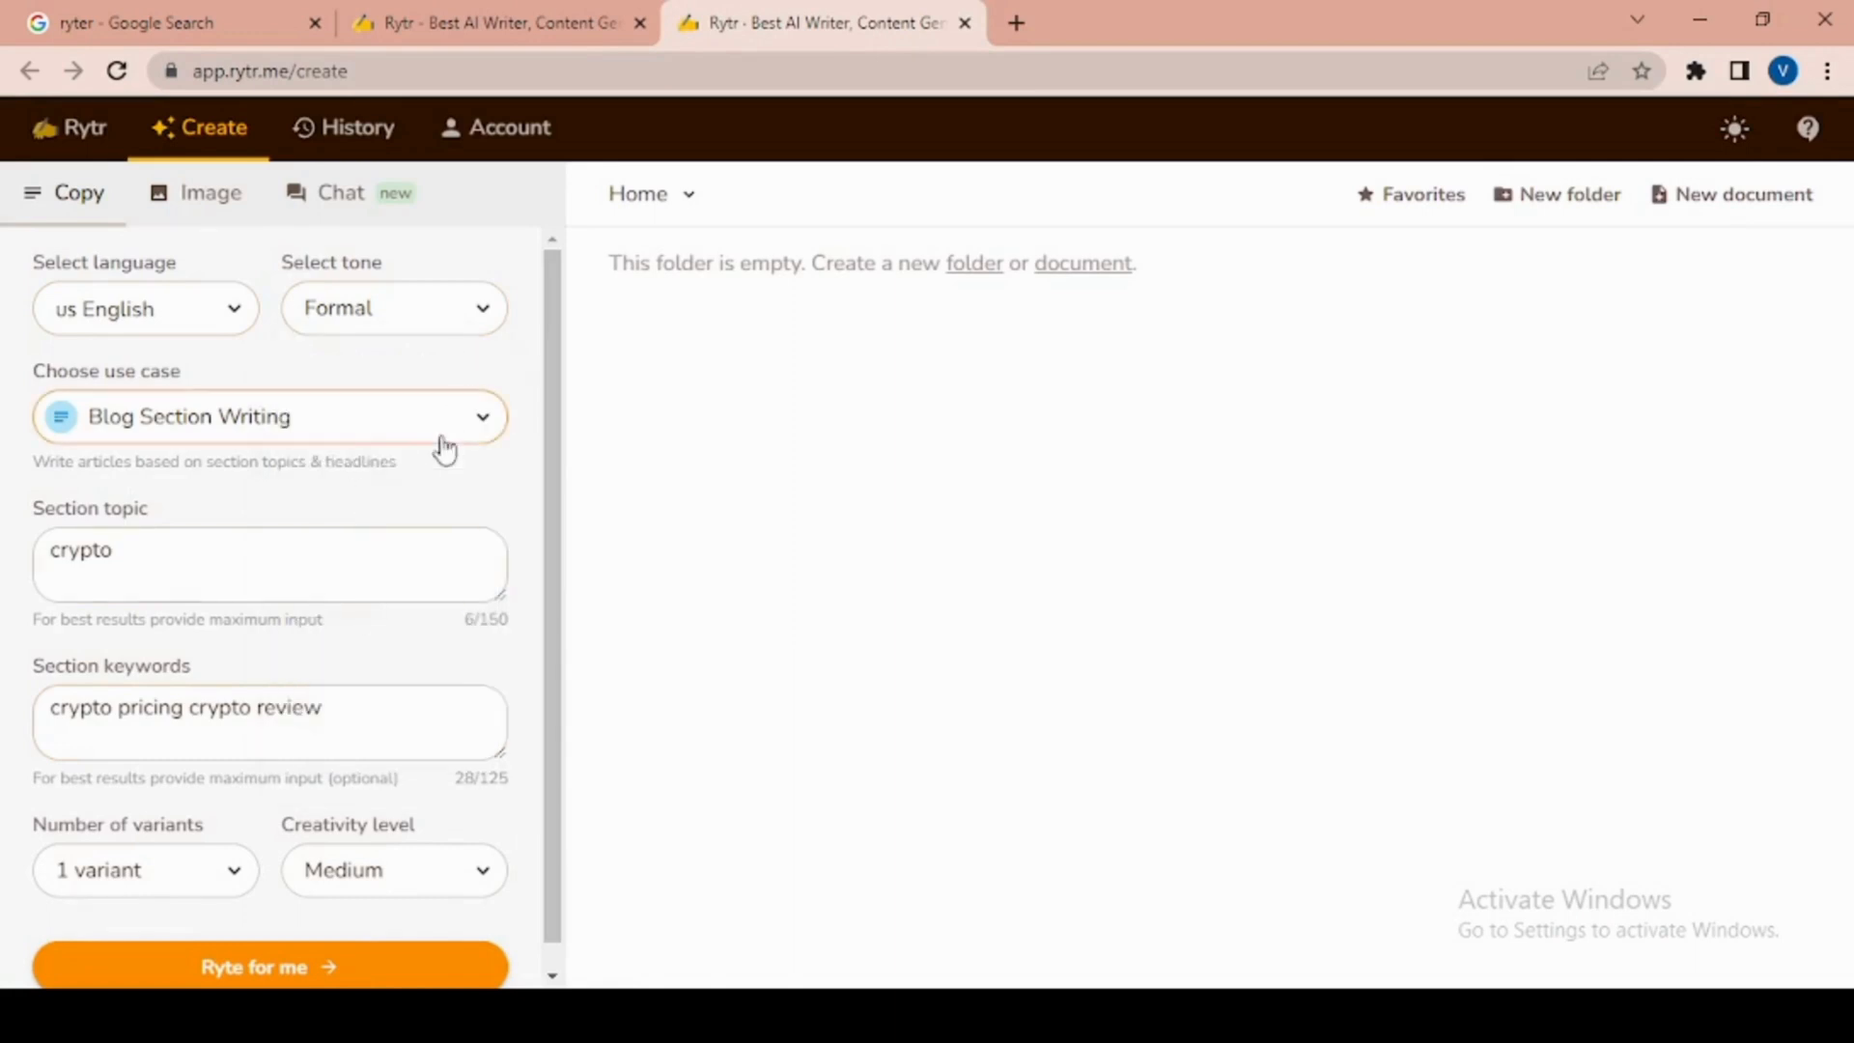
Switch the use case to Blog Idea & Outline
left_click(270, 417)
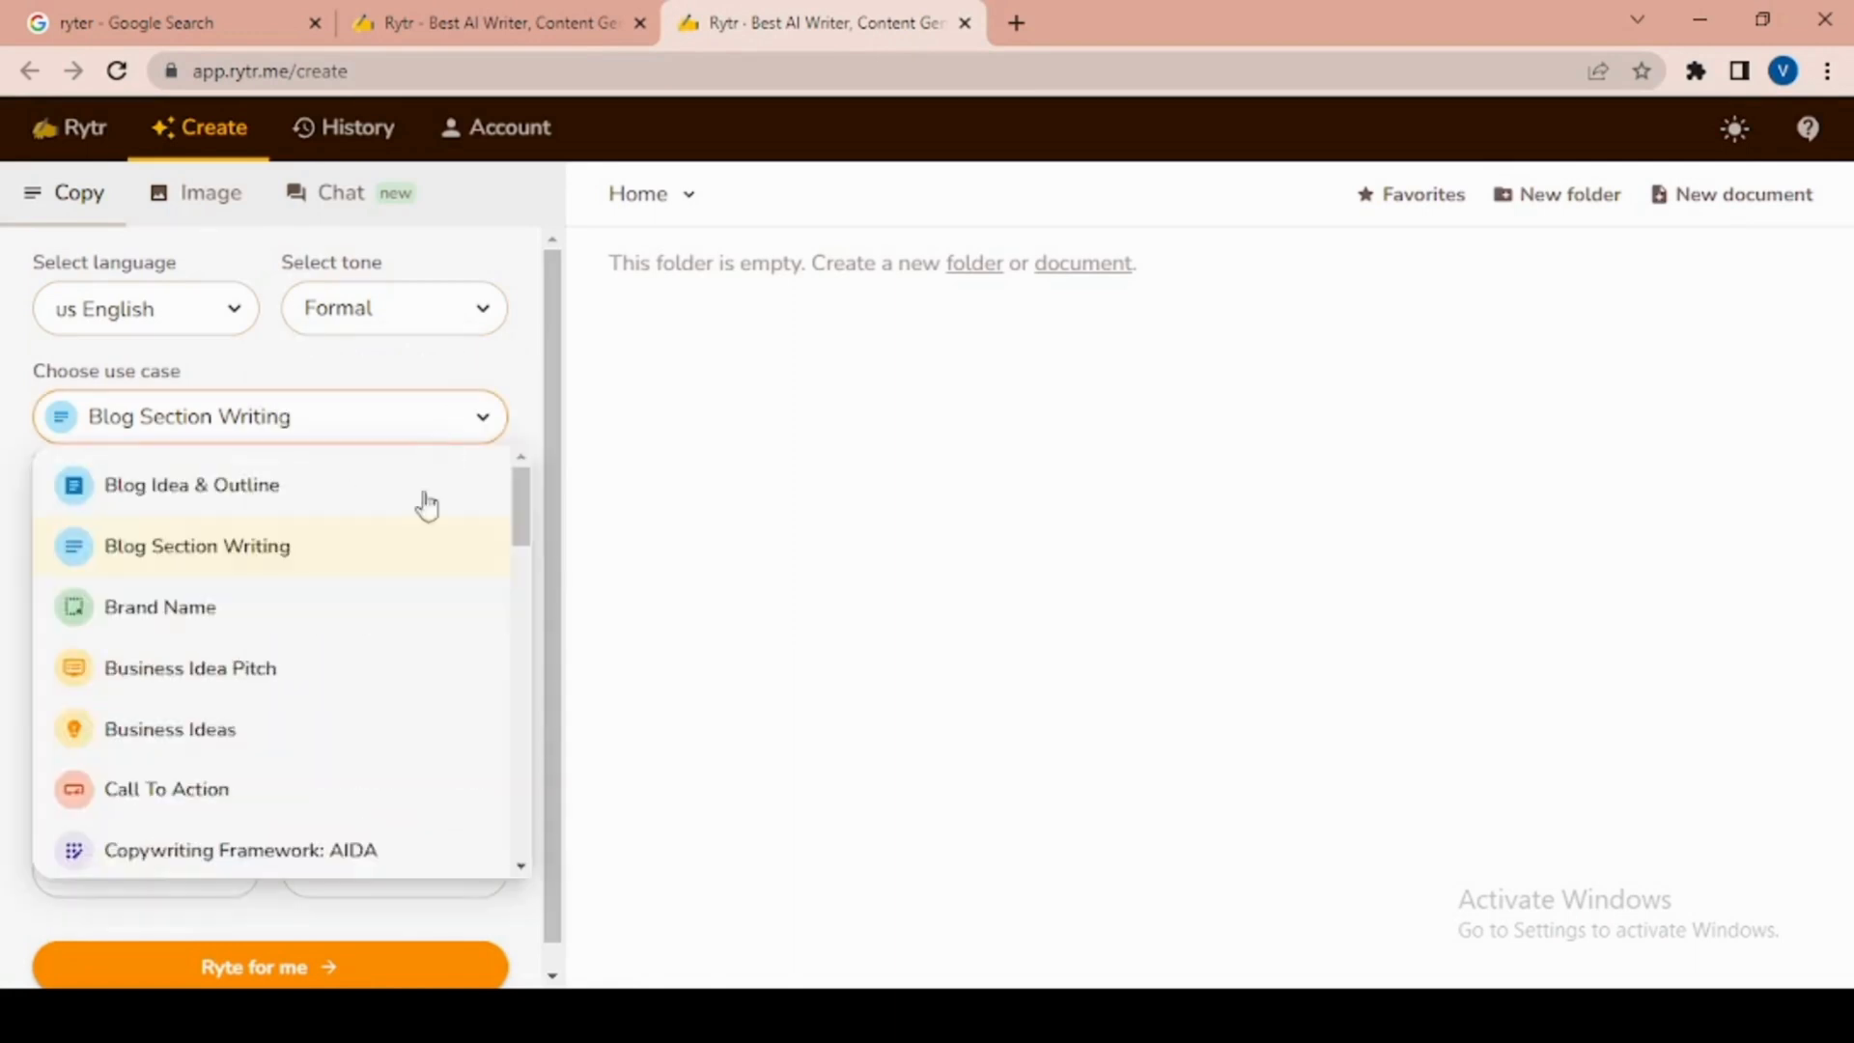
scroll("down", 3)
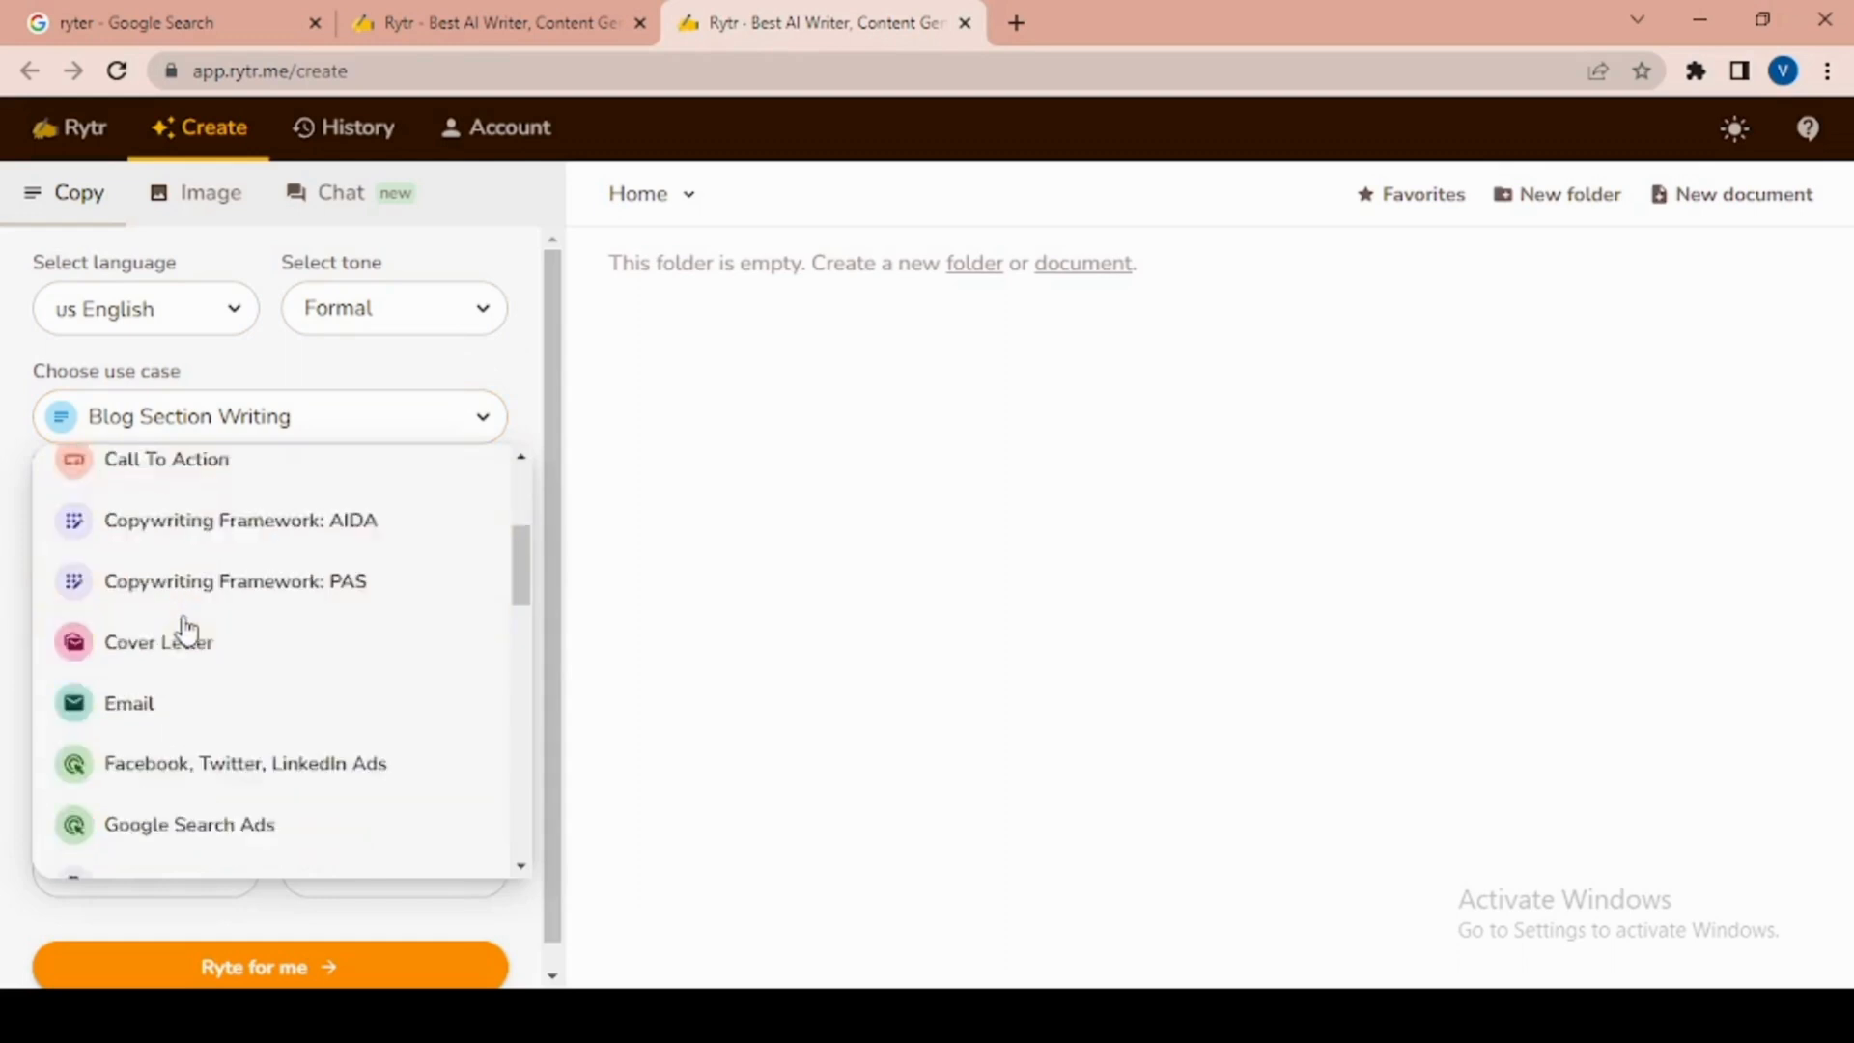
scroll("down", 3)
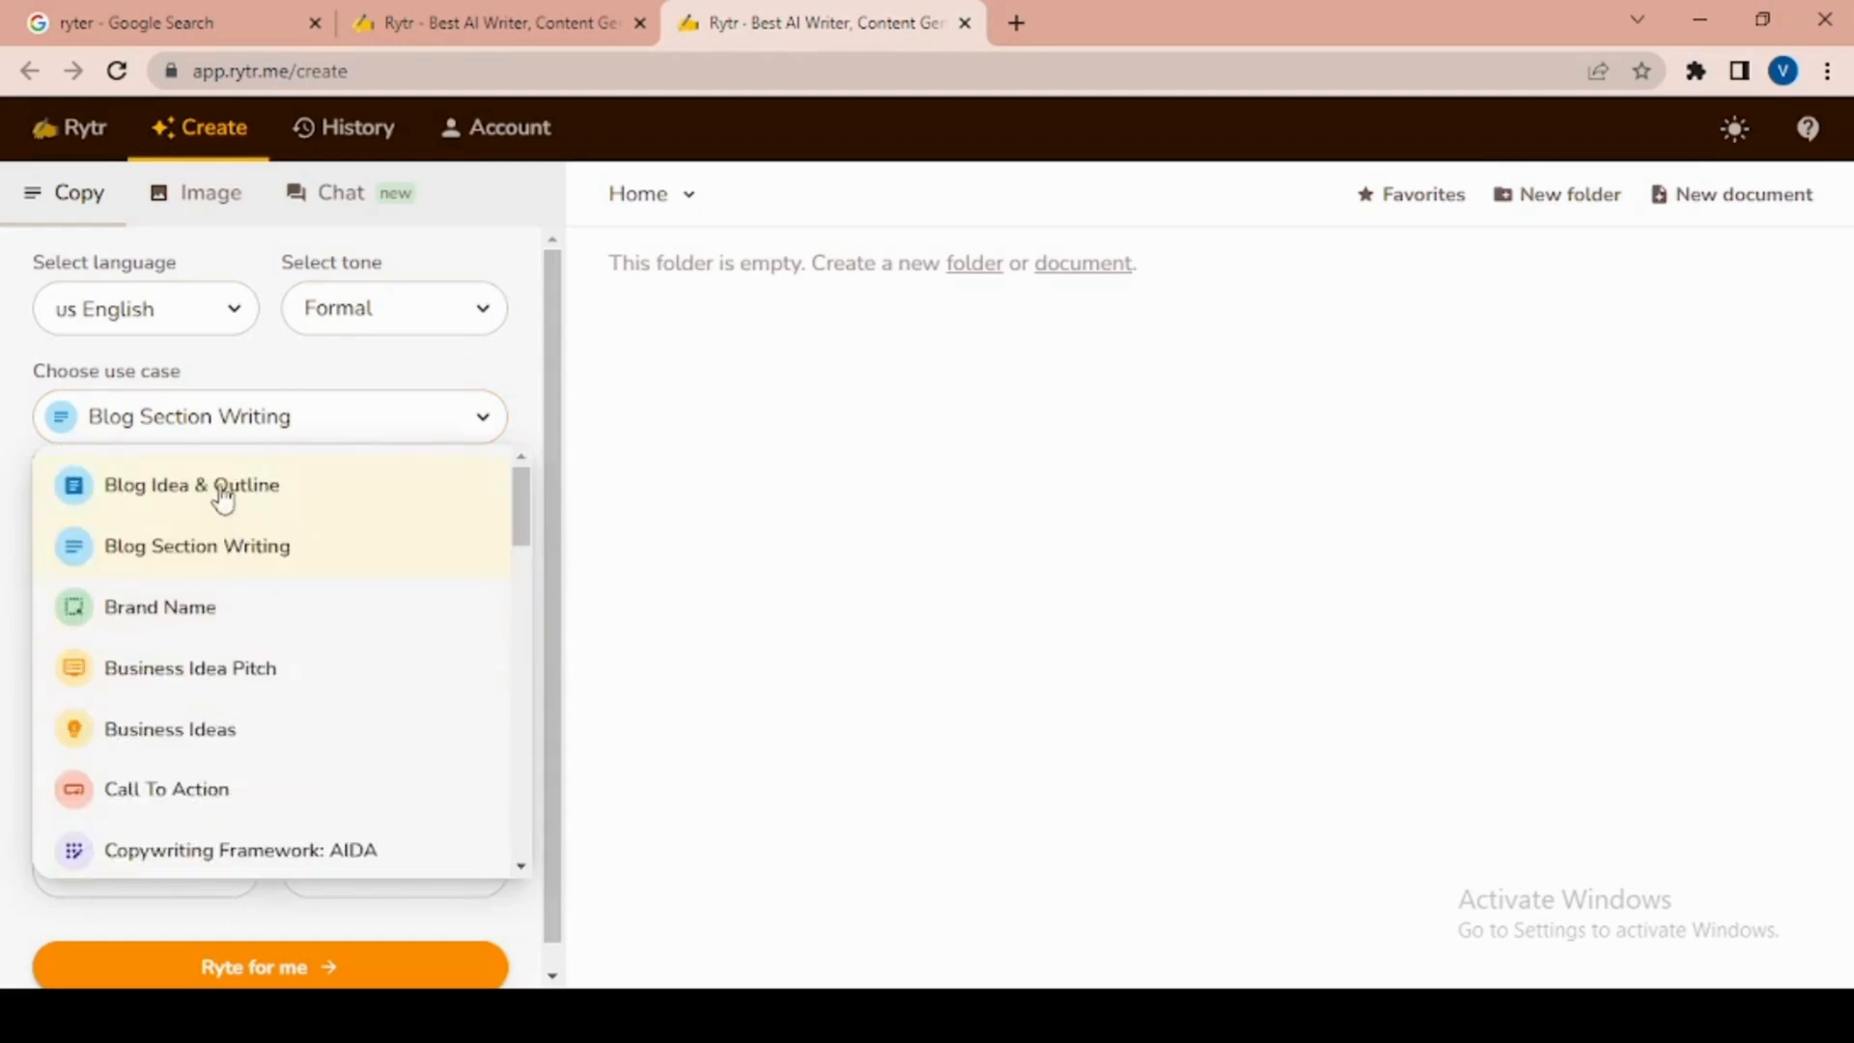
left_click(191, 484)
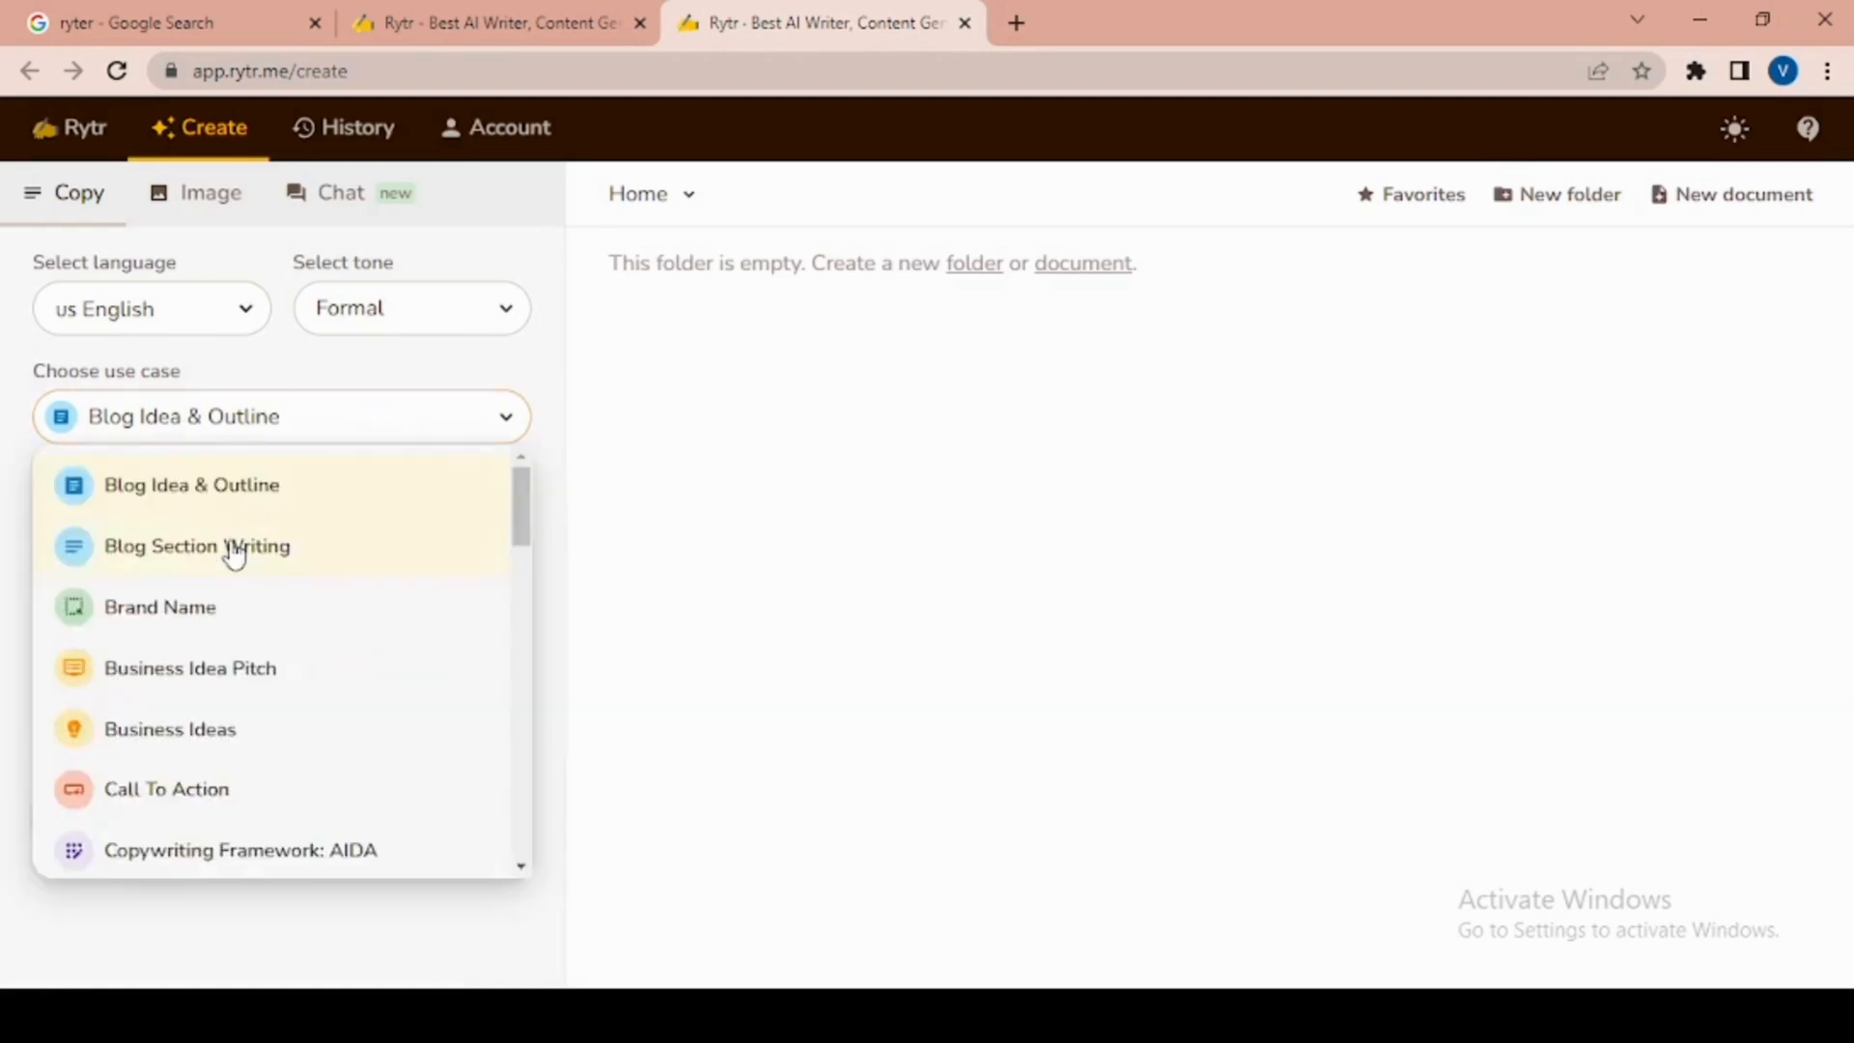
Use Blog Section Writing with topic 'crypto' and keywords 'crypto review'
left_click(197, 544)
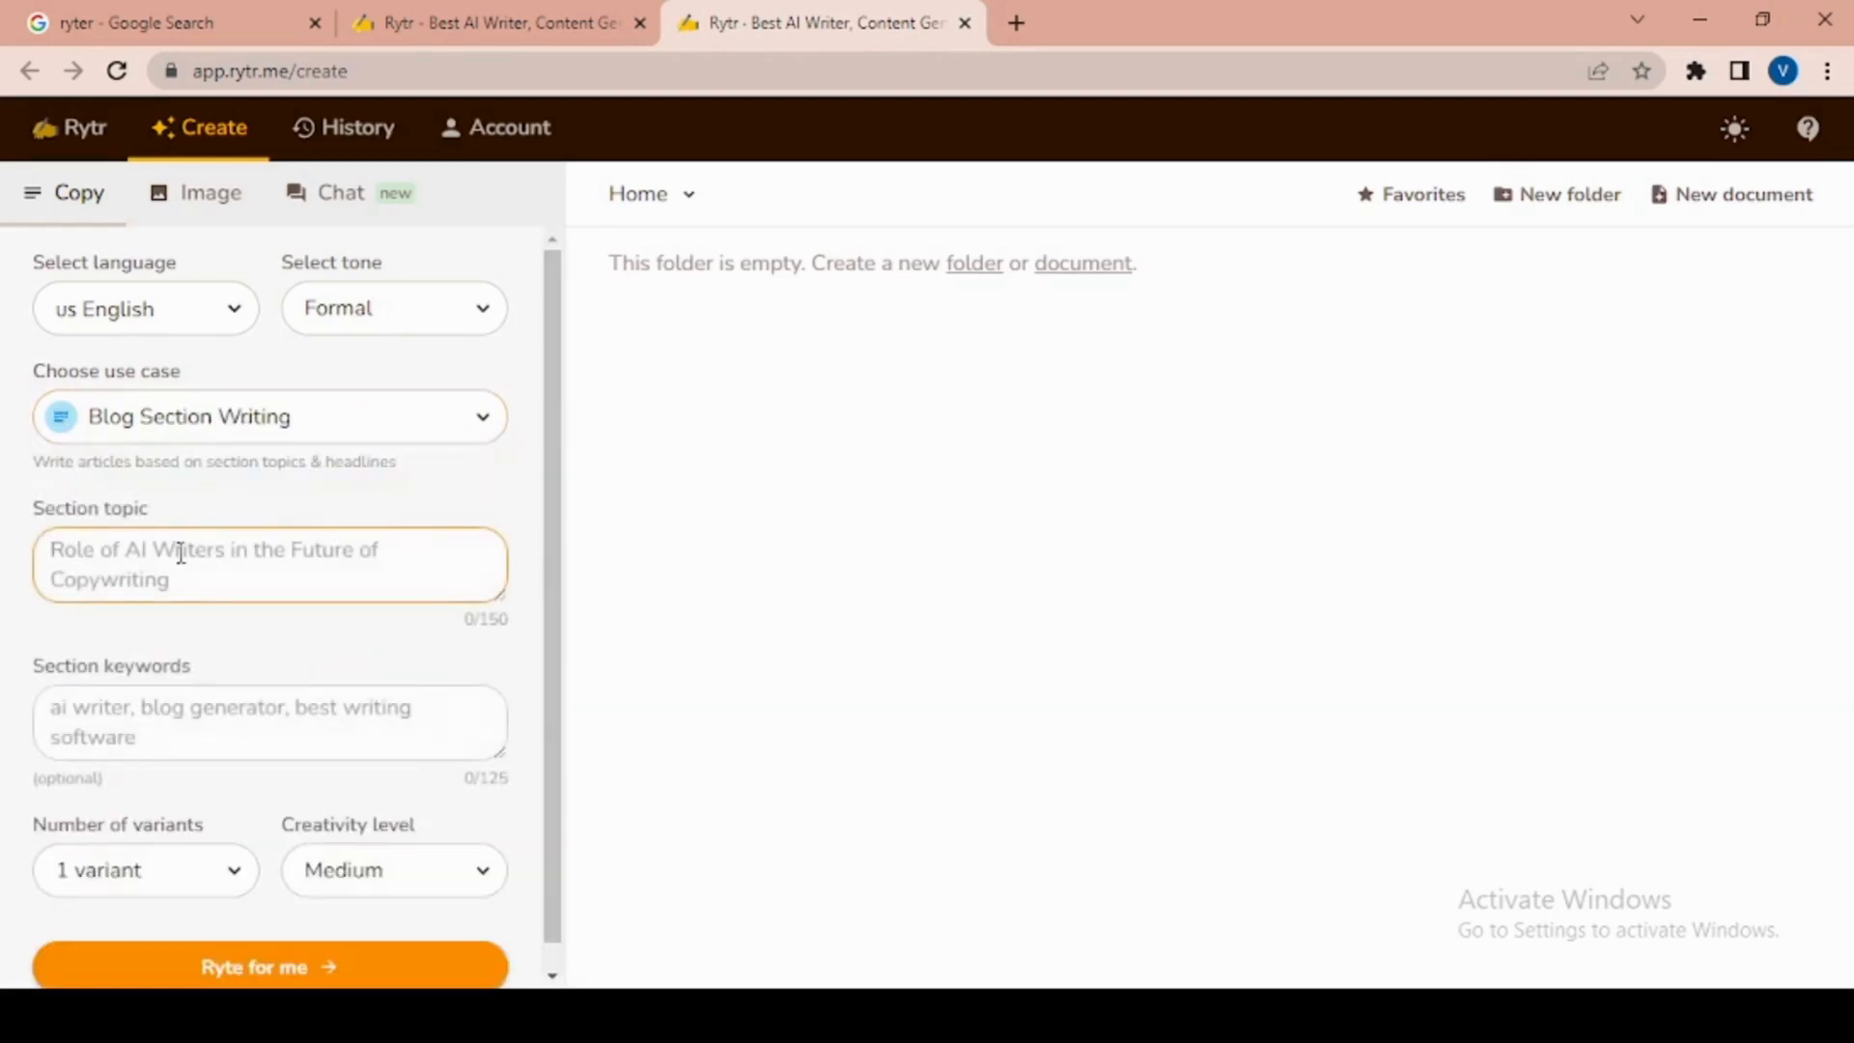
type("crypto")
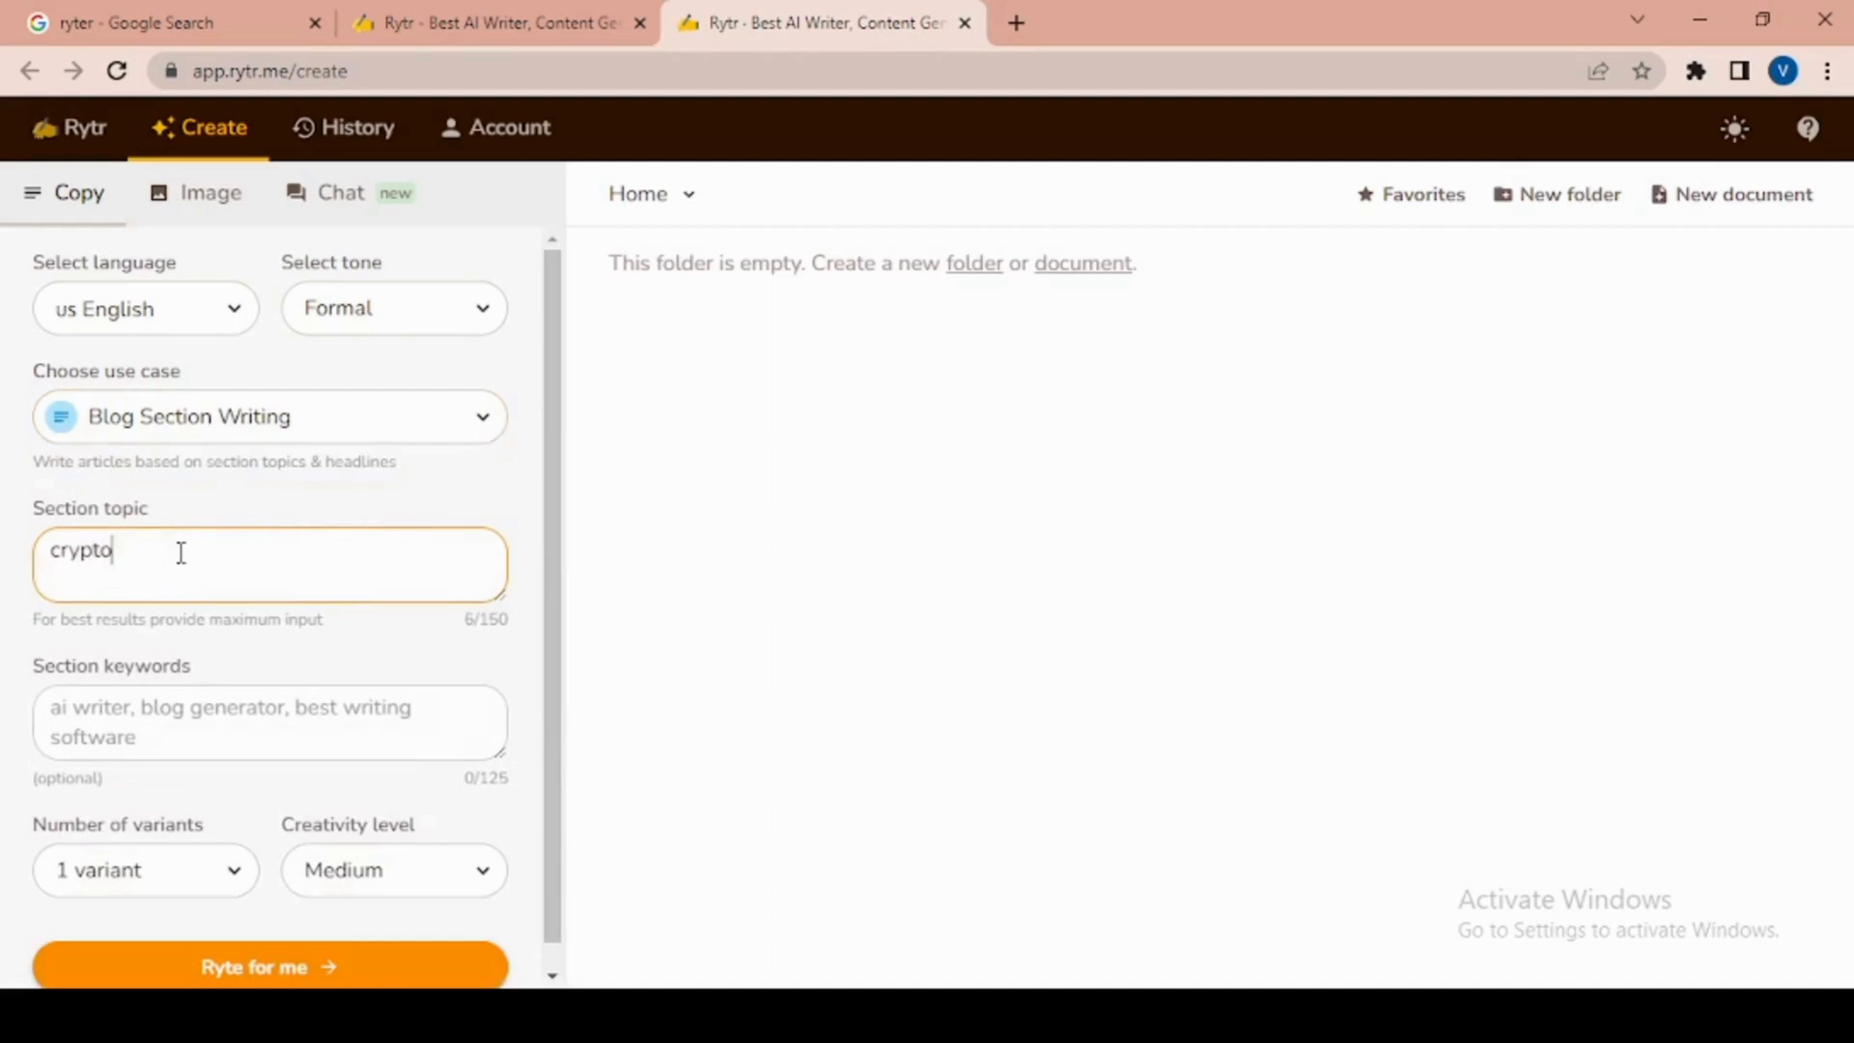
left_click(270, 720)
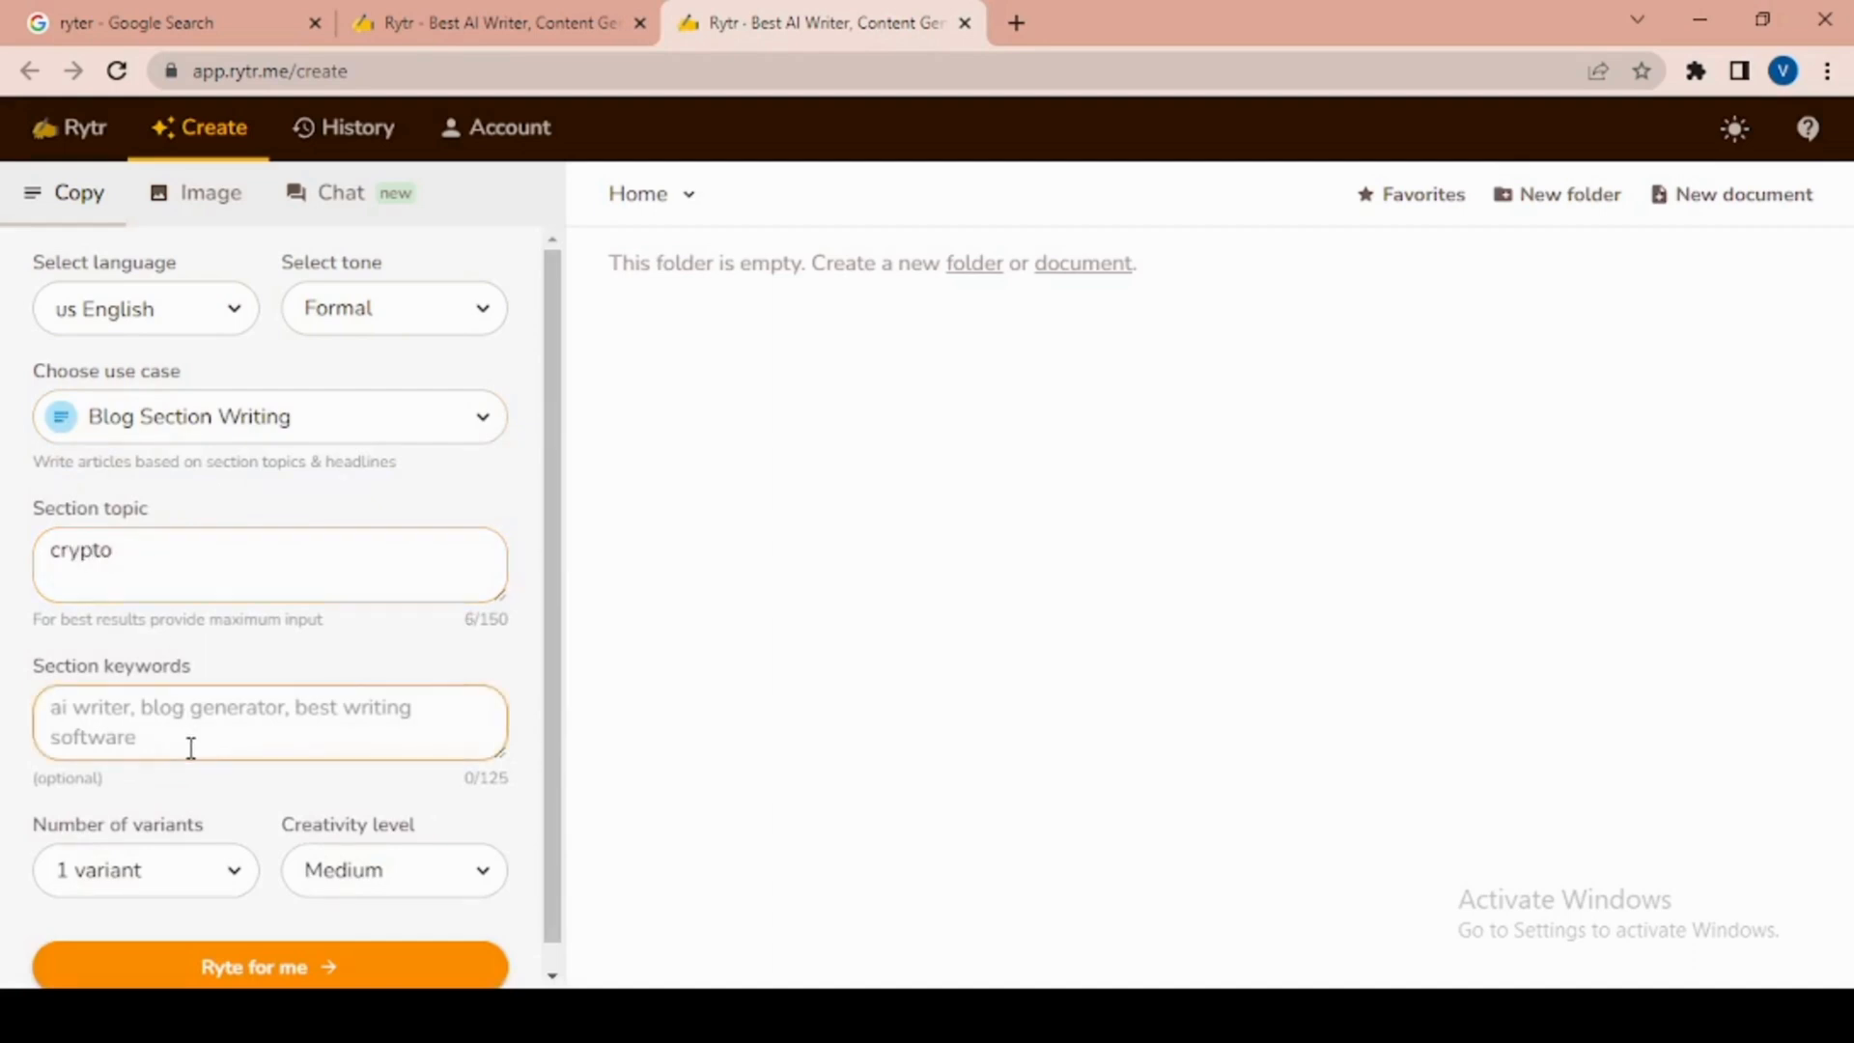
type("crypto re")
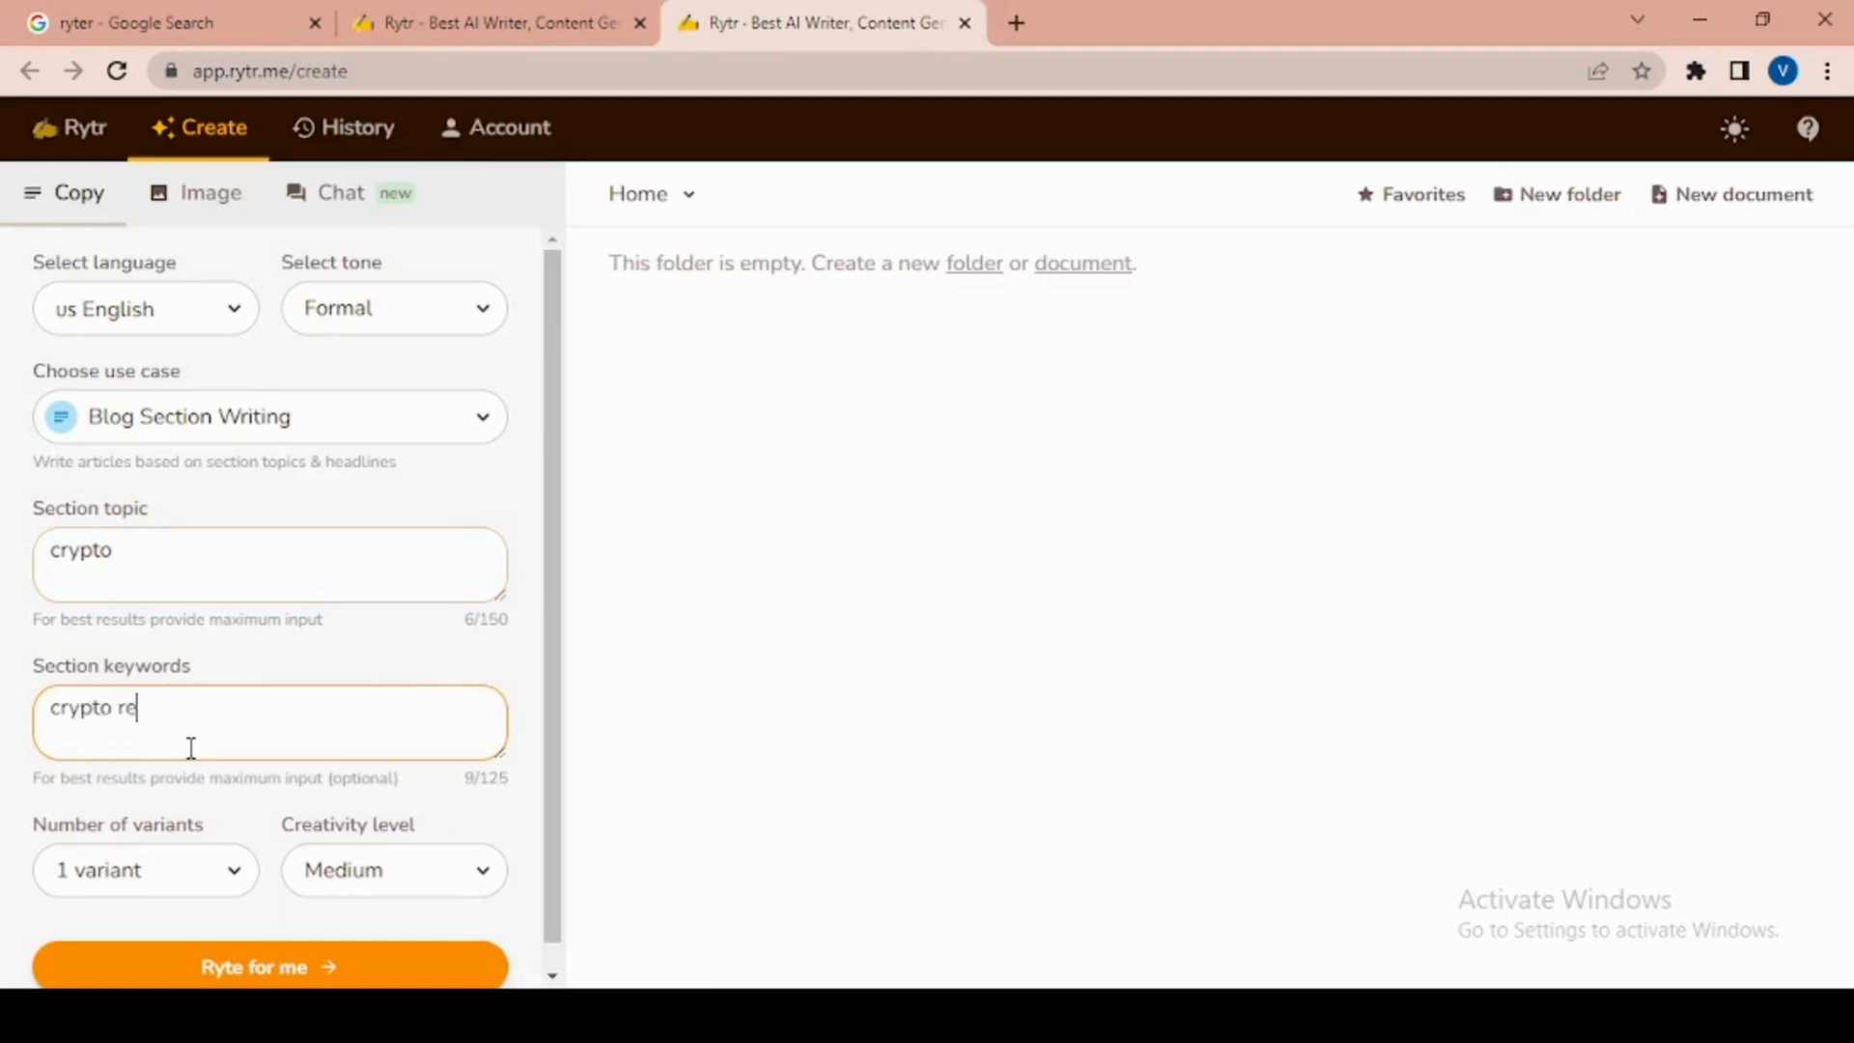
type("view")
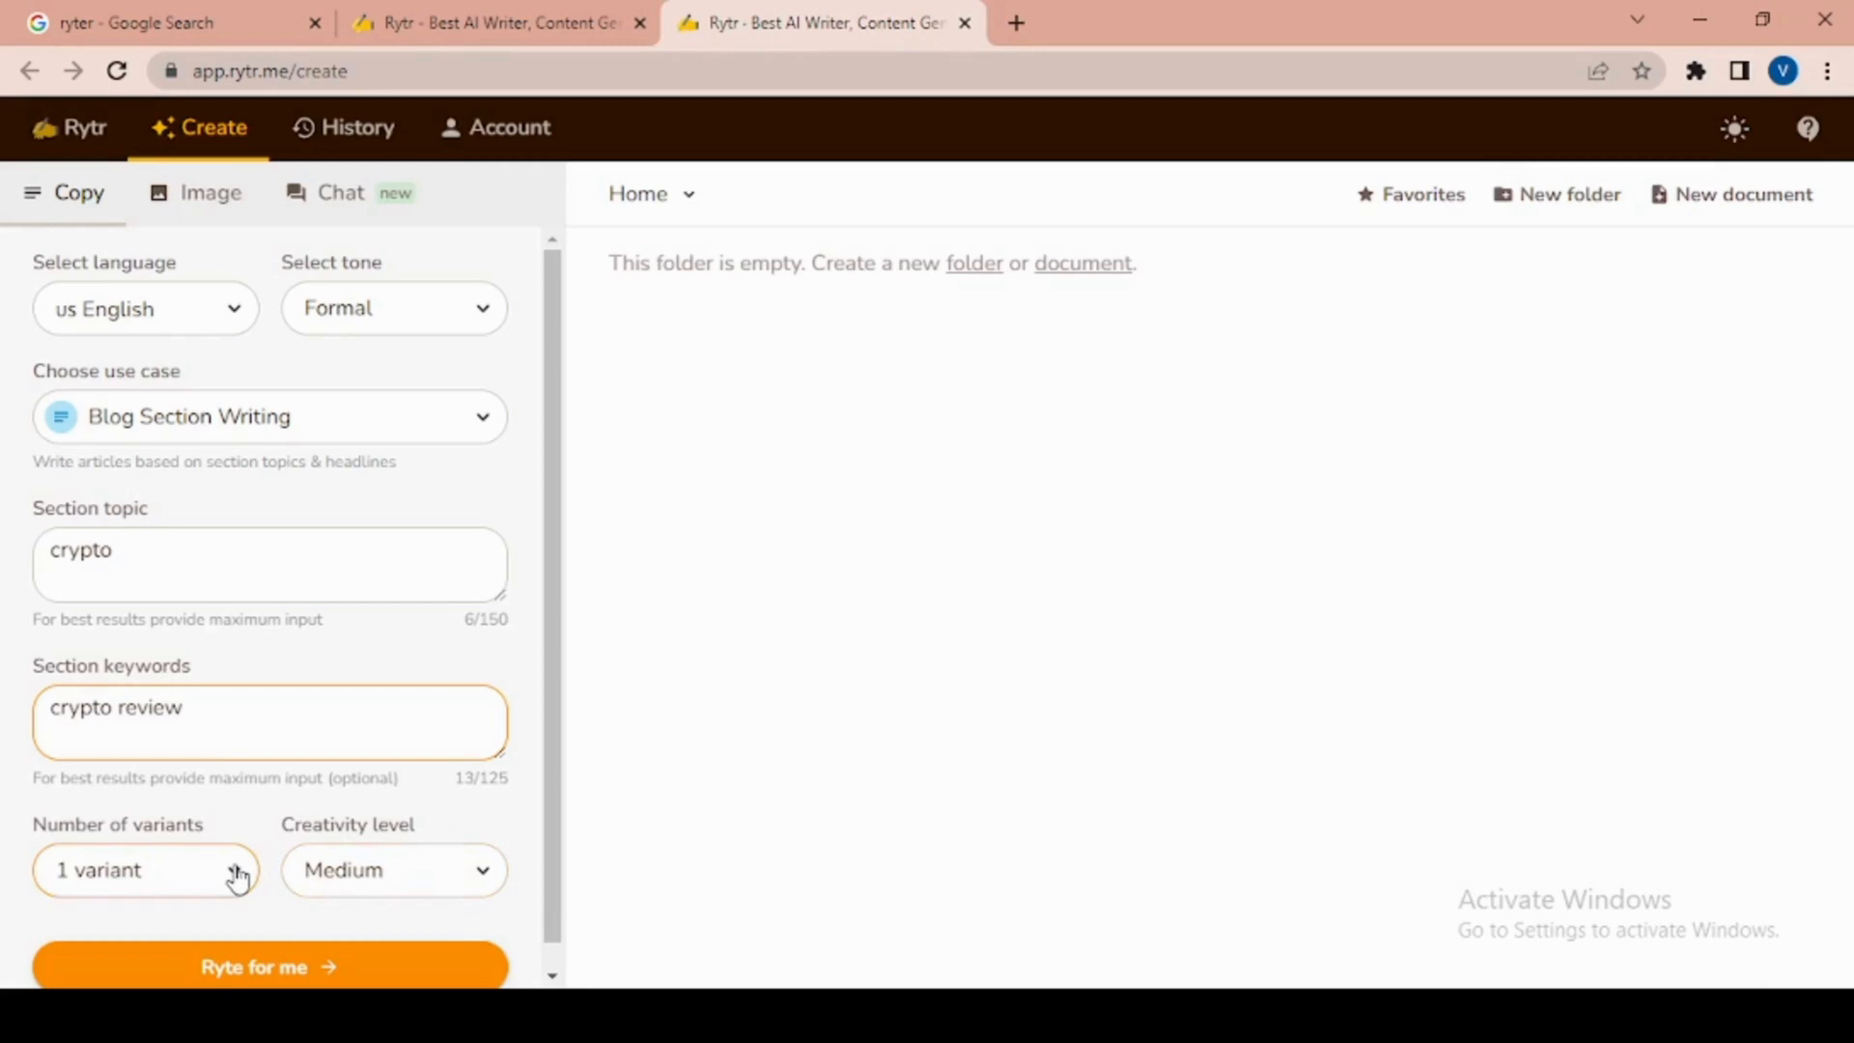
Request 2 variants at Medium creativity level
left_click(141, 869)
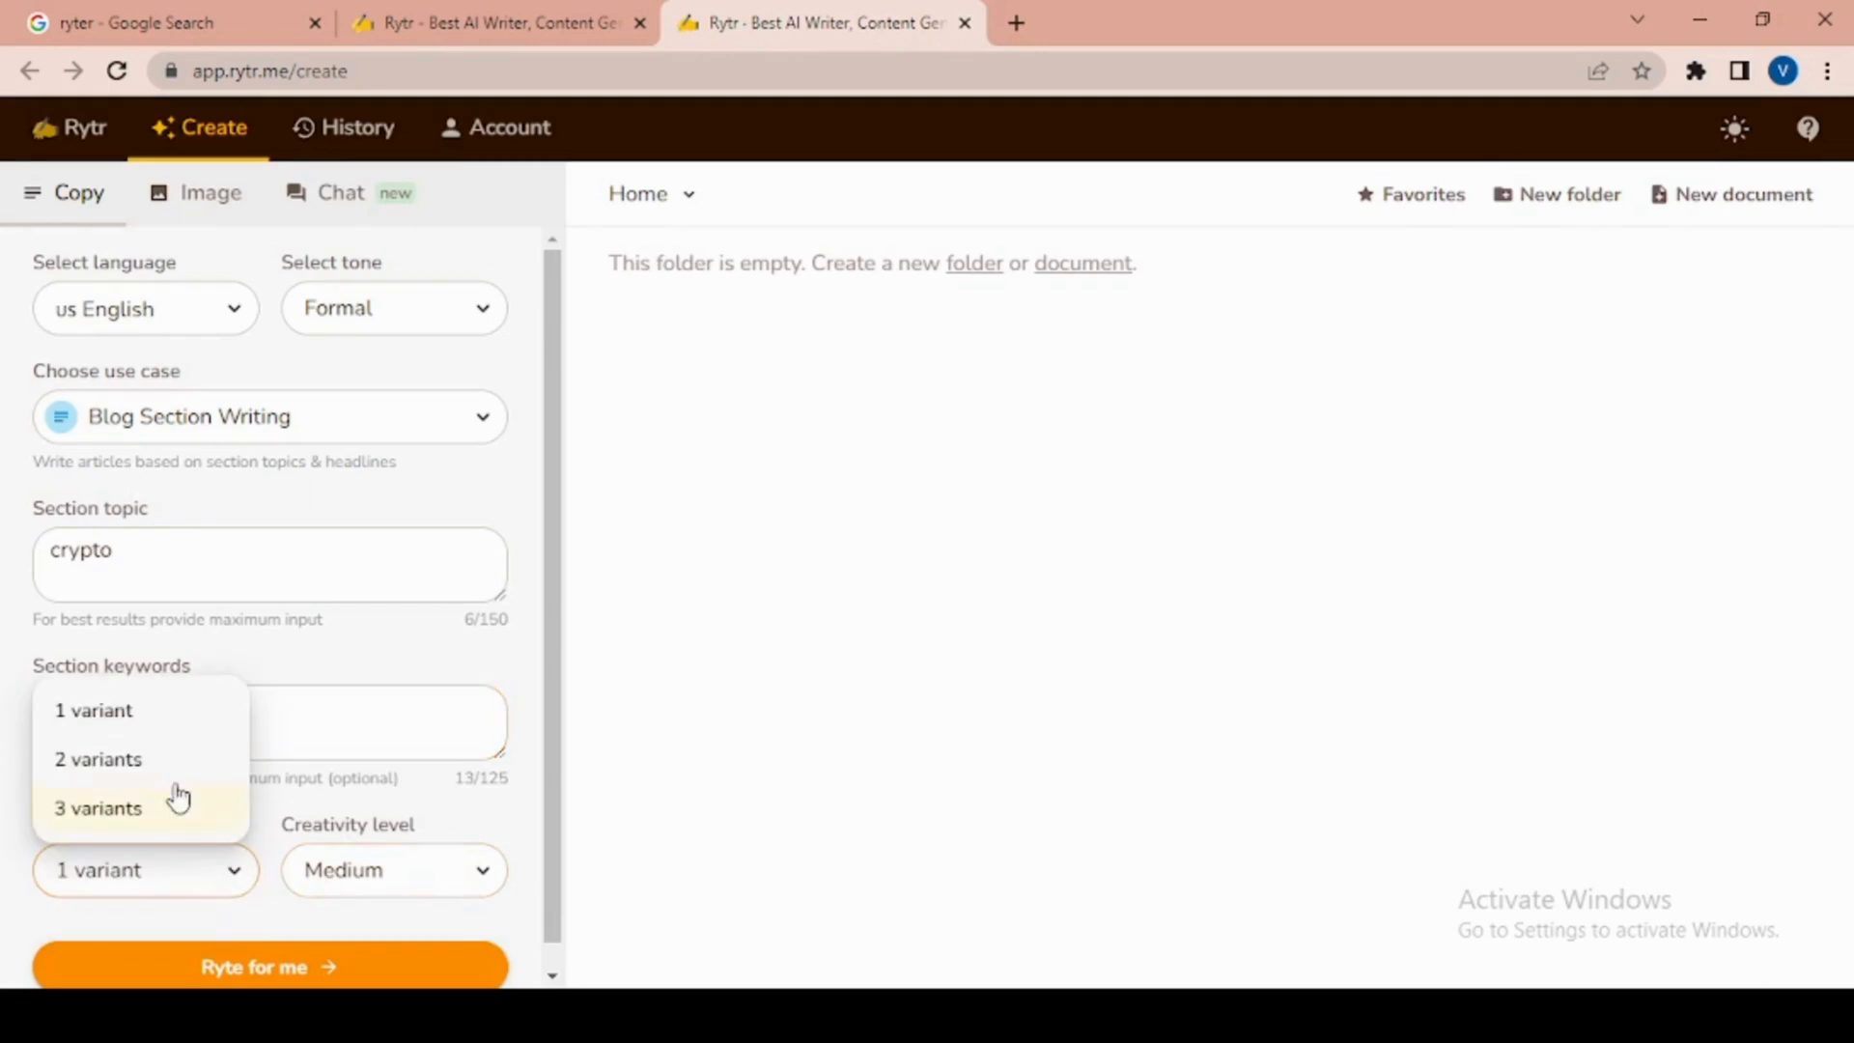
left_click(98, 757)
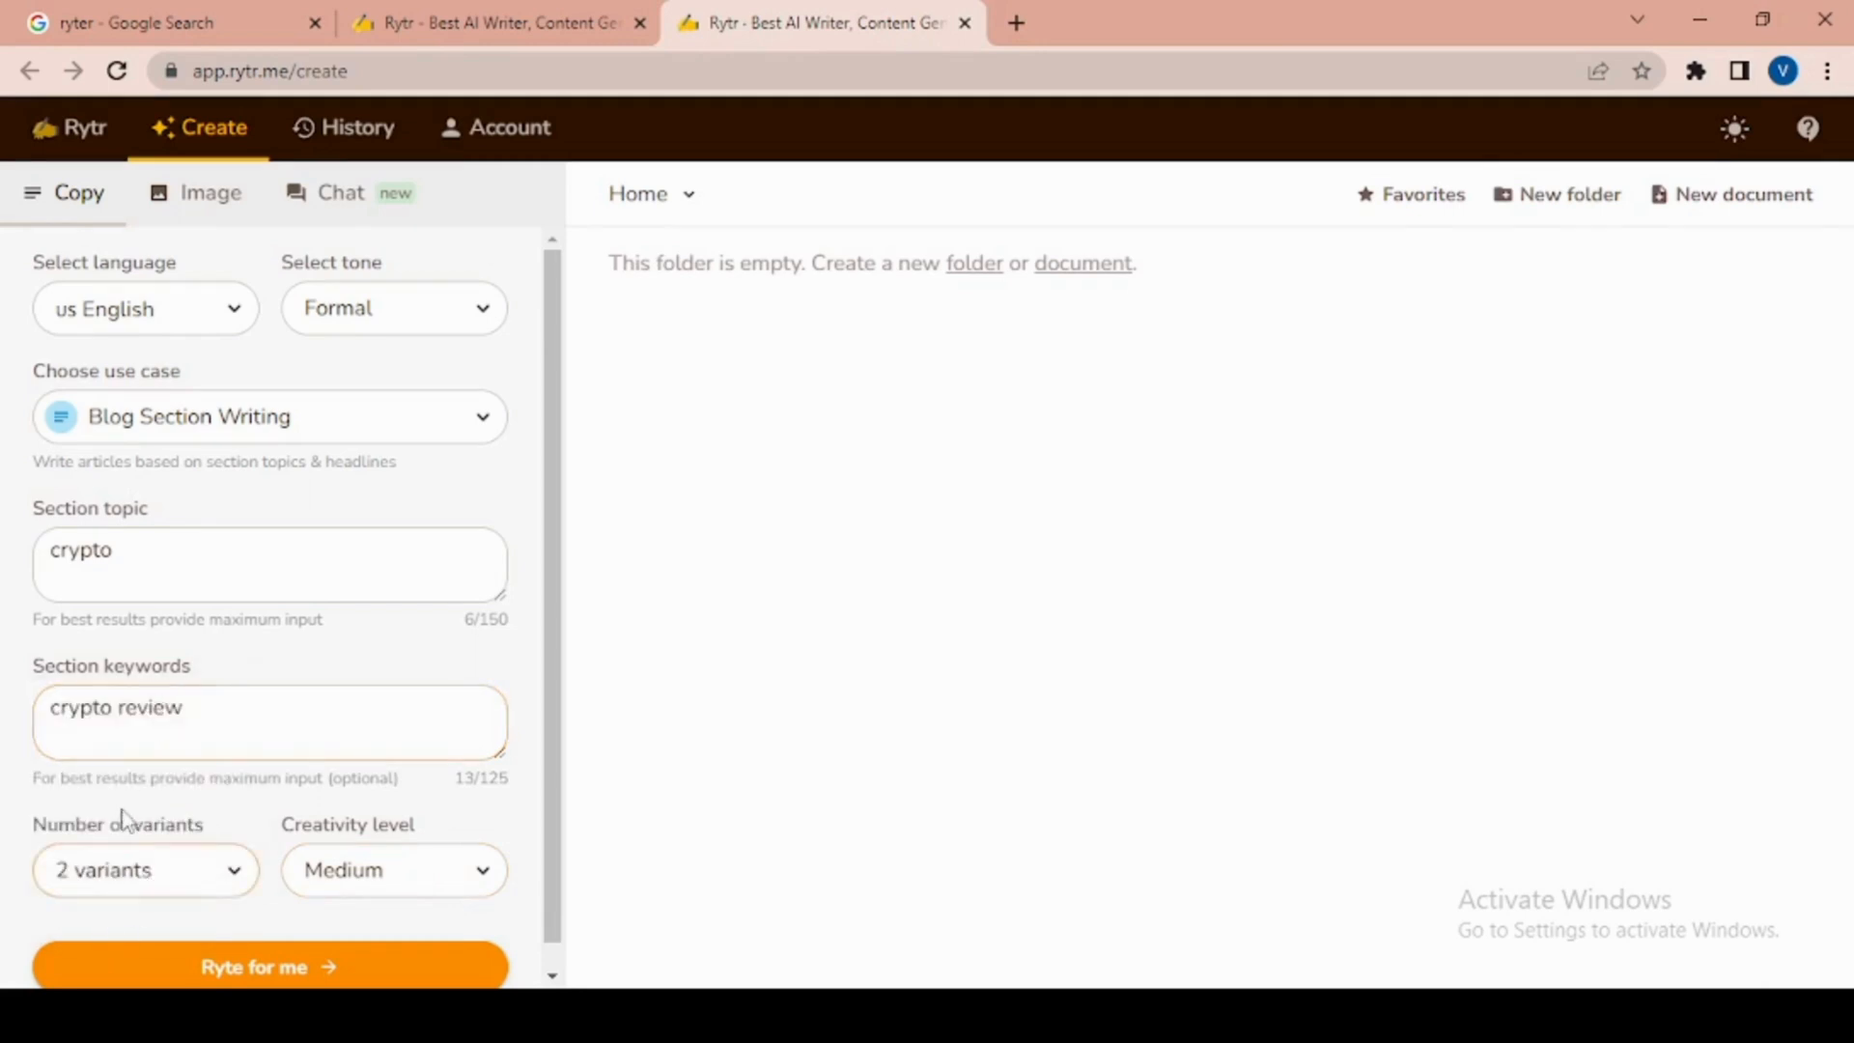
left_click(394, 869)
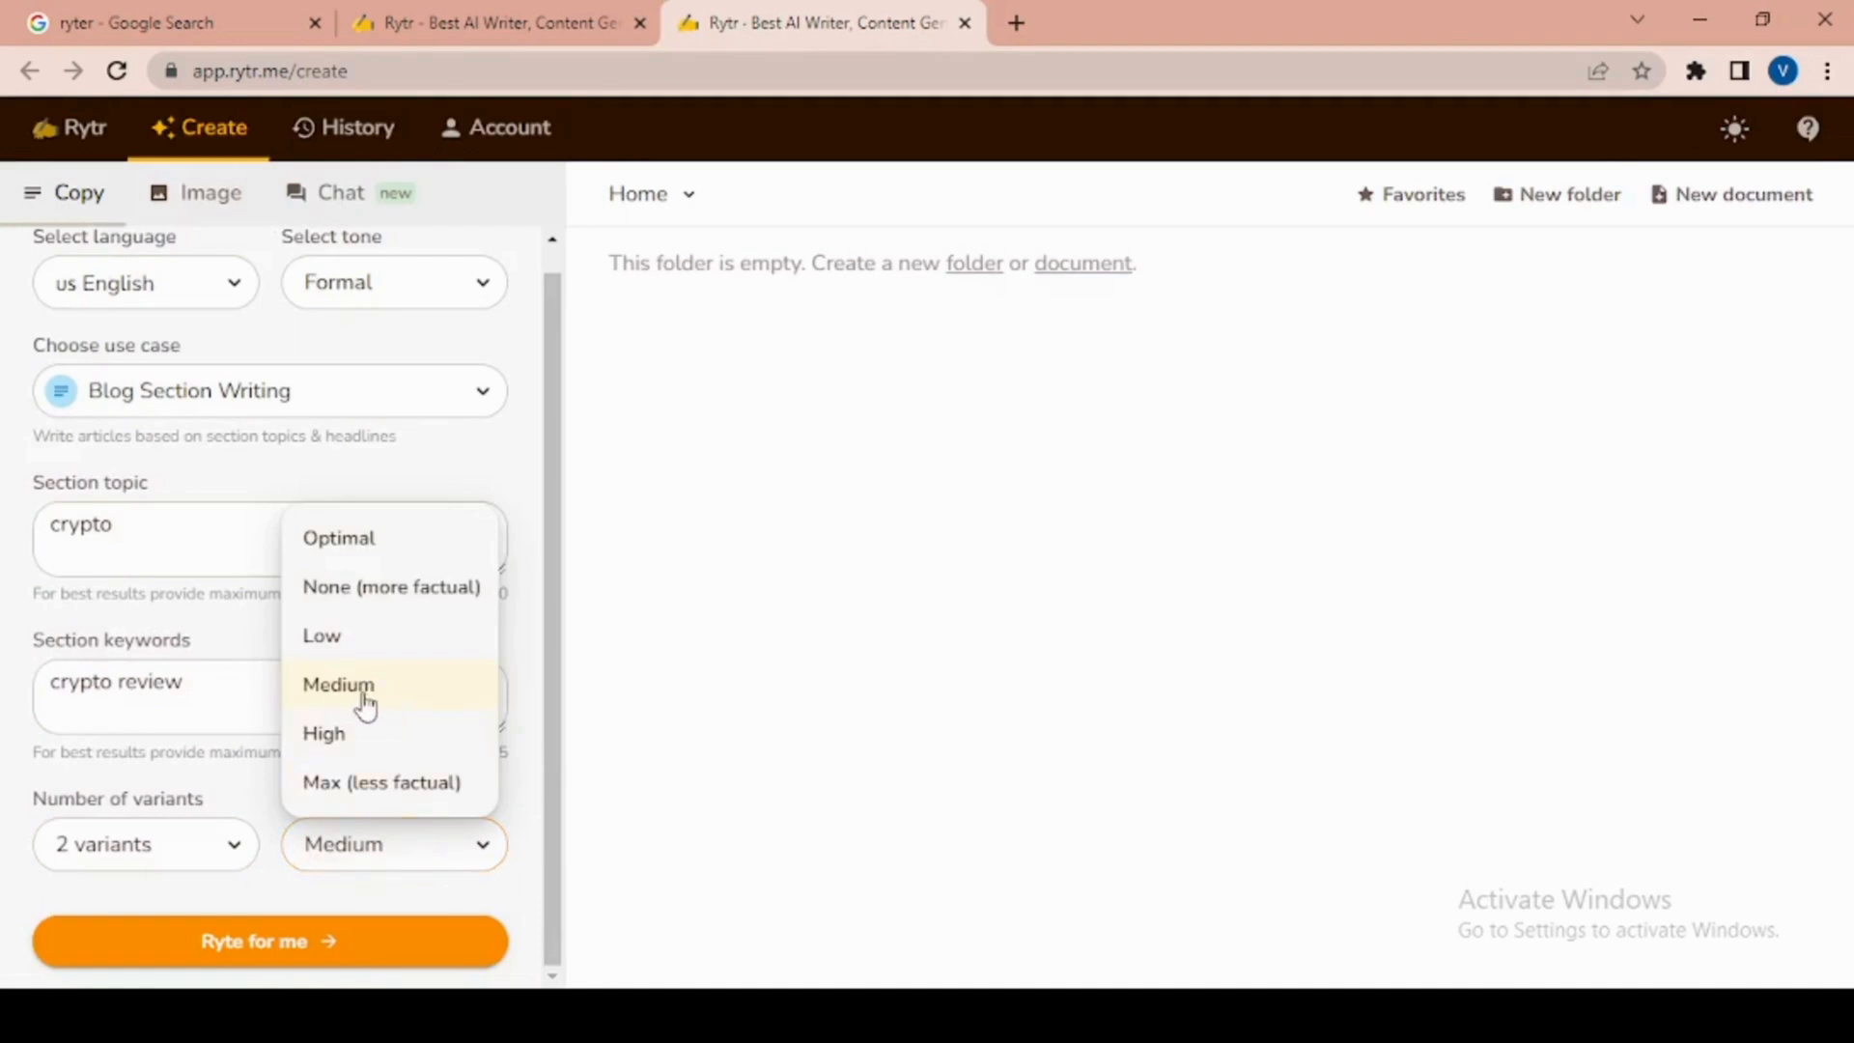
left_click(338, 684)
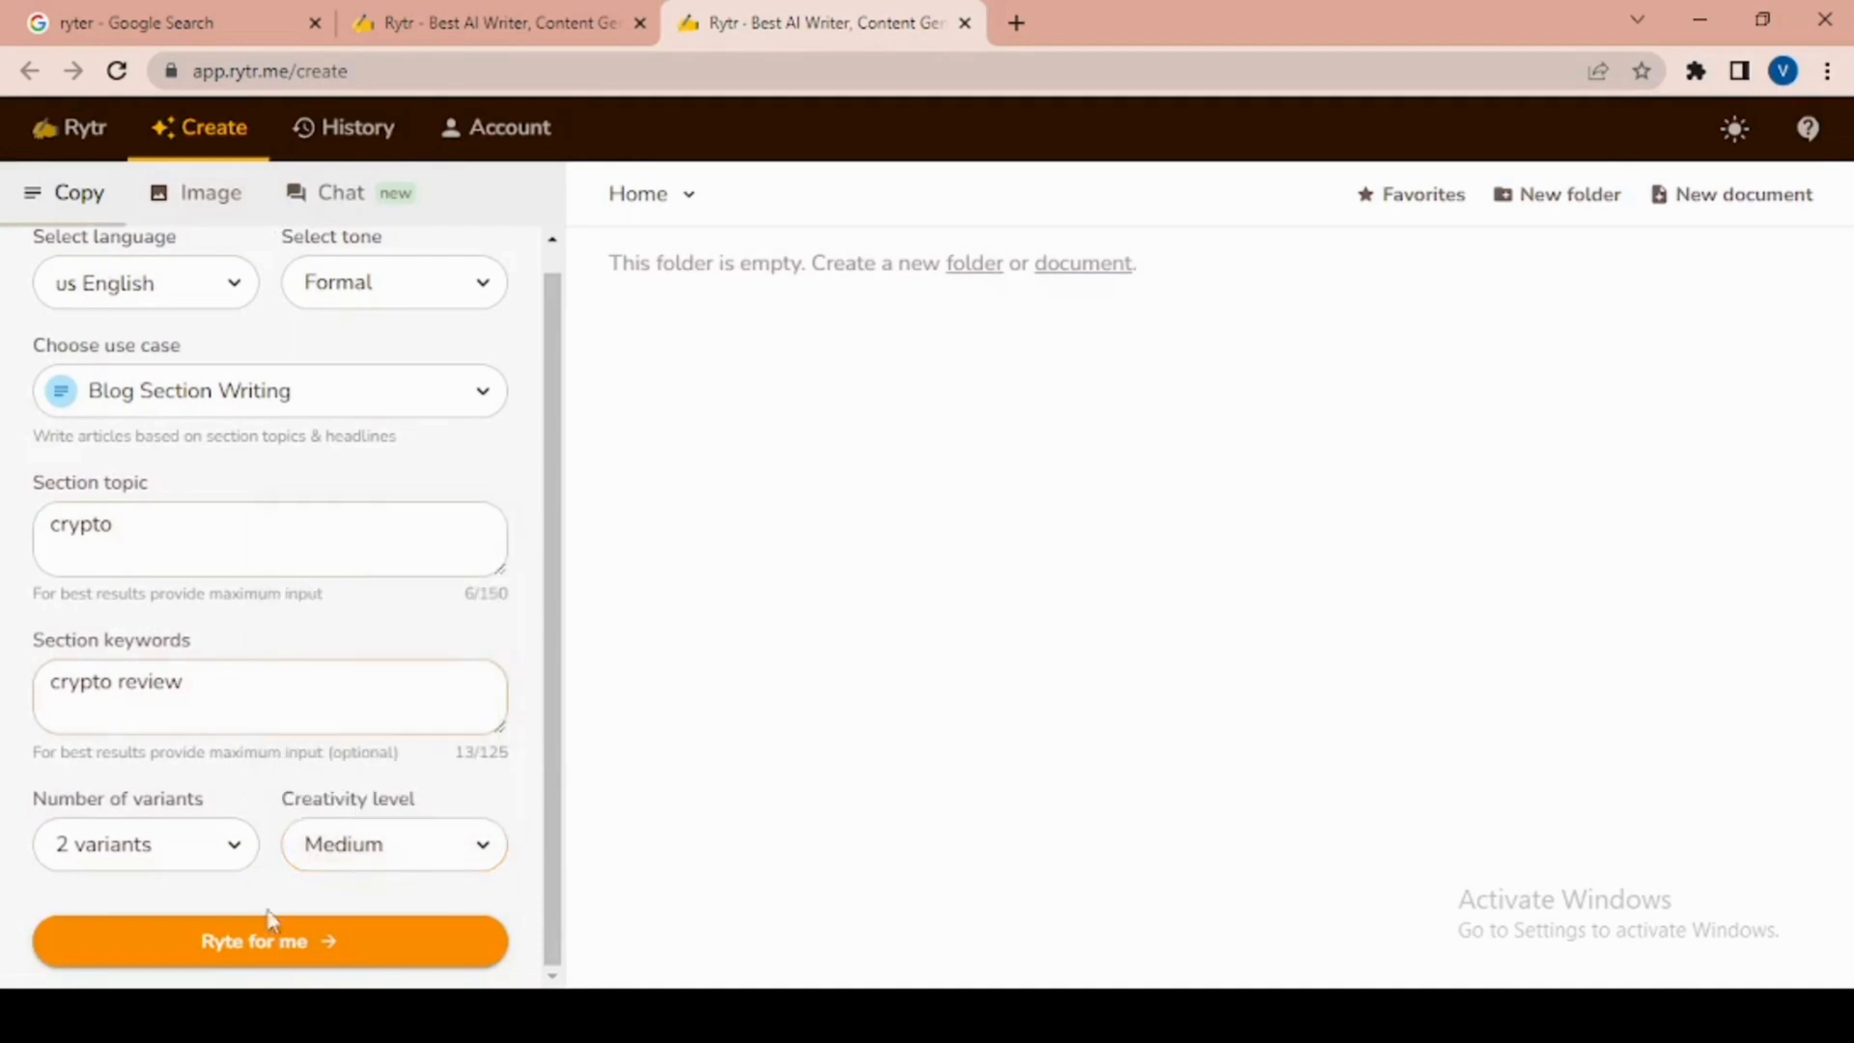
Generate the crypto blog-section variants with 'Ryte for me' into a new document
left_click(270, 941)
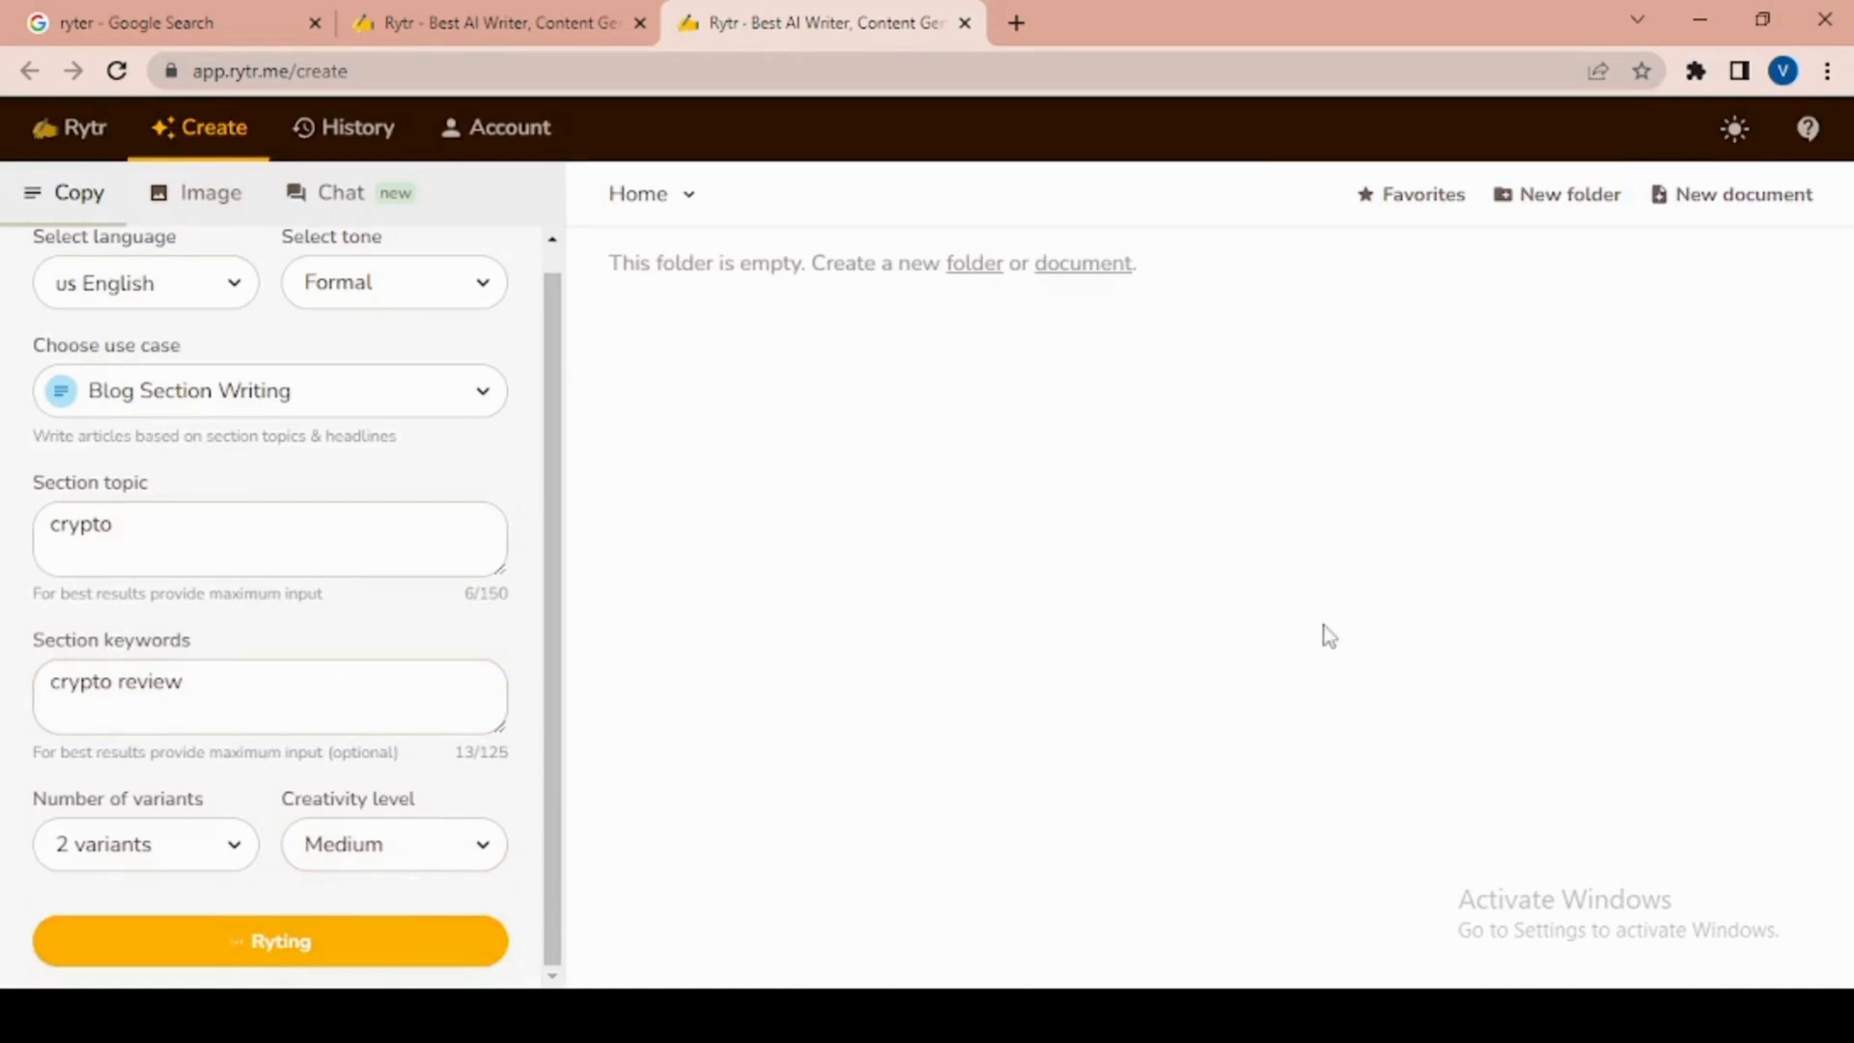
left_click(270, 941)
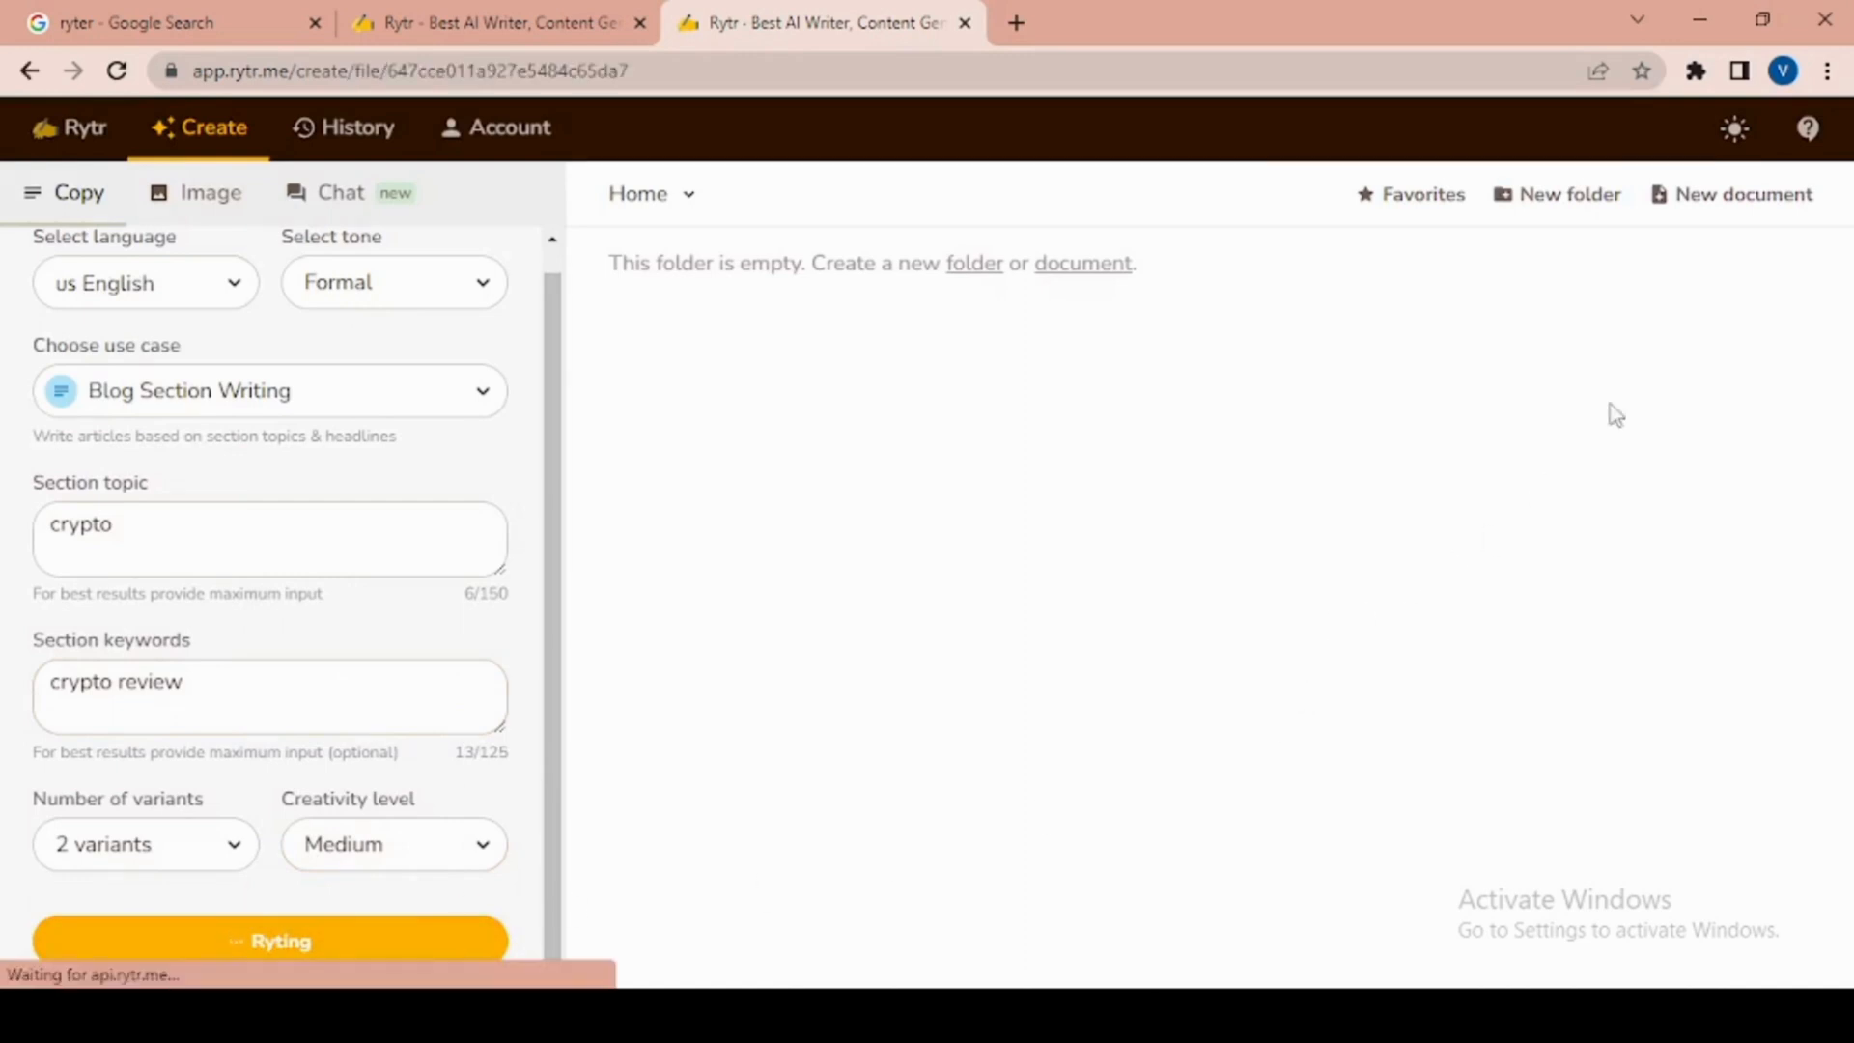
left_click(270, 941)
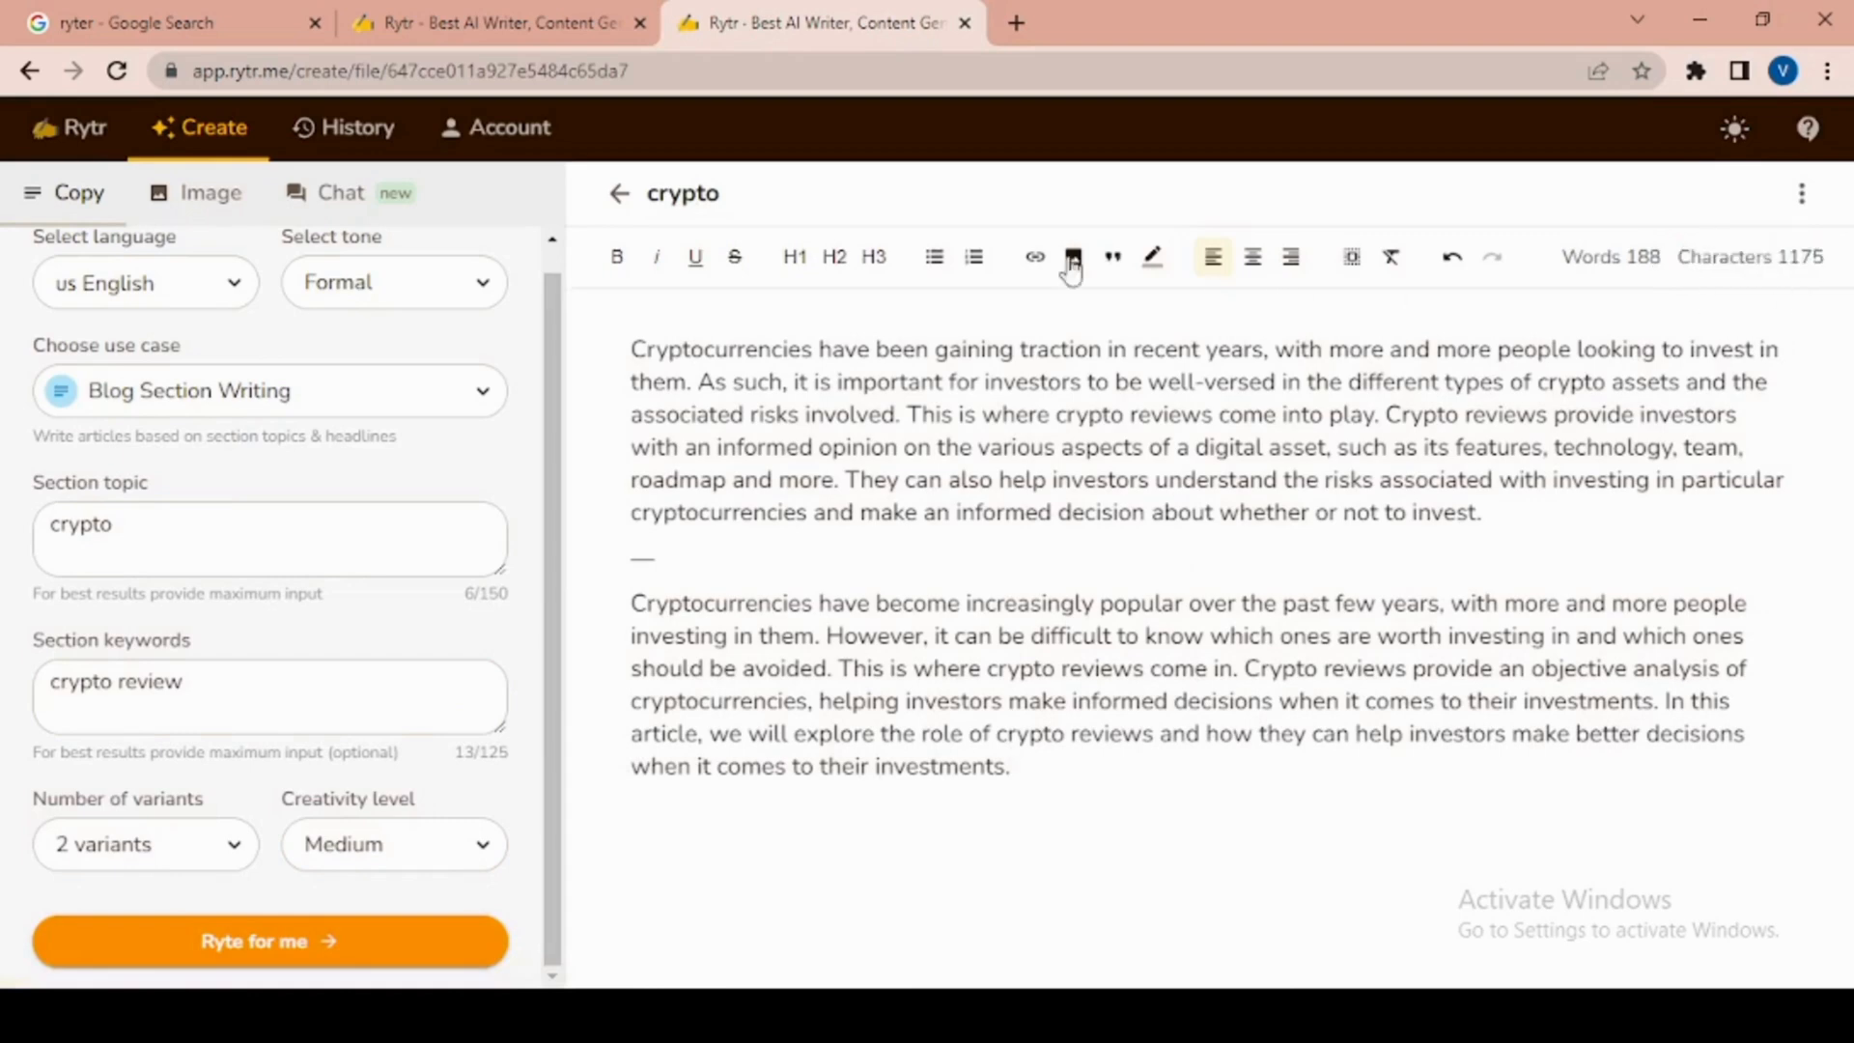
Rephrase the first variant's opening words and review the inserted paragraph
left_click_drag(629, 350, 930, 350)
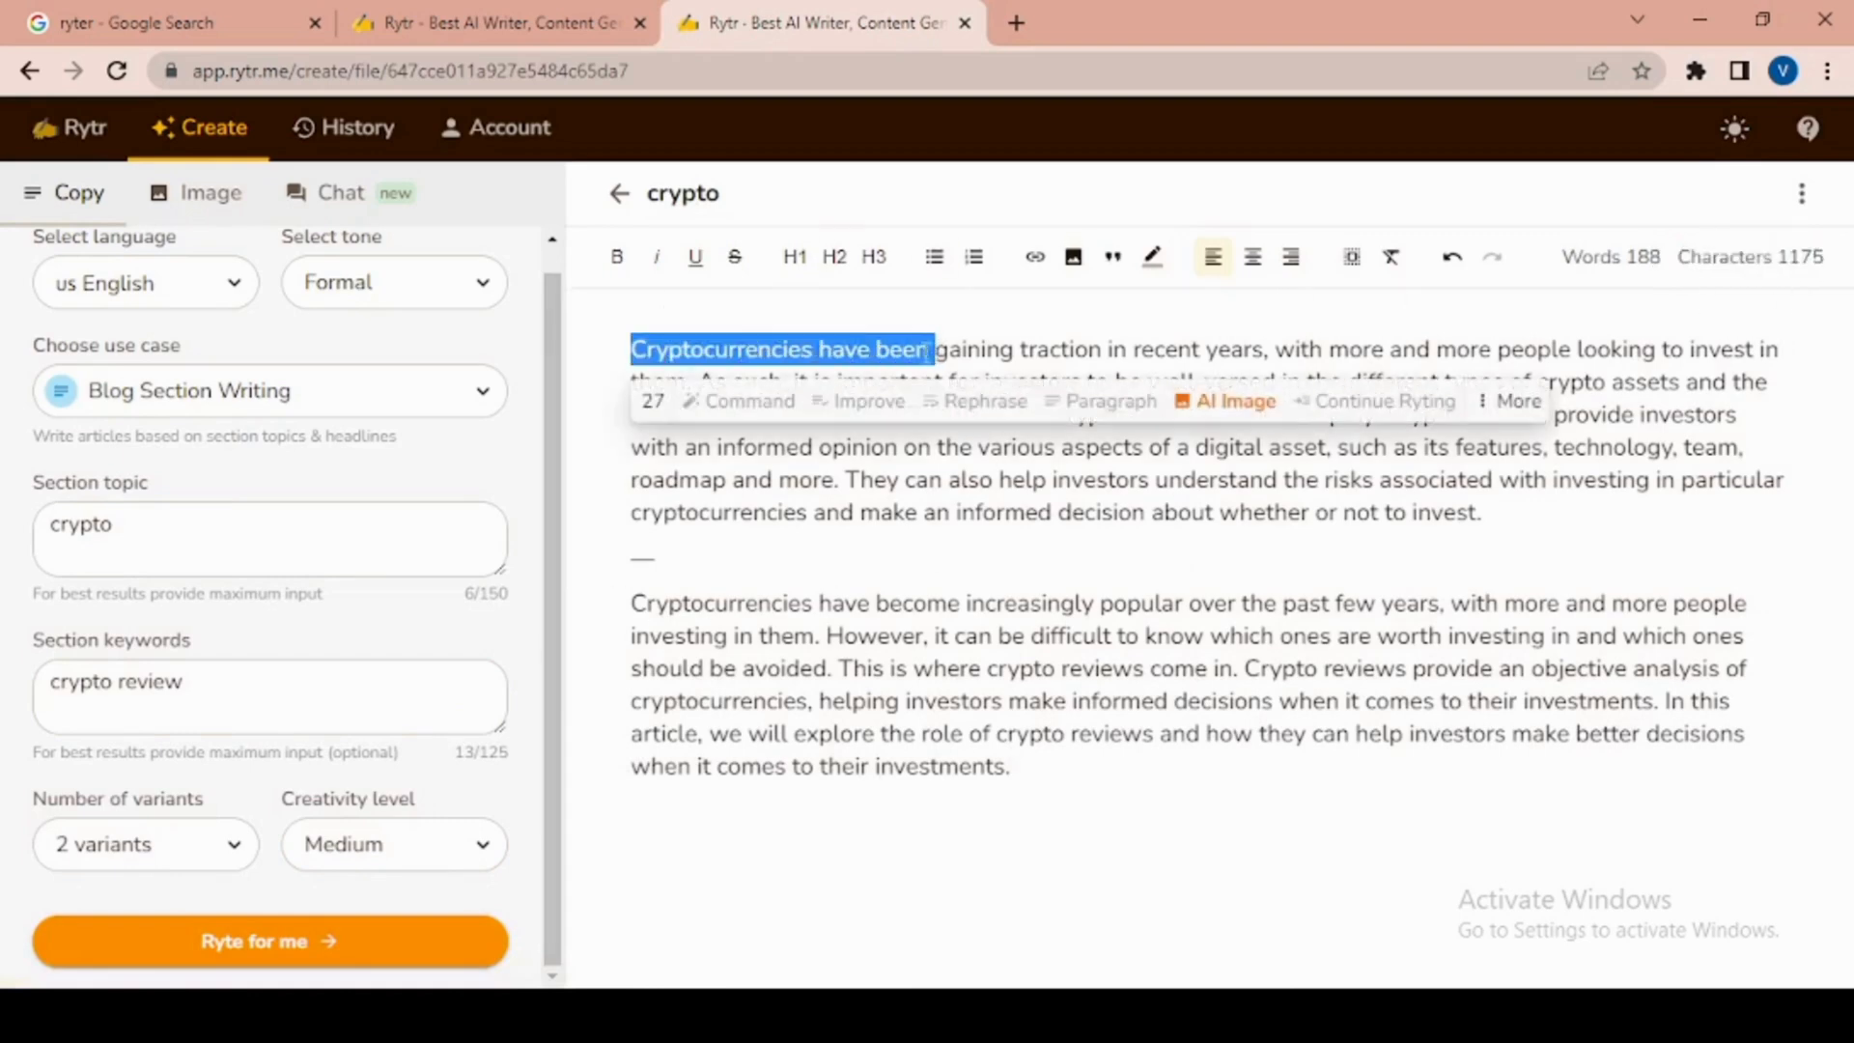
mouse_move(768, 295)
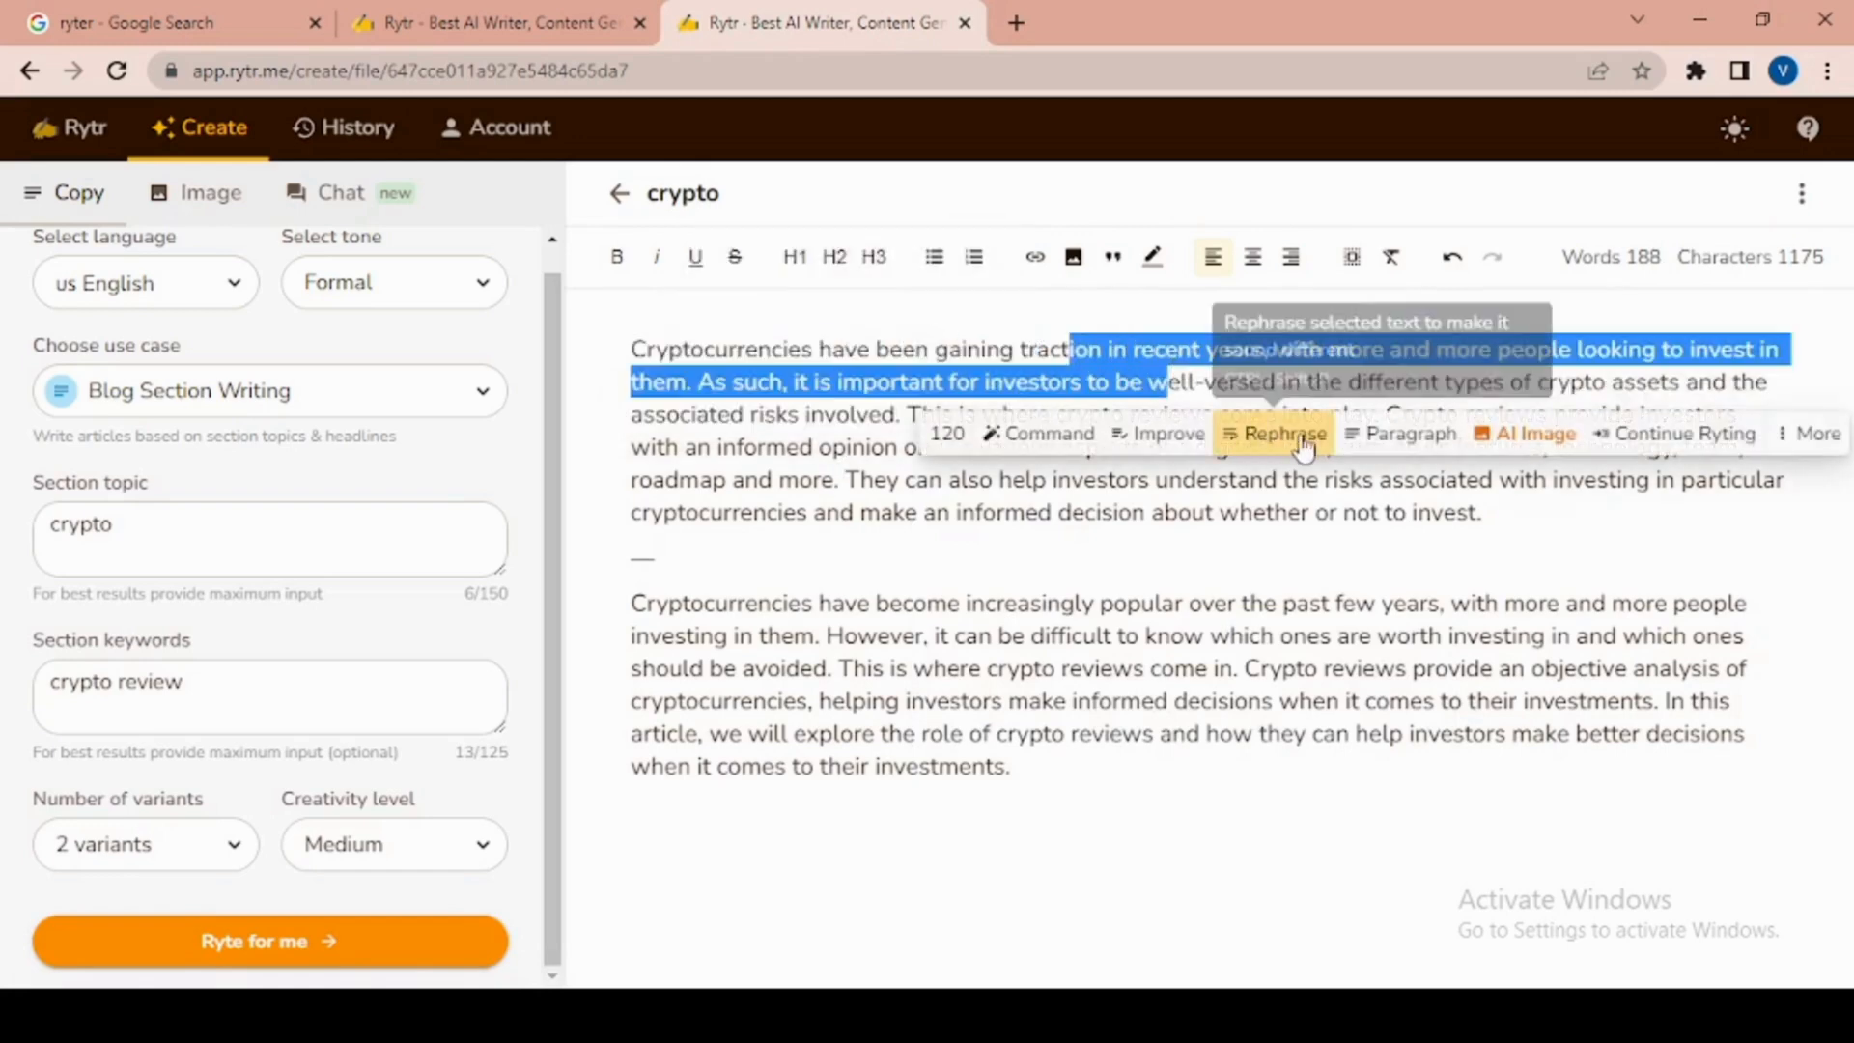
mouse_move(1413, 440)
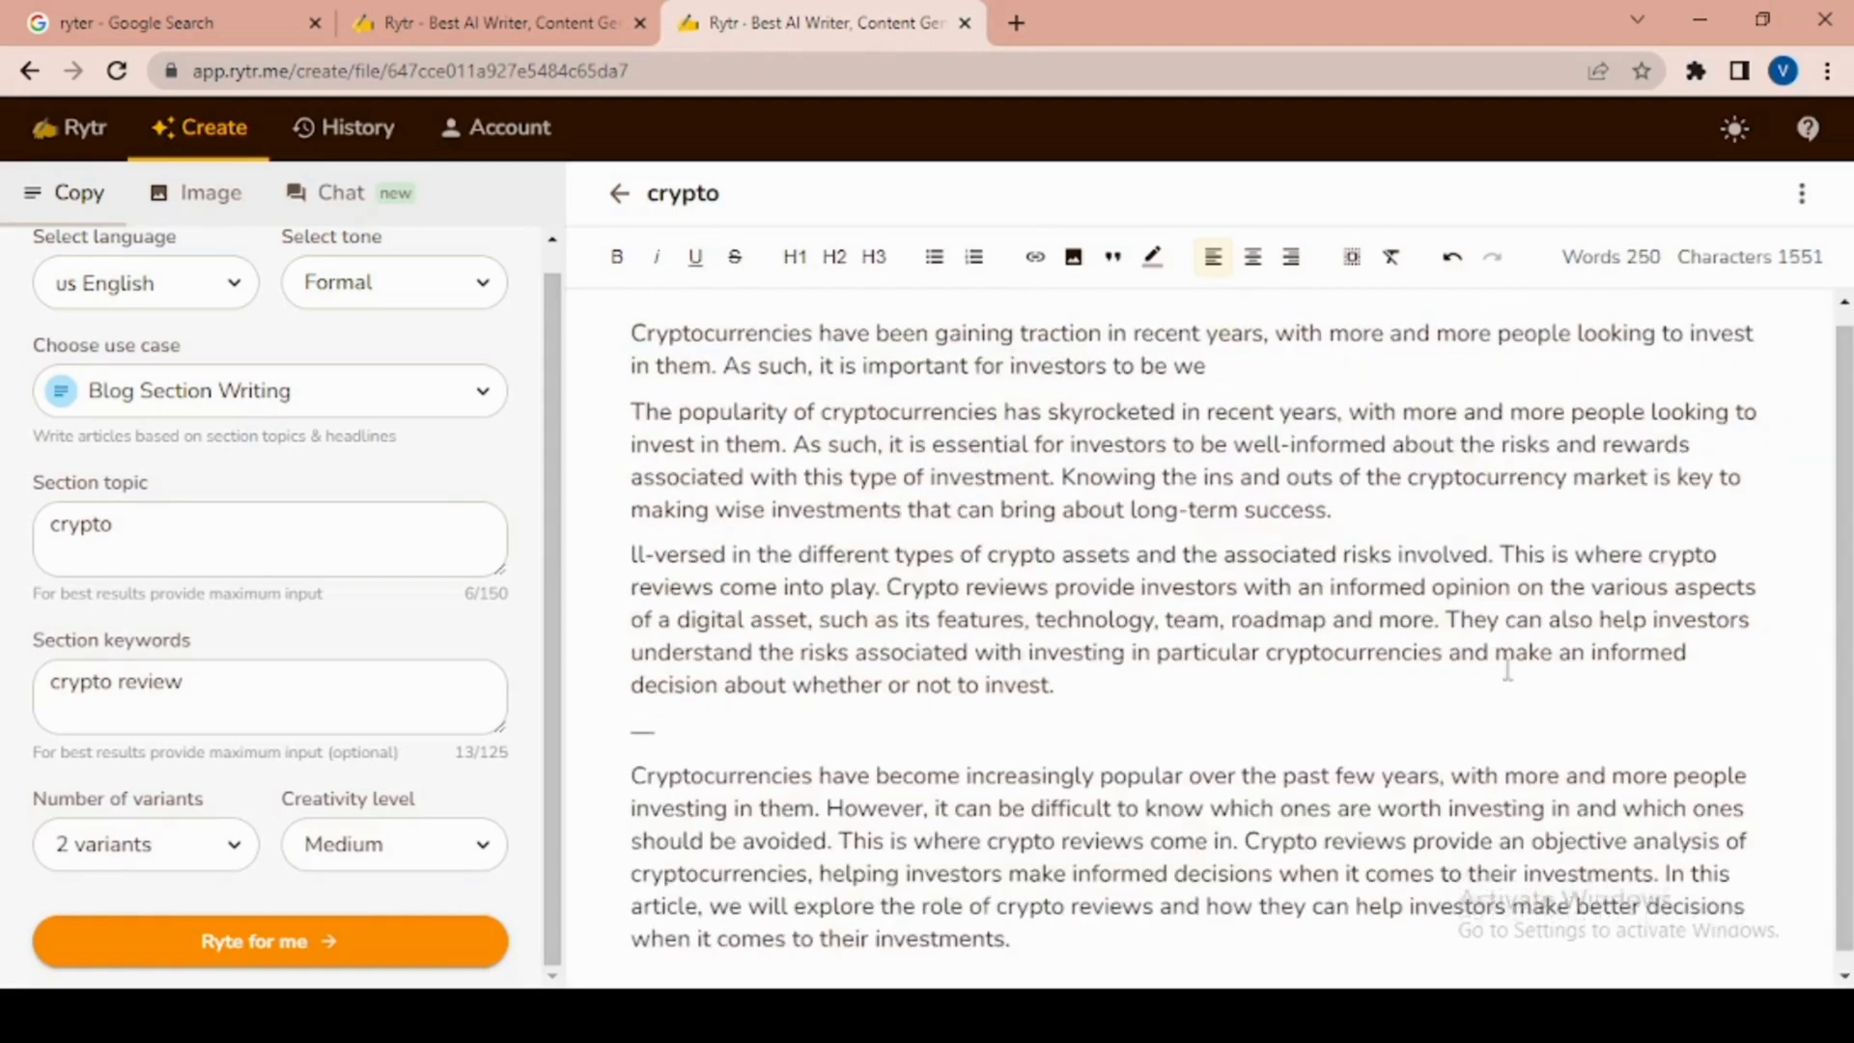
scroll("down", 3)
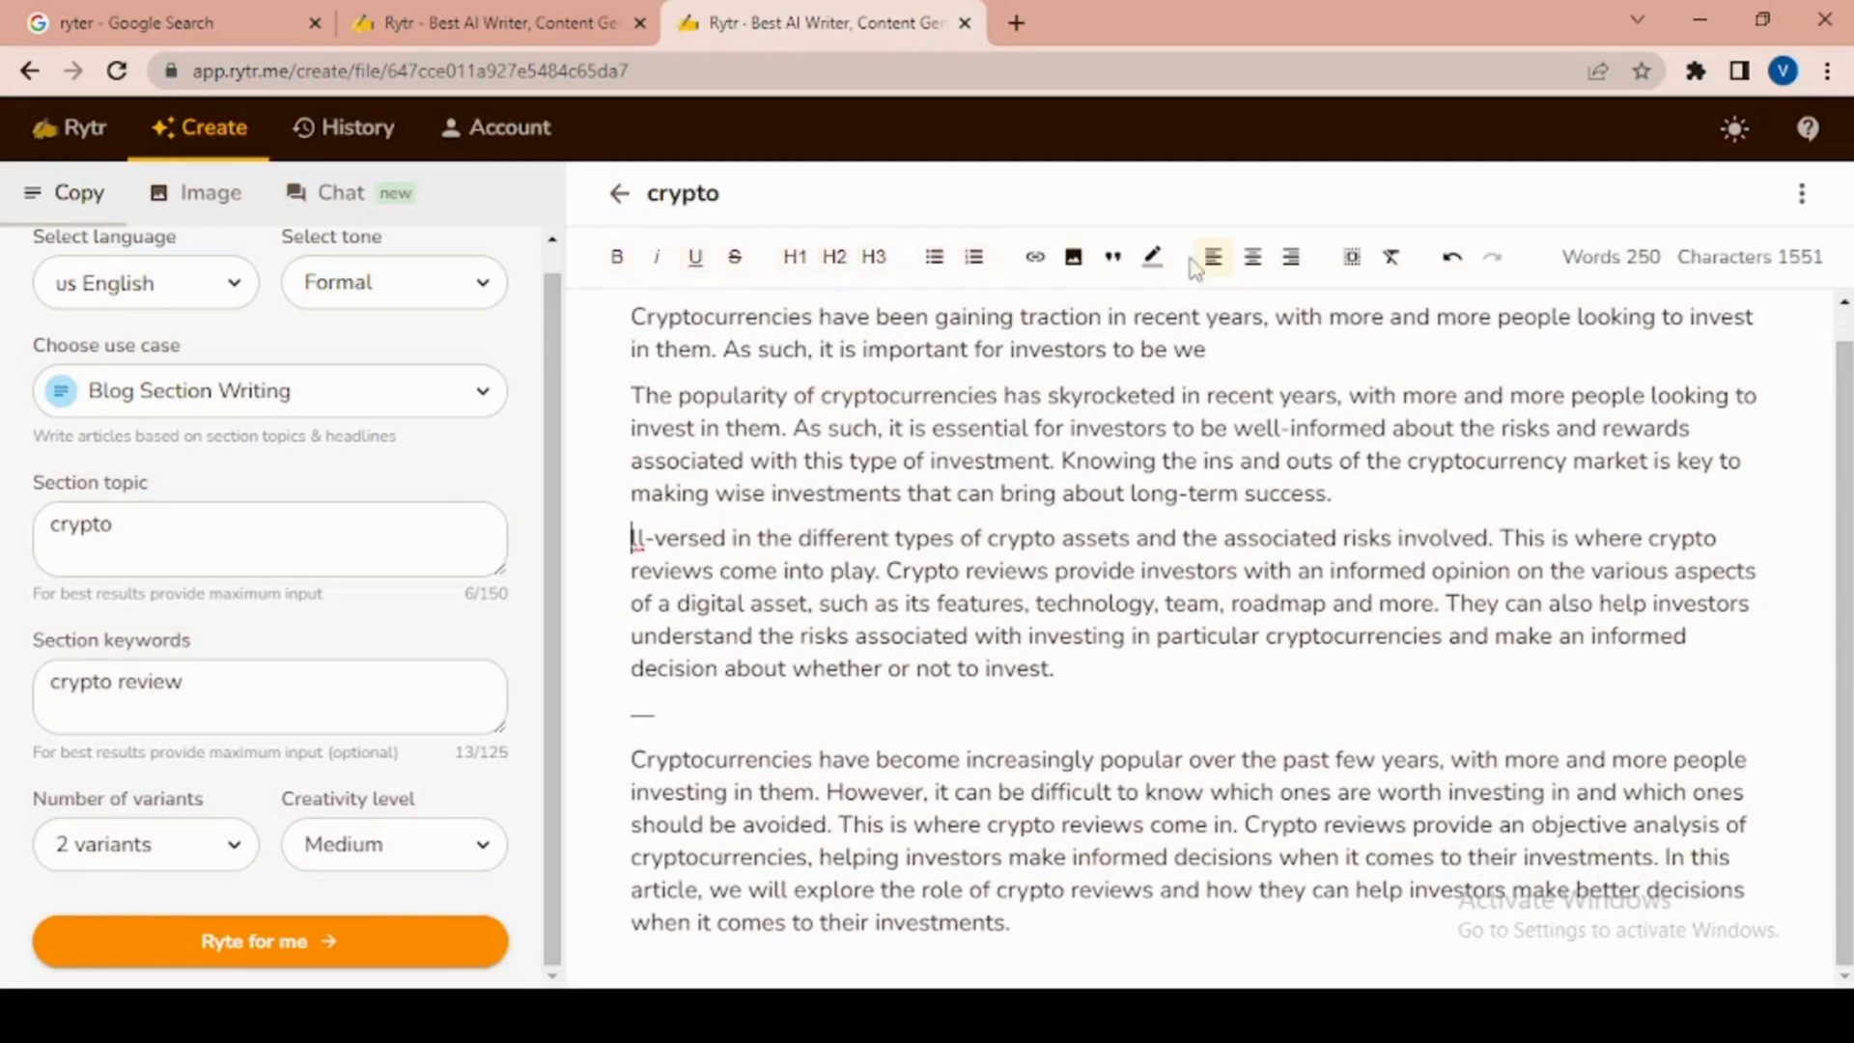
mouse_move(1290, 257)
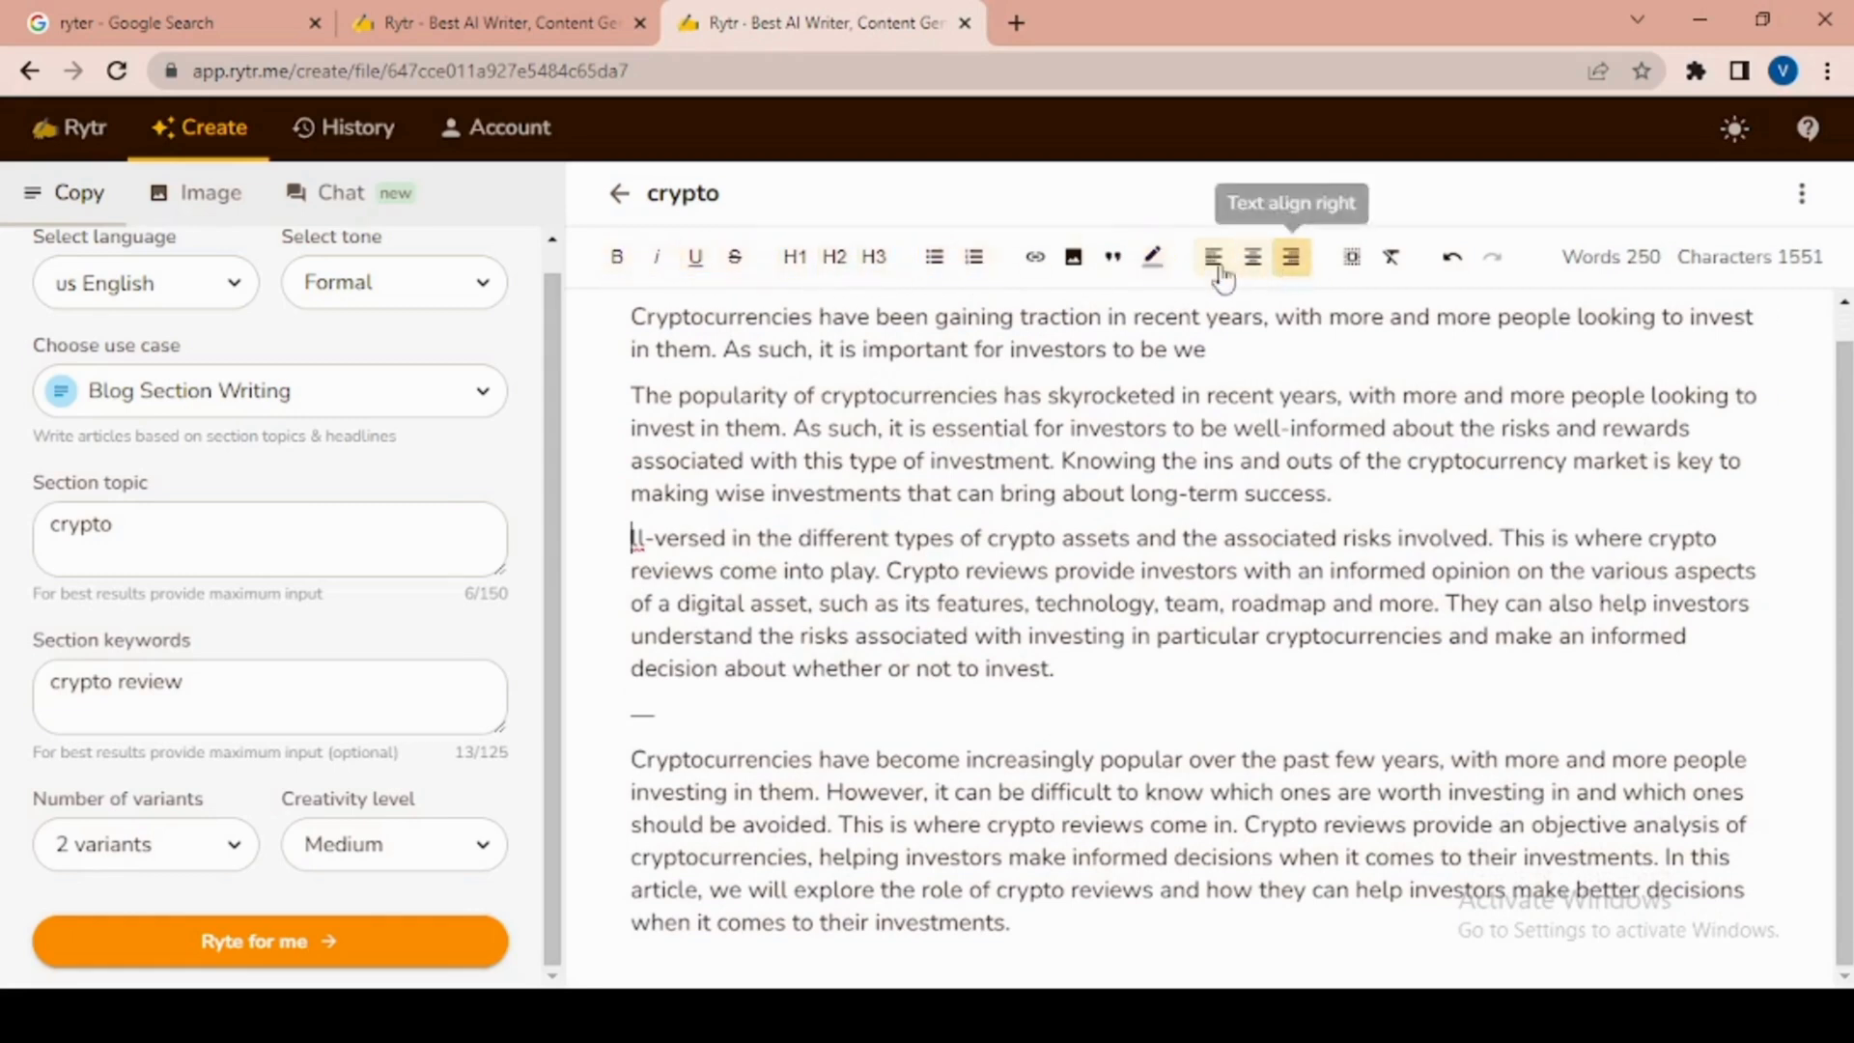
mouse_move(1033, 257)
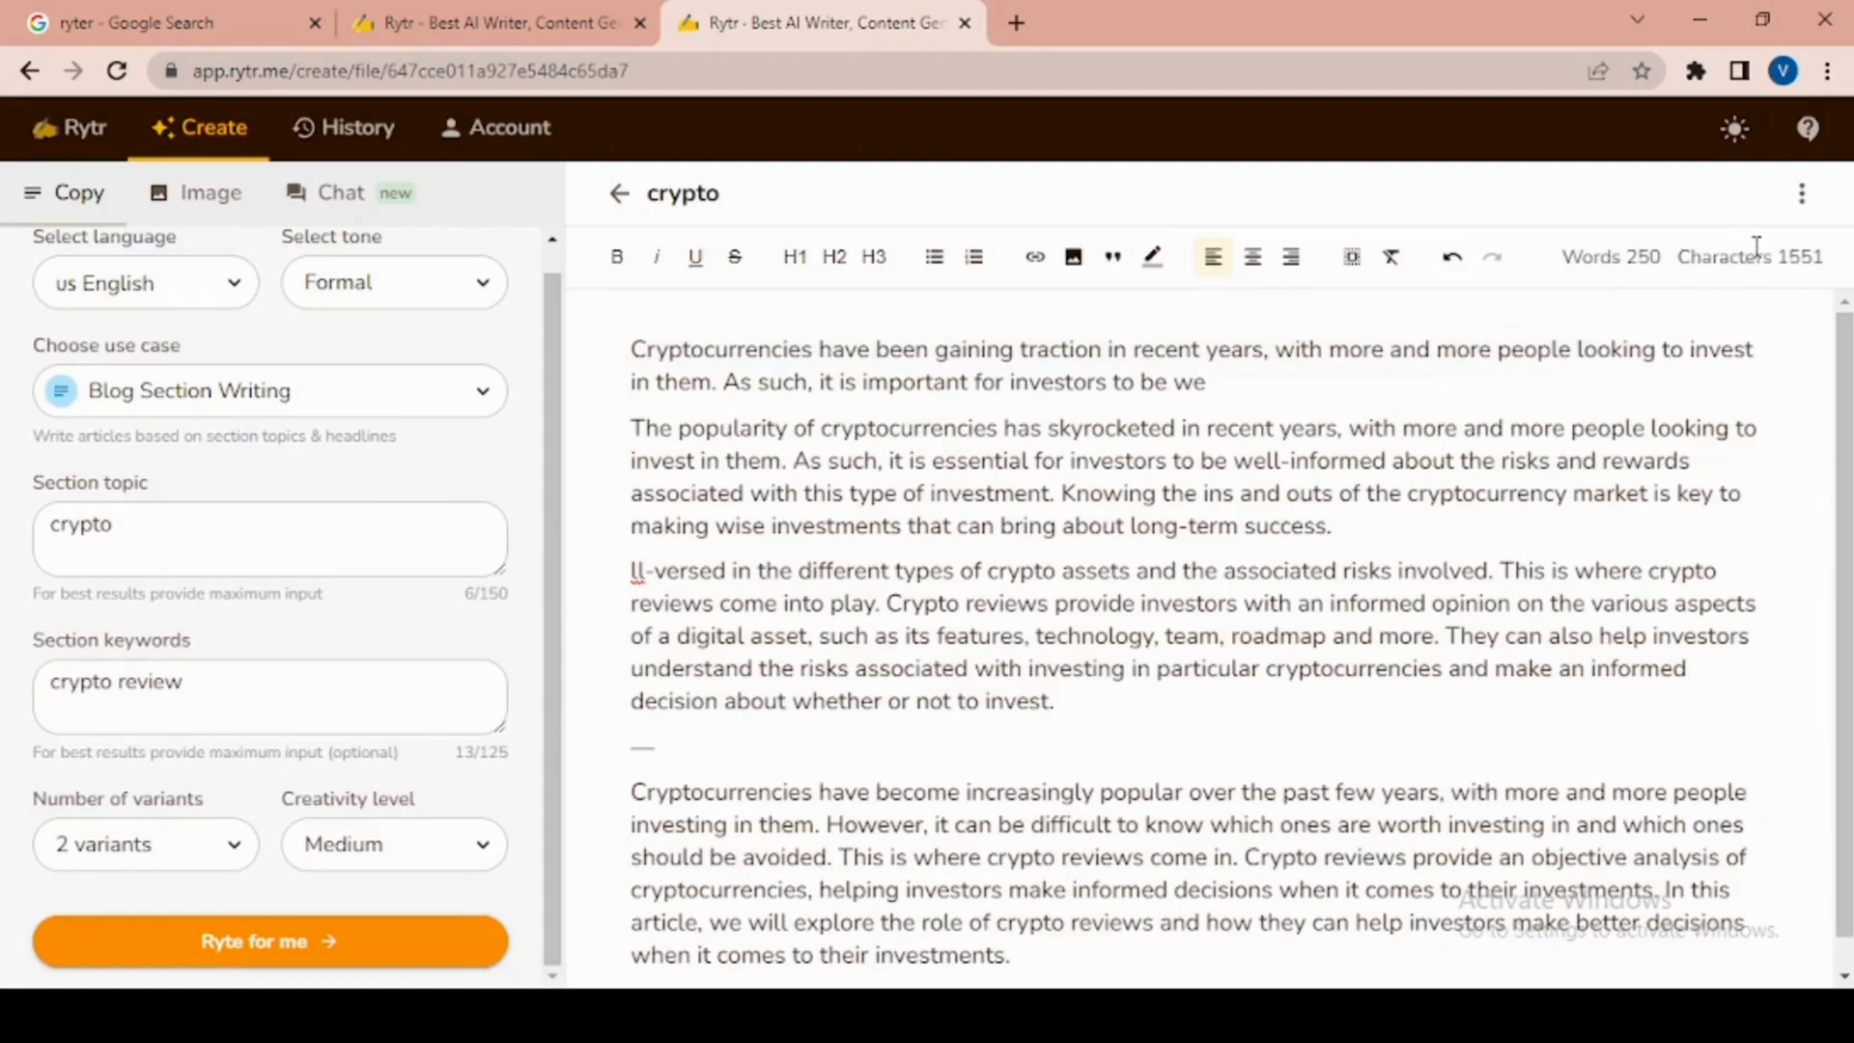
scroll("down", 3)
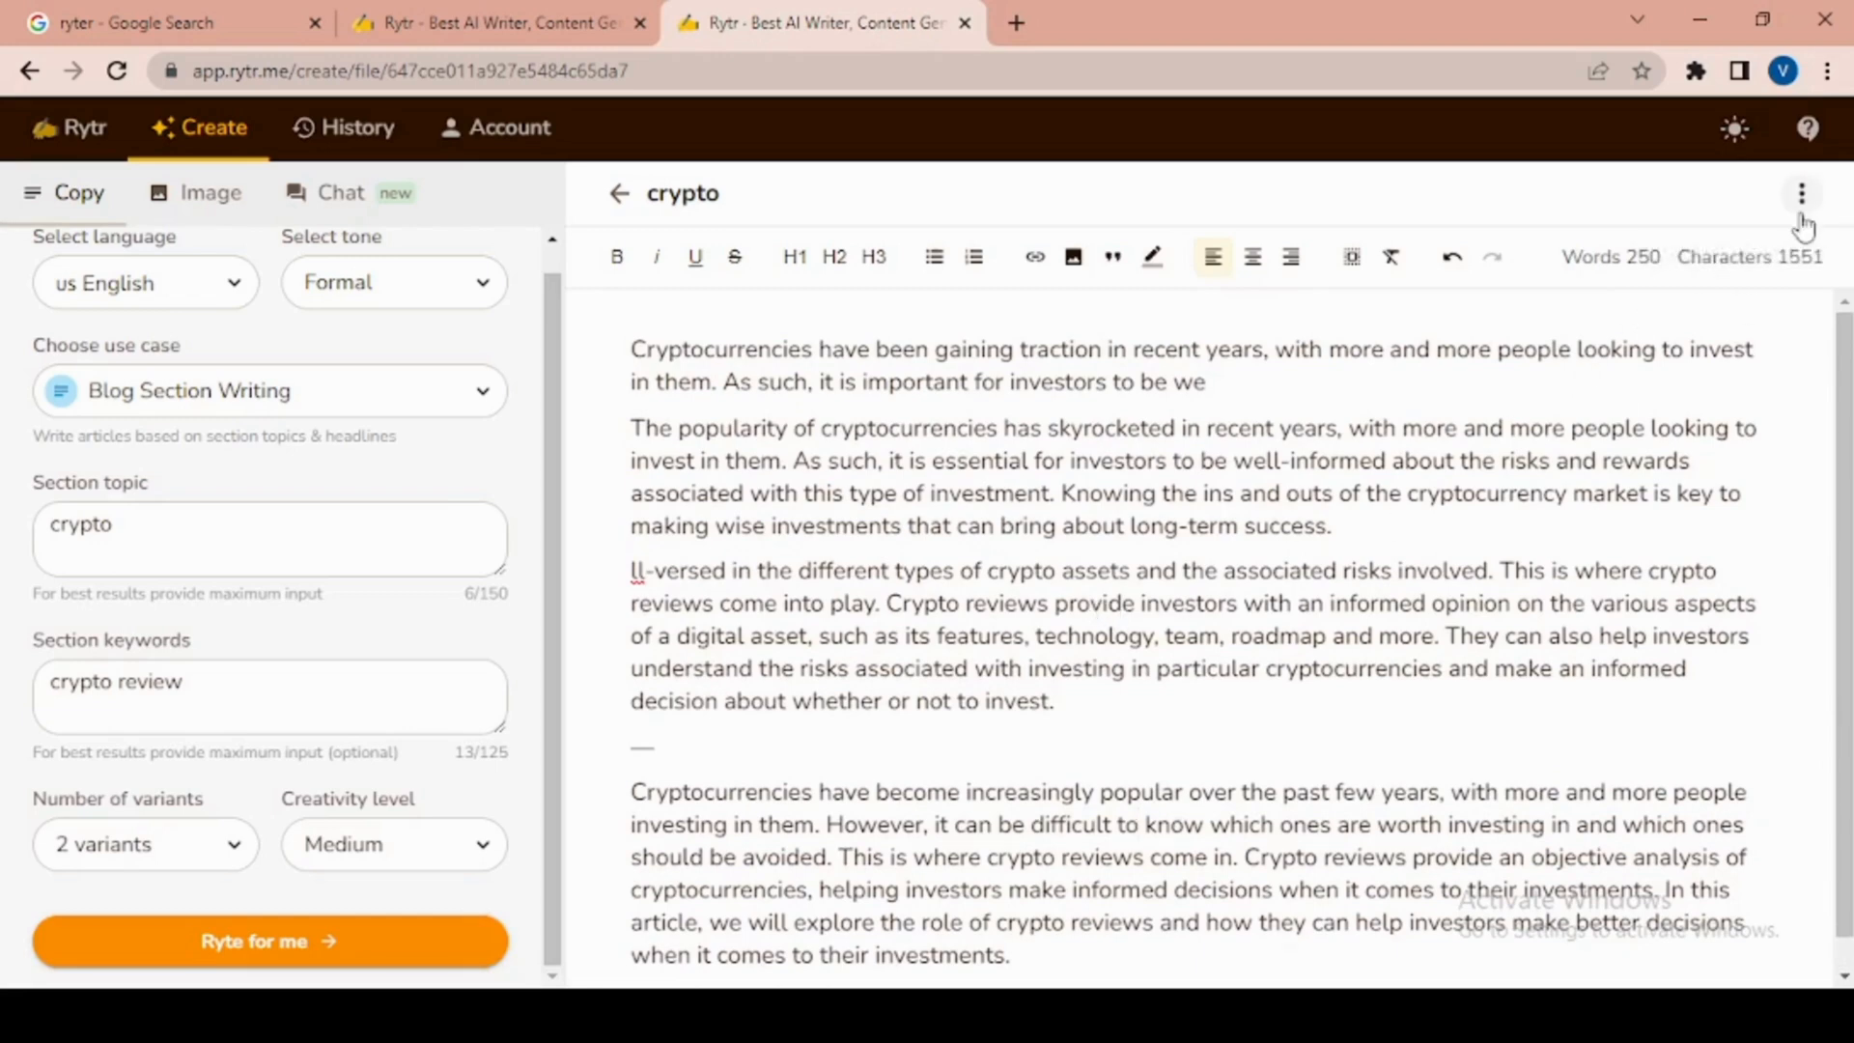
Check the document's extra options, then view the History of past generations
left_click(1801, 193)
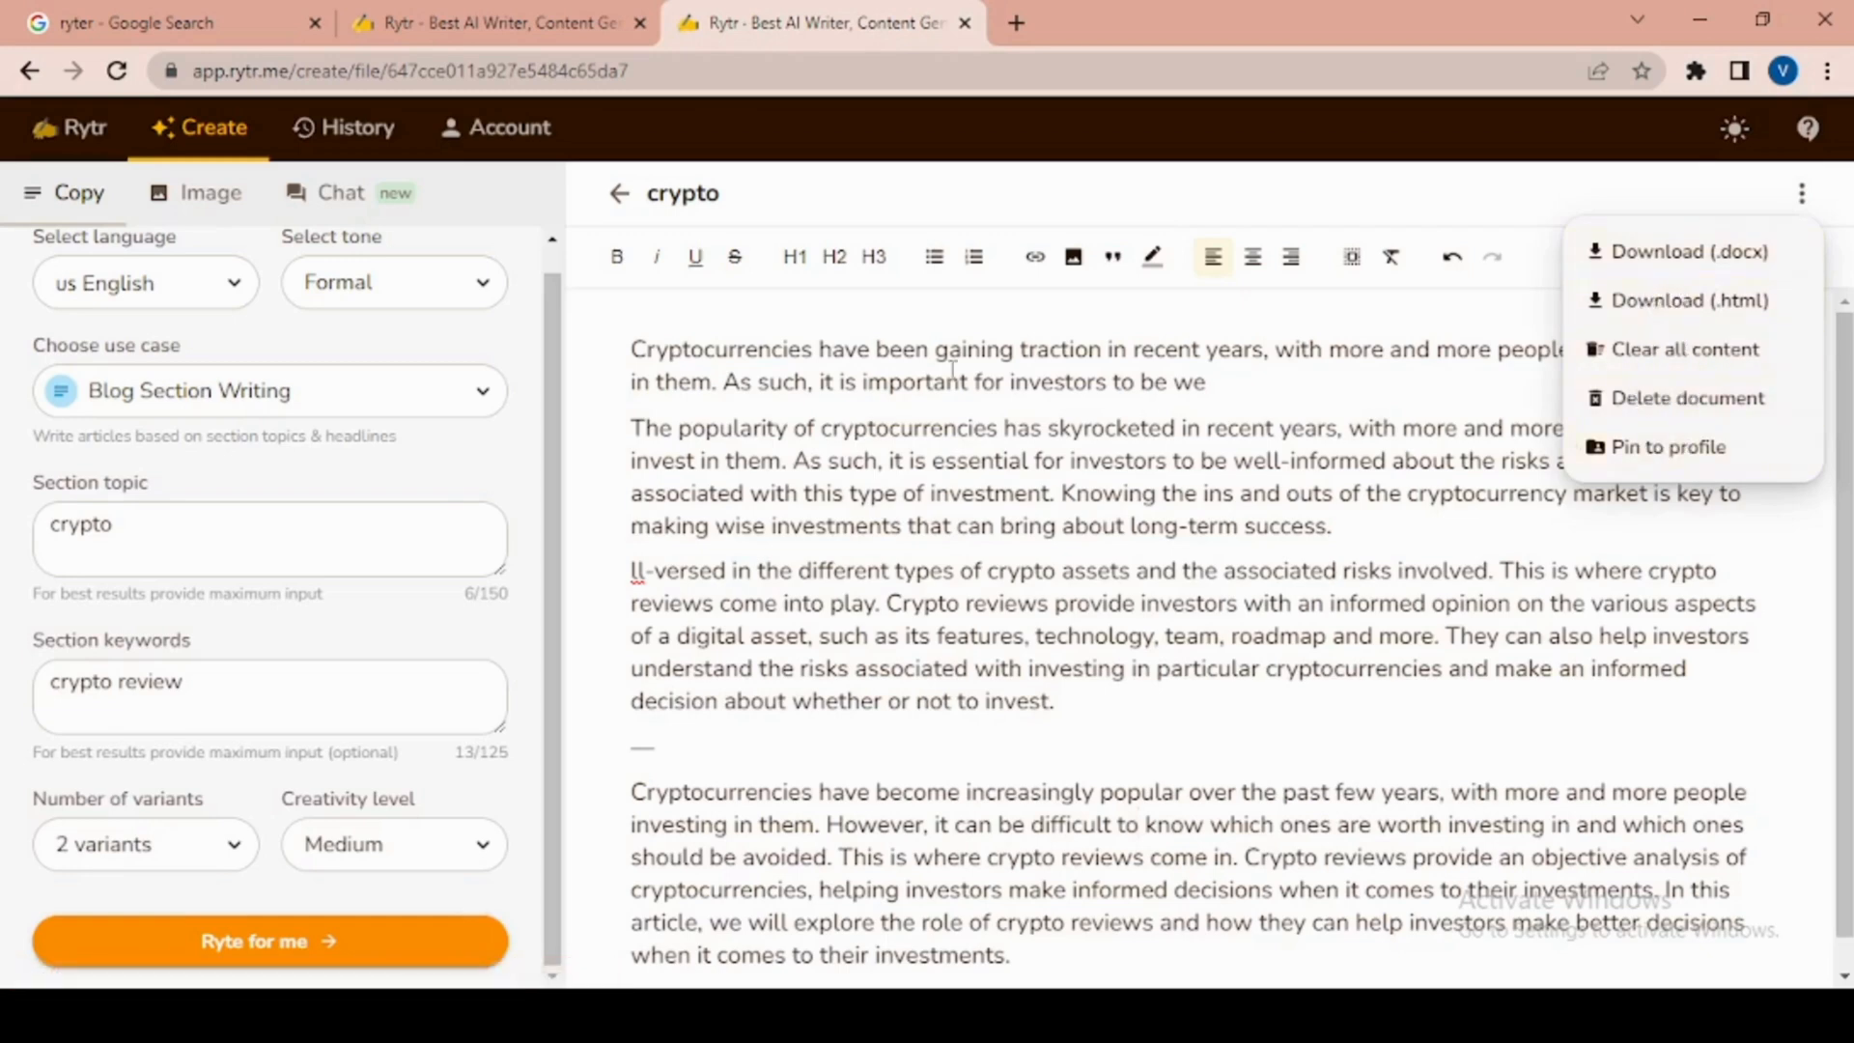
left_click(358, 128)
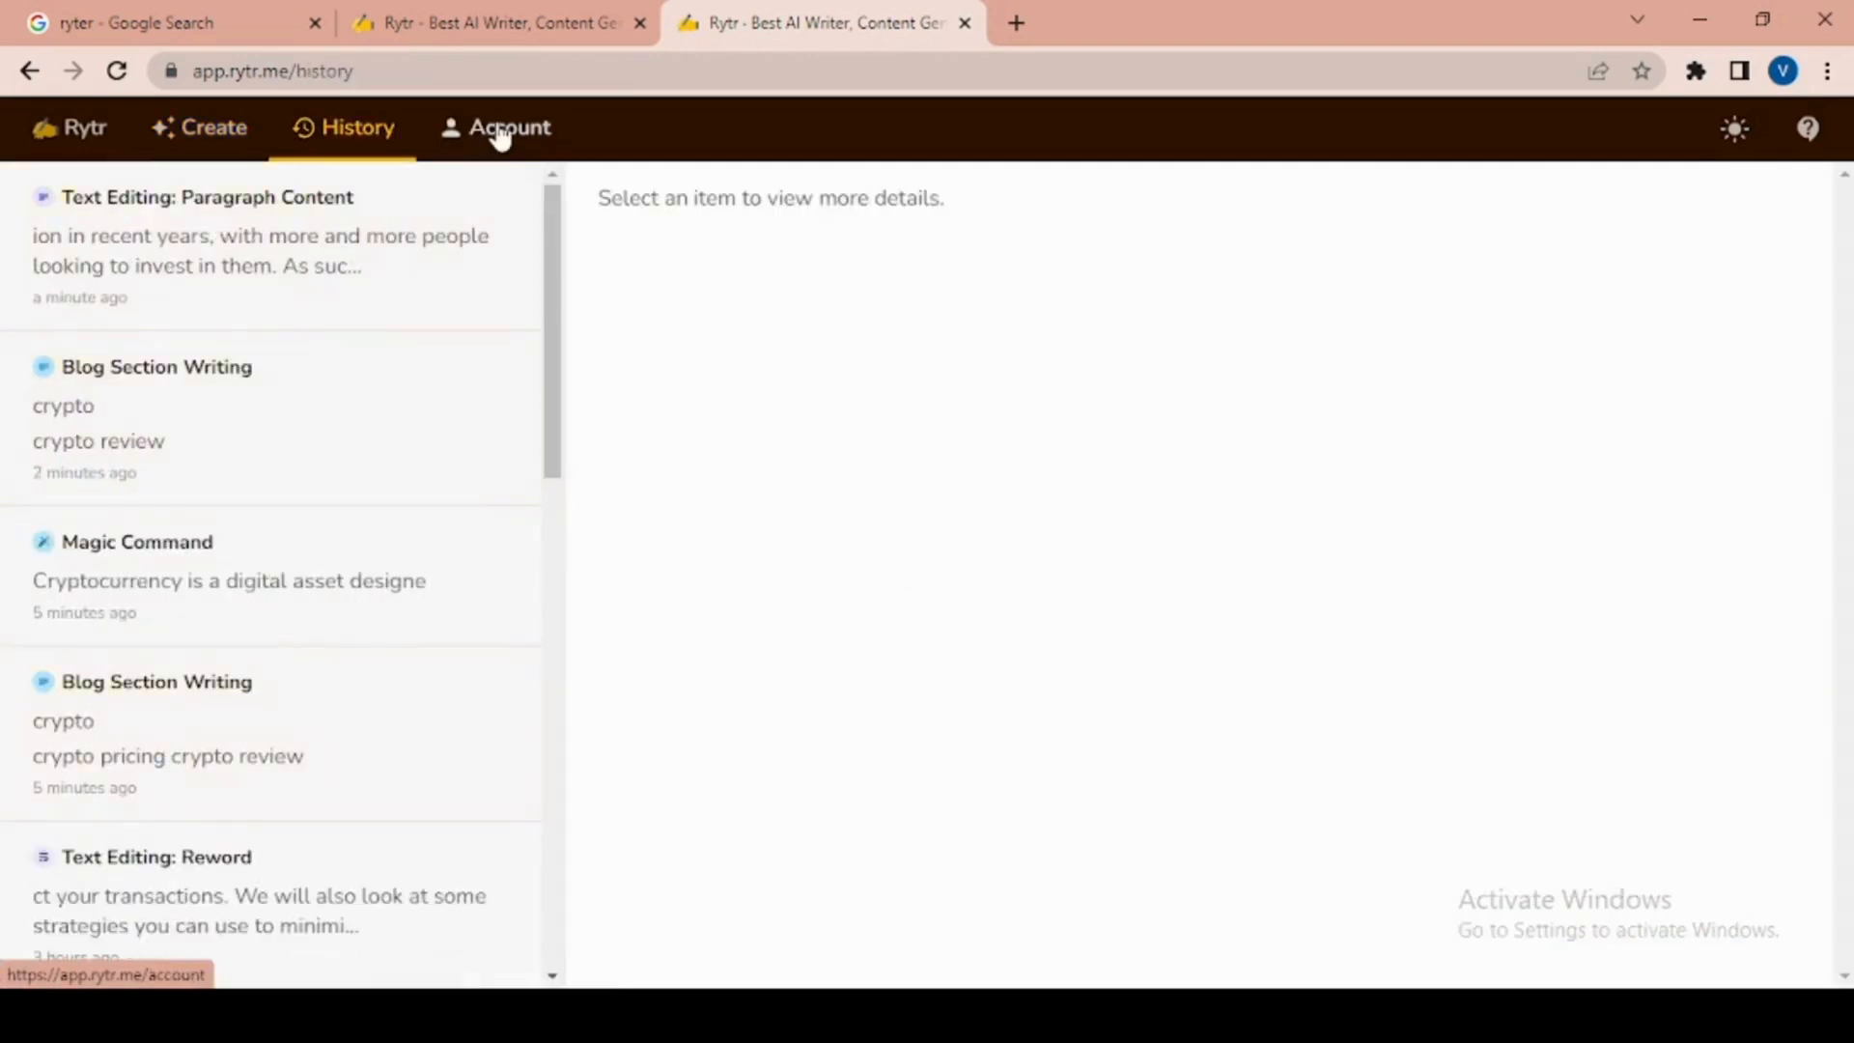
View the Account page showing 7.4K of 10K credits used on the Free plan
left_click(509, 127)
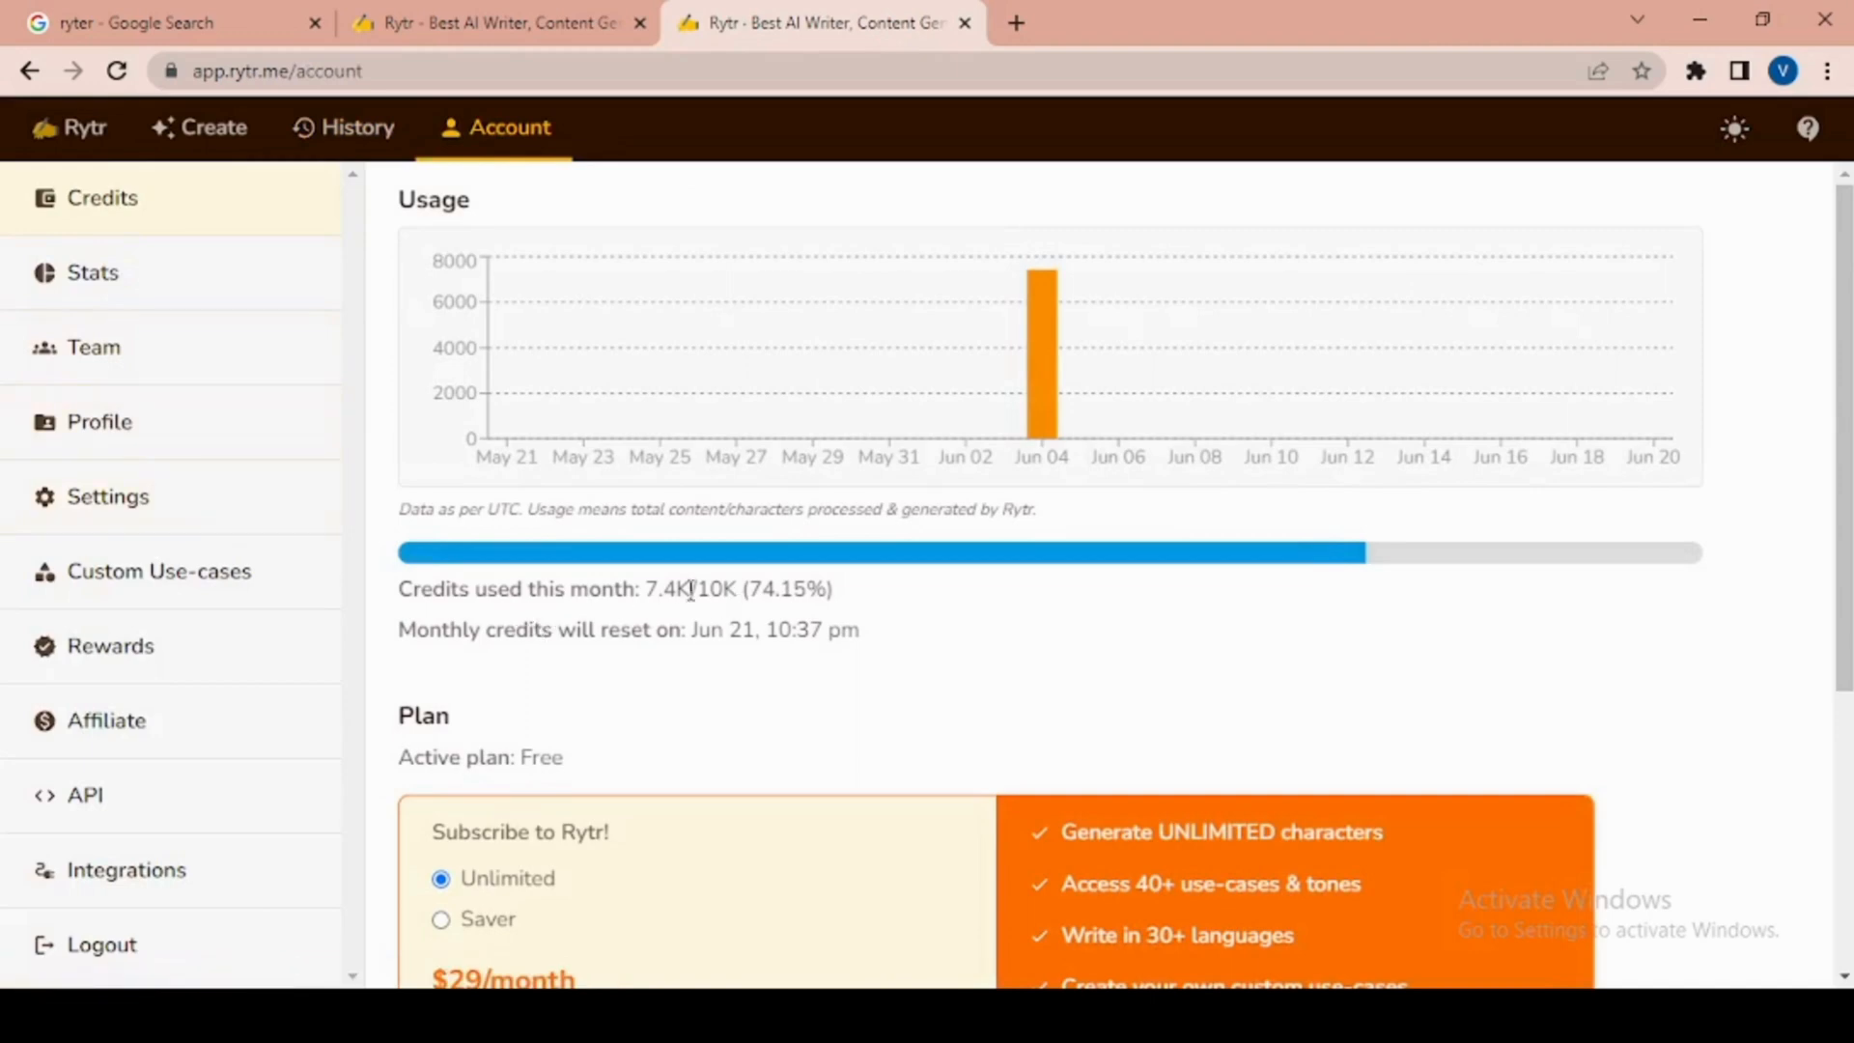
scroll("down", 3)
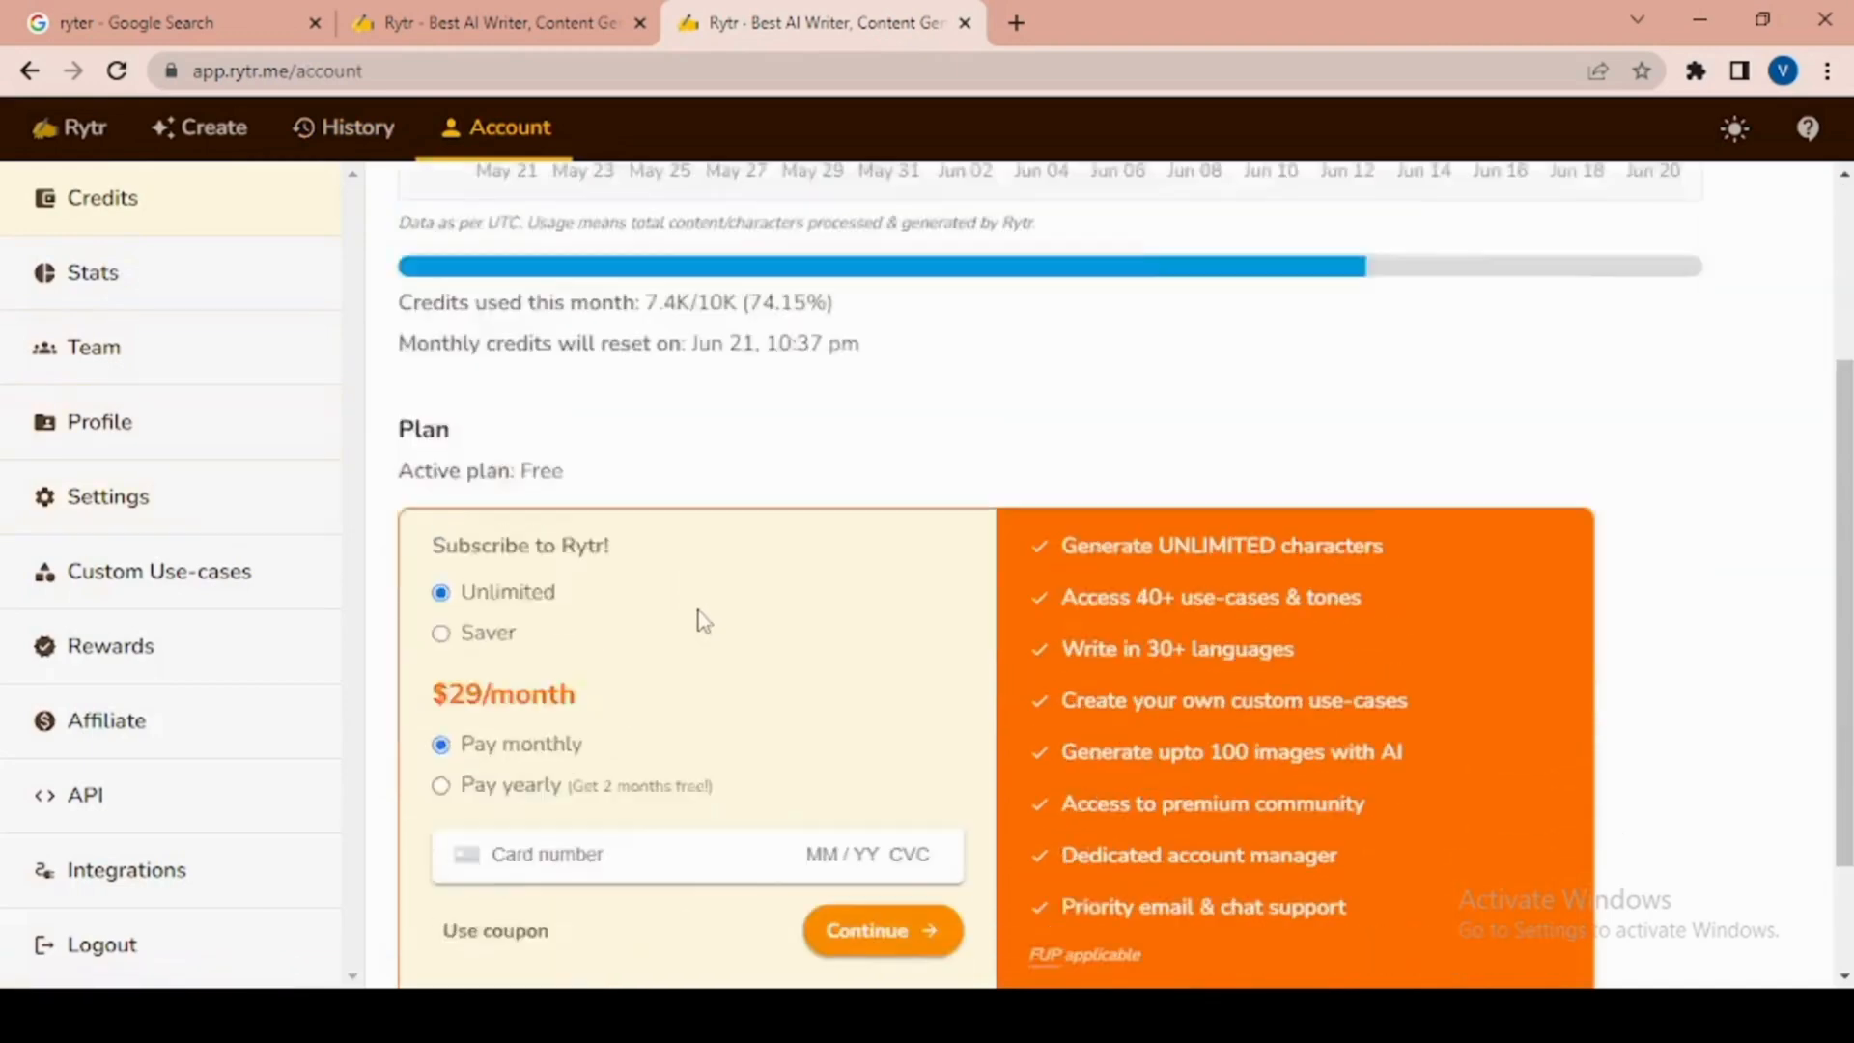
scroll("up", 3)
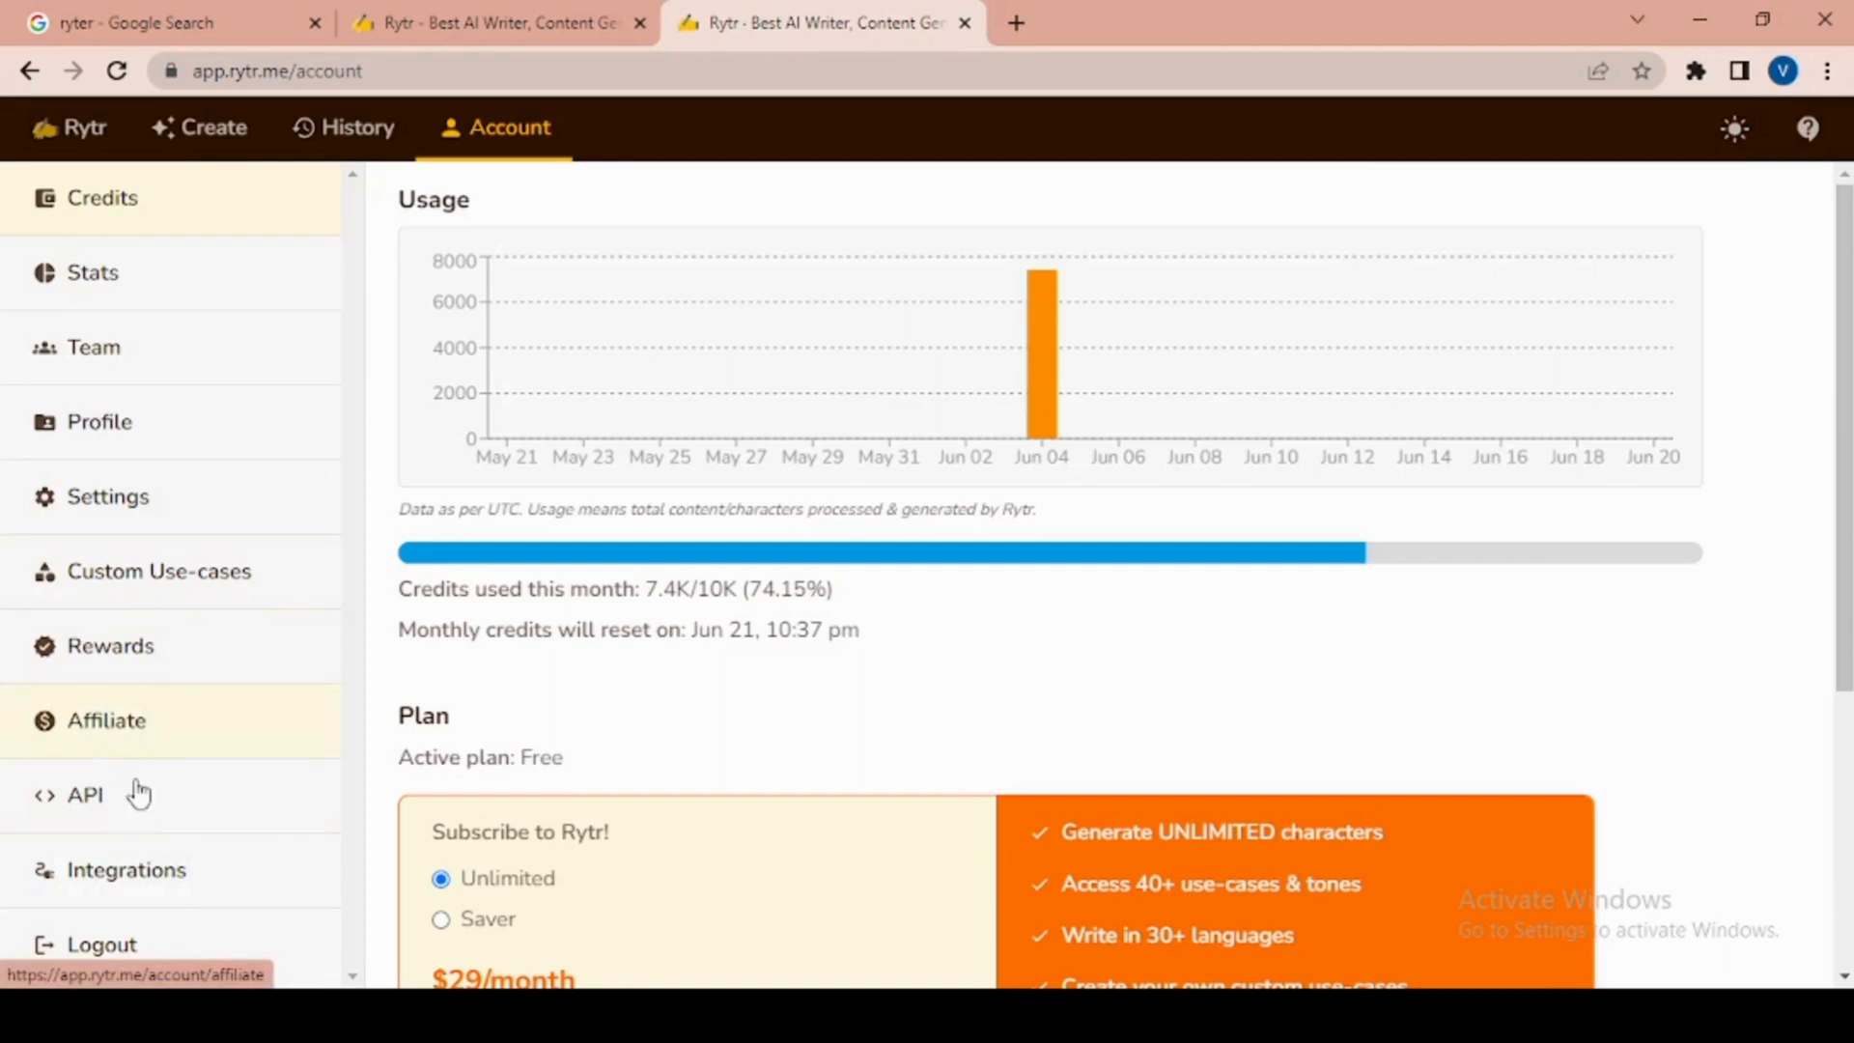
mouse_move(186, 755)
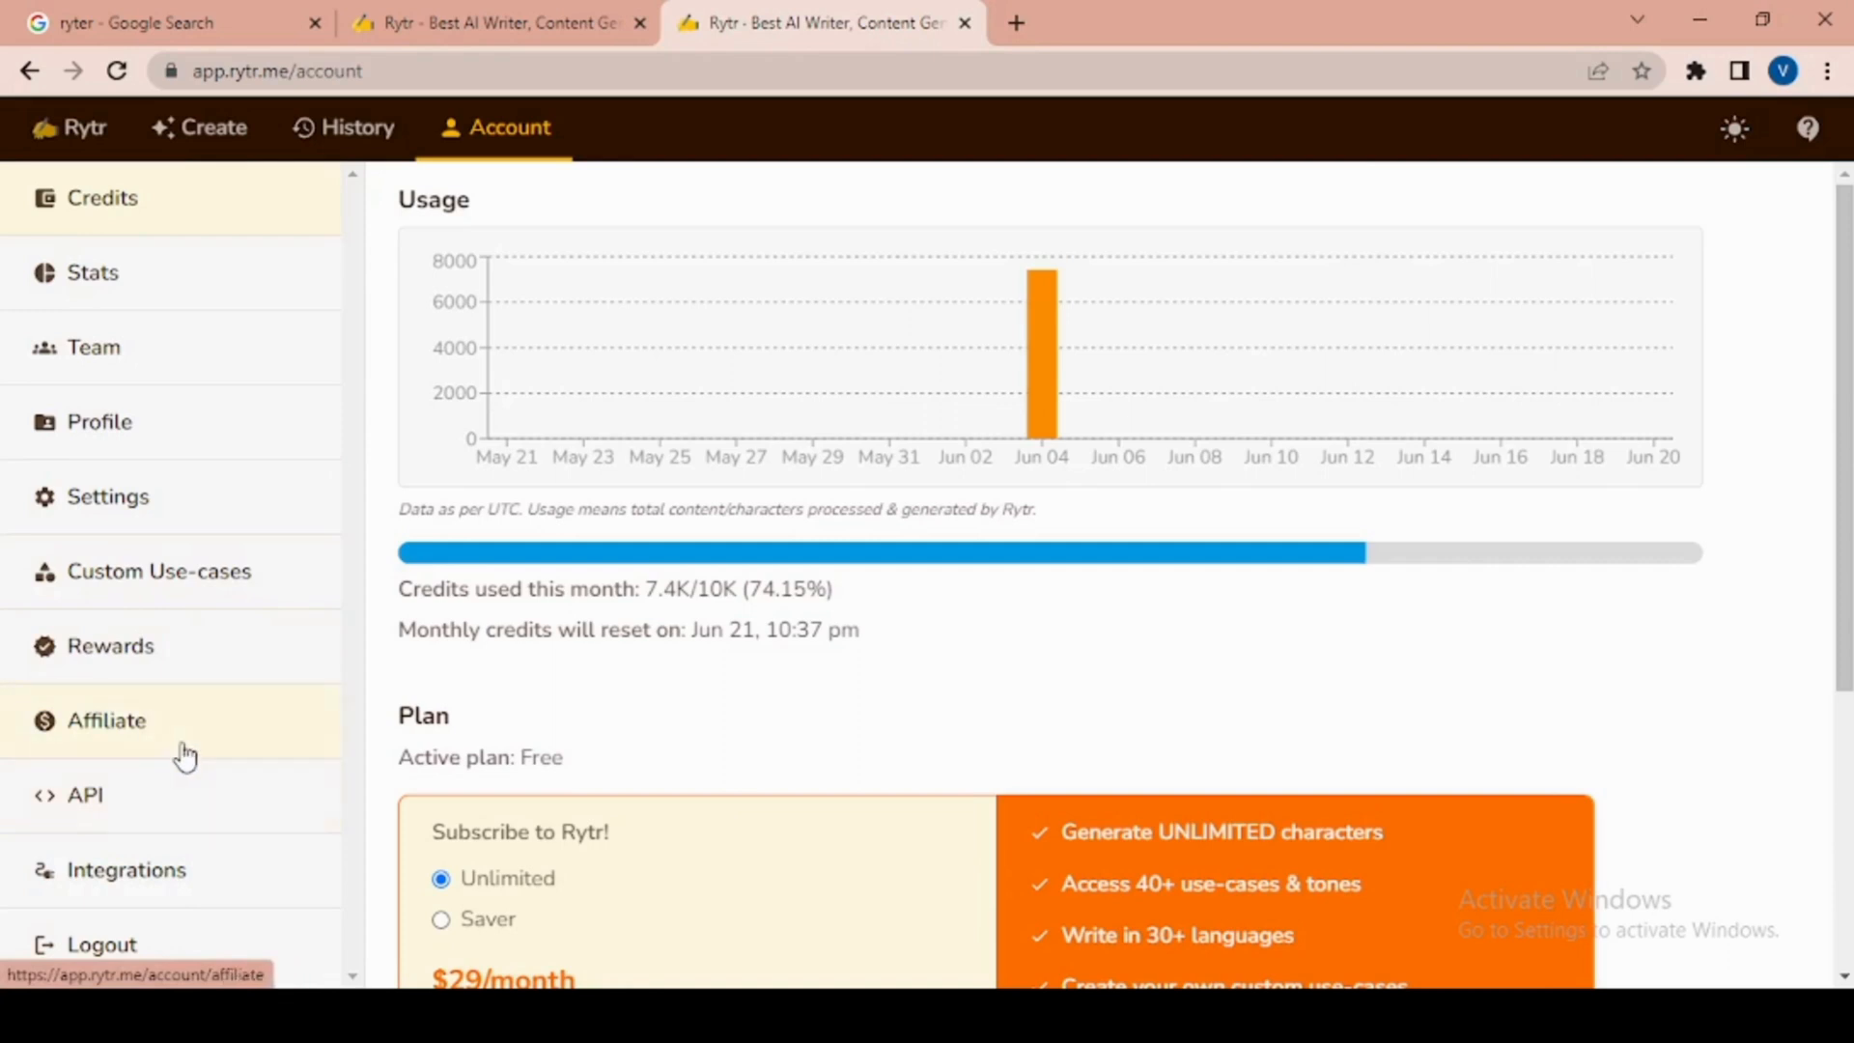